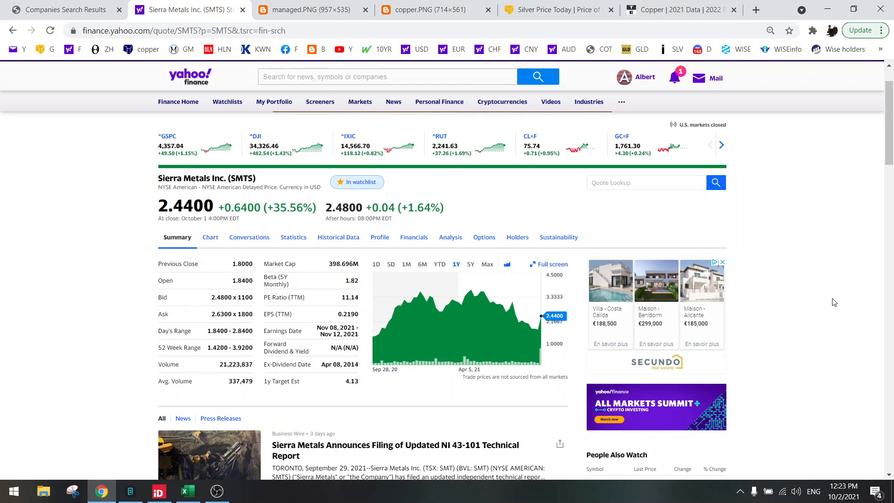
pyautogui.moveTo(488, 299)
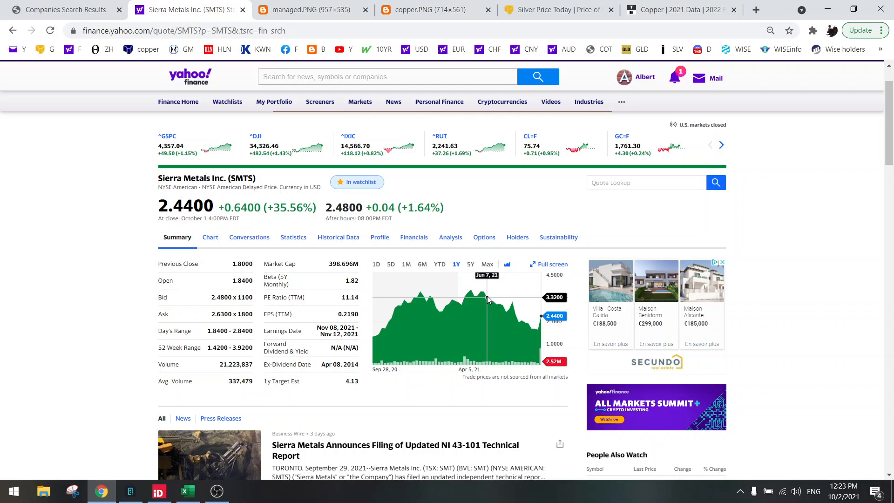
pyautogui.moveTo(498, 304)
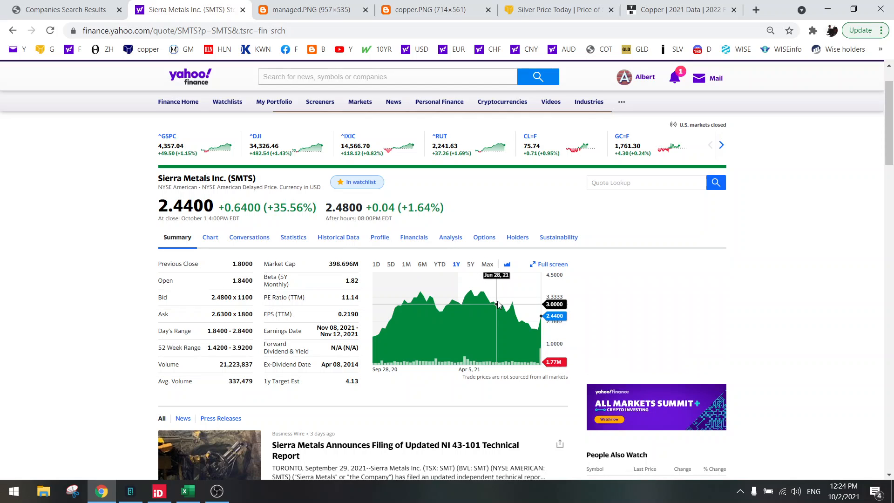
pyautogui.moveTo(535, 329)
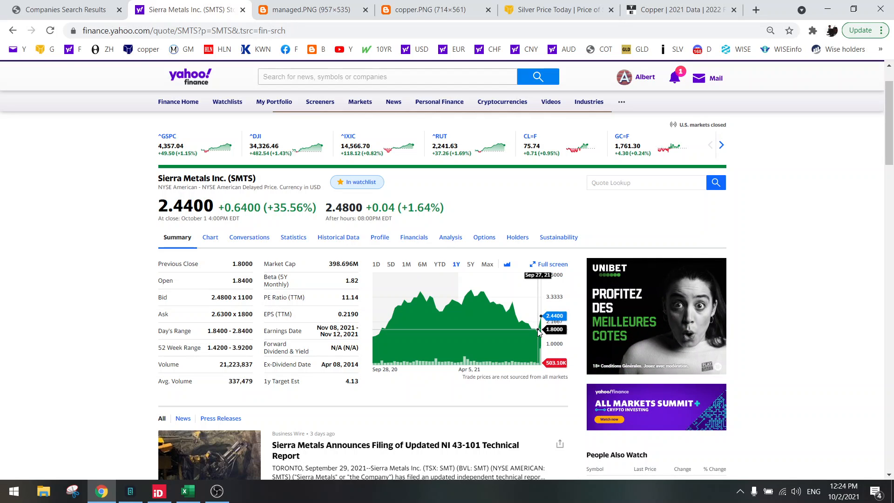
pyautogui.moveTo(531, 326)
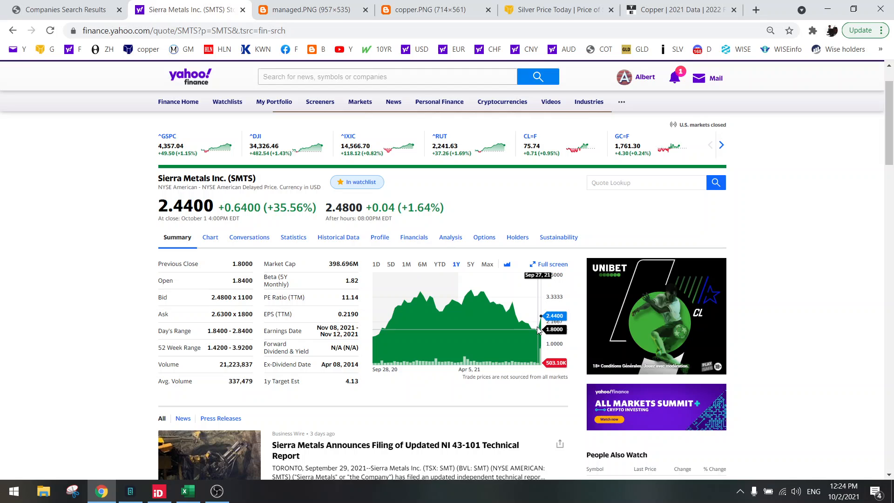
pyautogui.moveTo(518, 319)
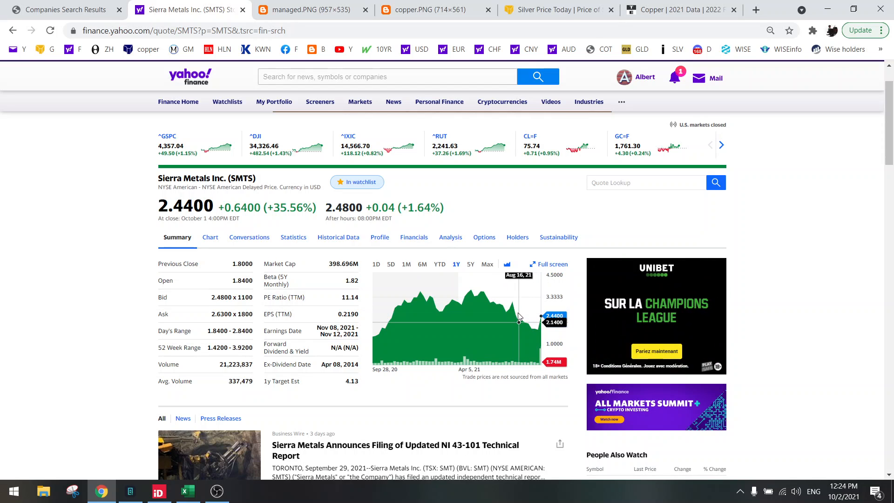
pyautogui.moveTo(508, 313)
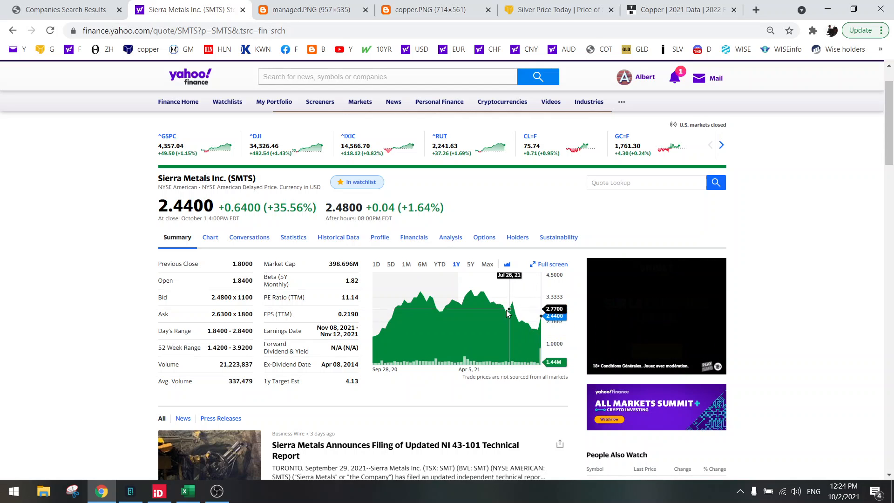
pyautogui.moveTo(457, 301)
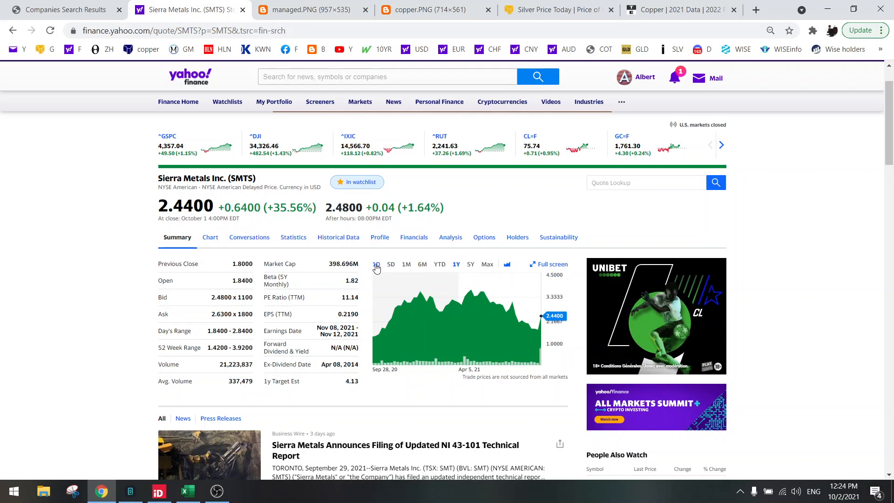
# - Switch the Sierra Metals price chart from the 5D range to the 1M range
pyautogui.click(391, 265)
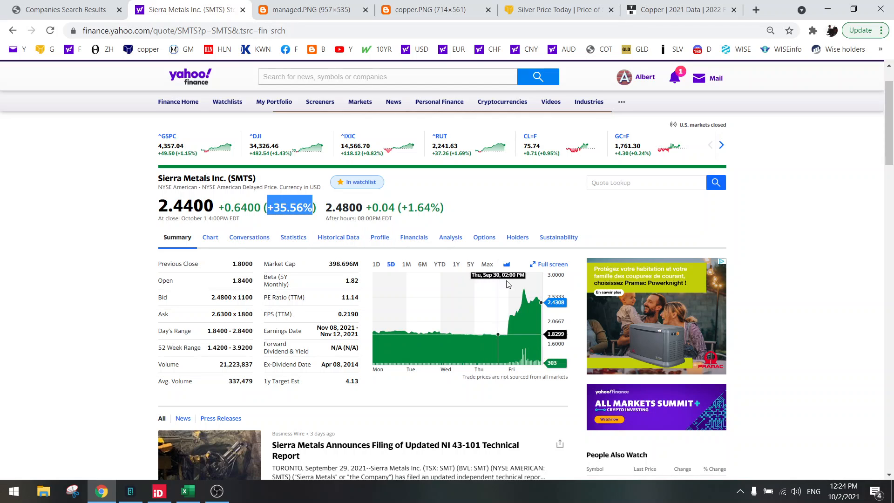
pyautogui.moveTo(527, 299)
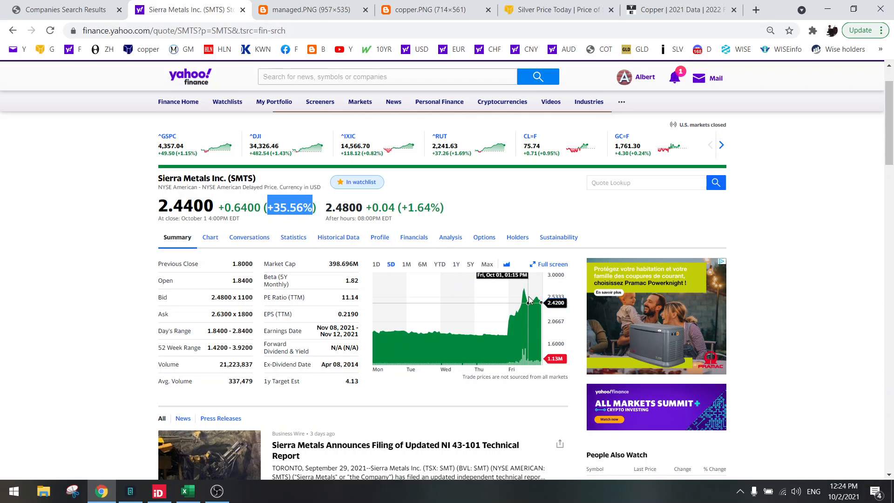
pyautogui.moveTo(540, 304)
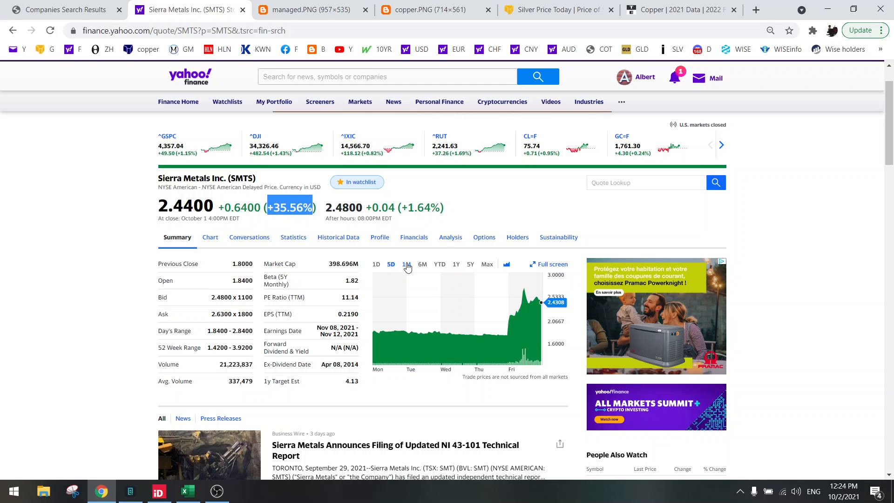
pyautogui.click(406, 264)
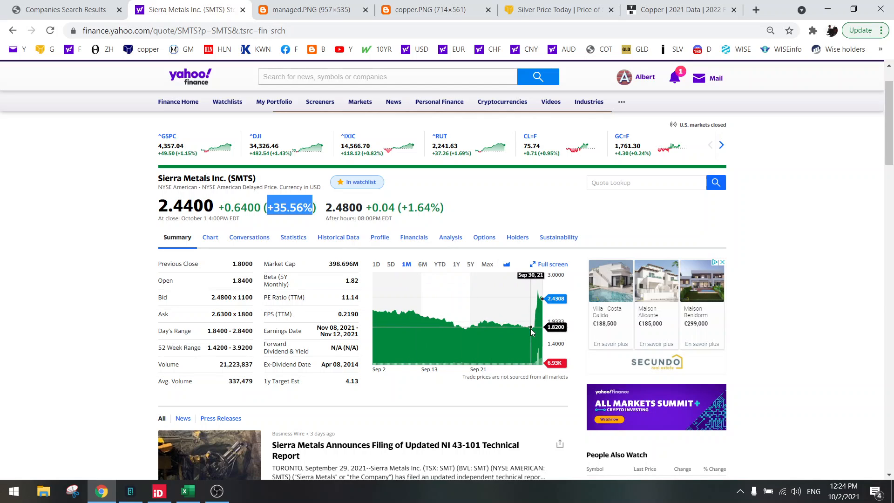
pyautogui.moveTo(422, 264)
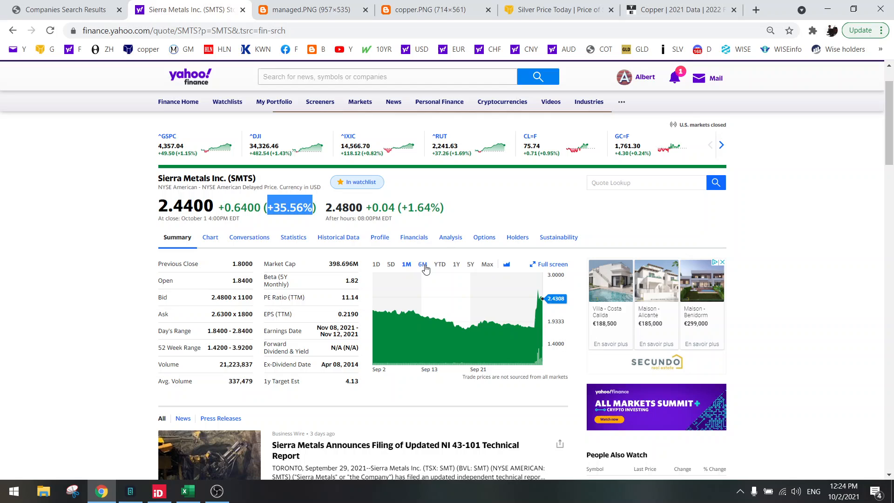
# - Switch the Sierra Metals price chart to the 6M range
pyautogui.click(423, 265)
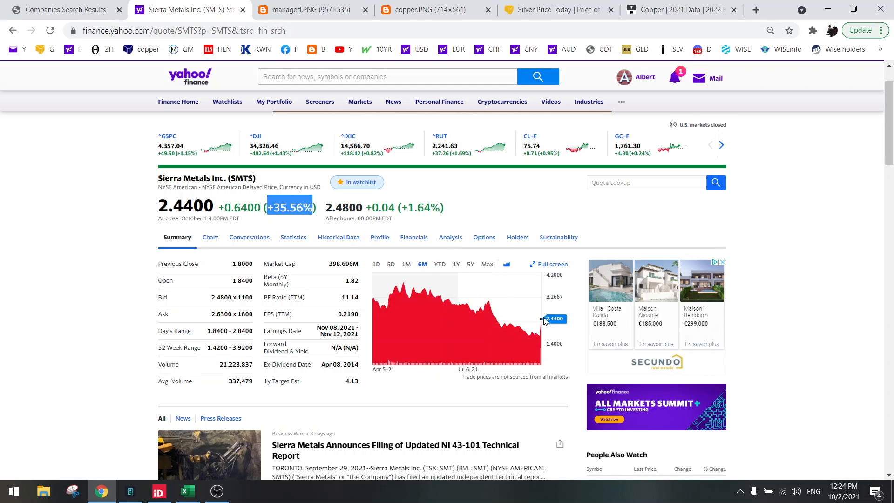
pyautogui.moveTo(521, 317)
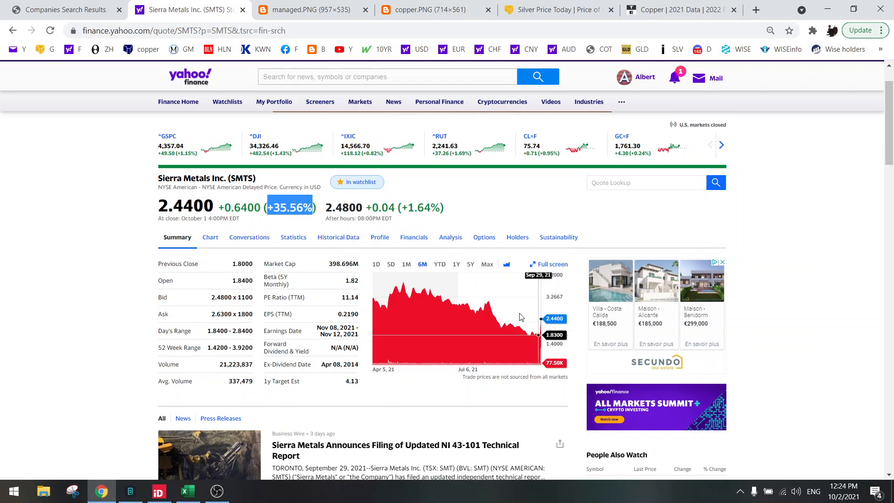
pyautogui.moveTo(443, 304)
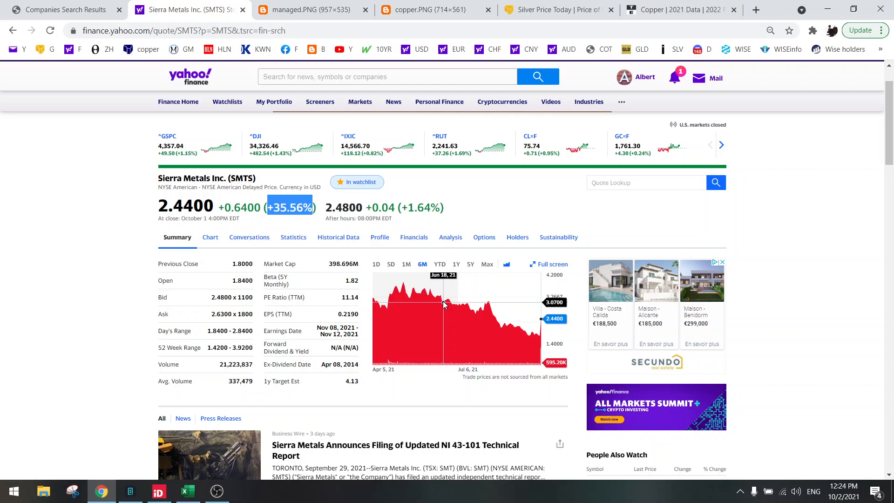
pyautogui.moveTo(456, 267)
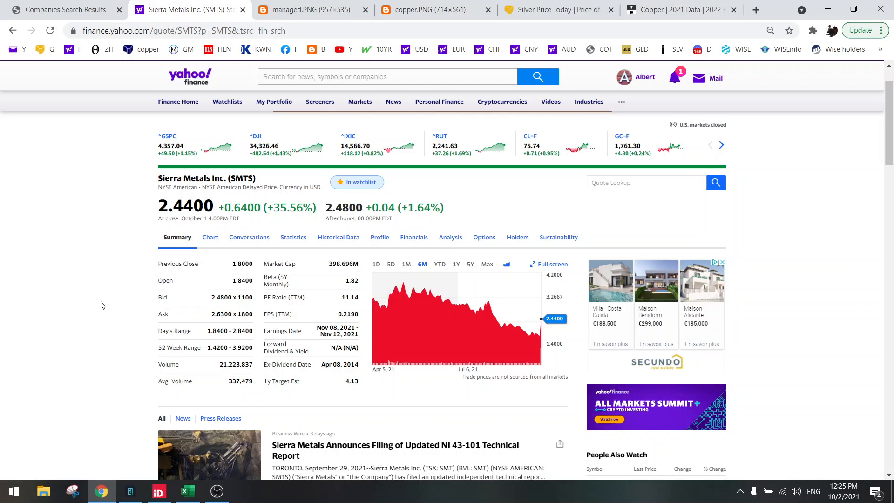
pyautogui.moveTo(261, 105)
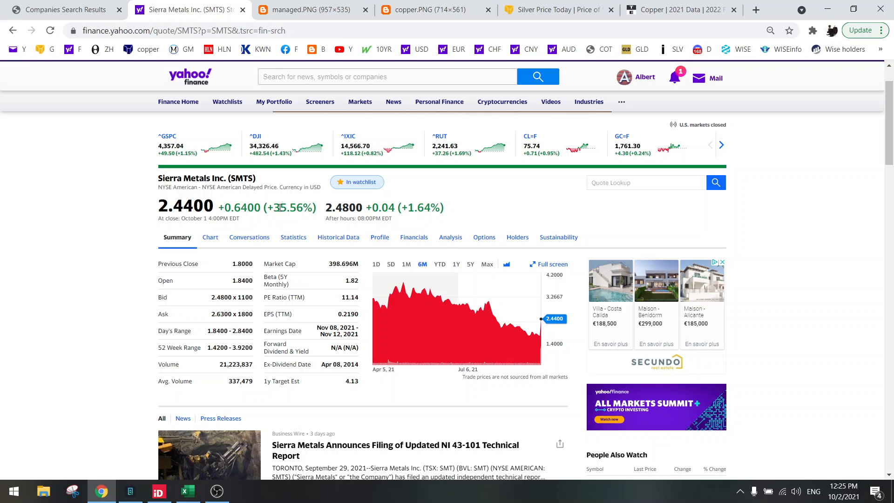
pyautogui.moveTo(431, 449)
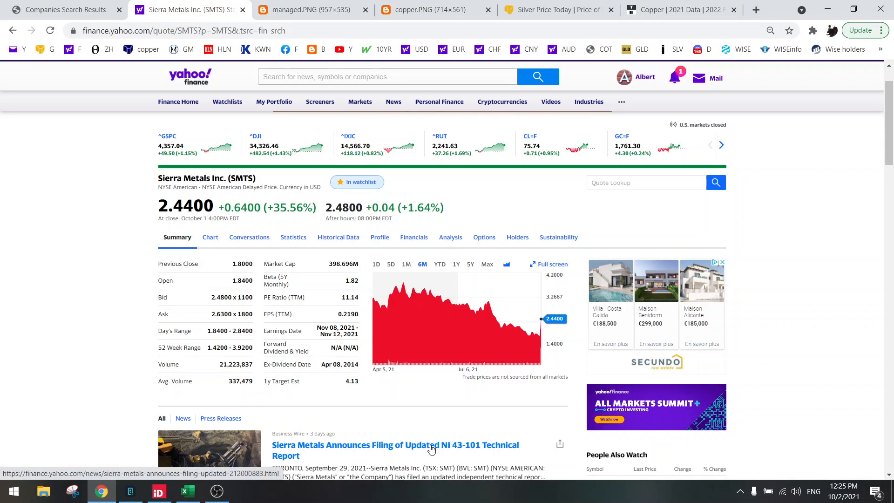
pyautogui.scroll(-3)
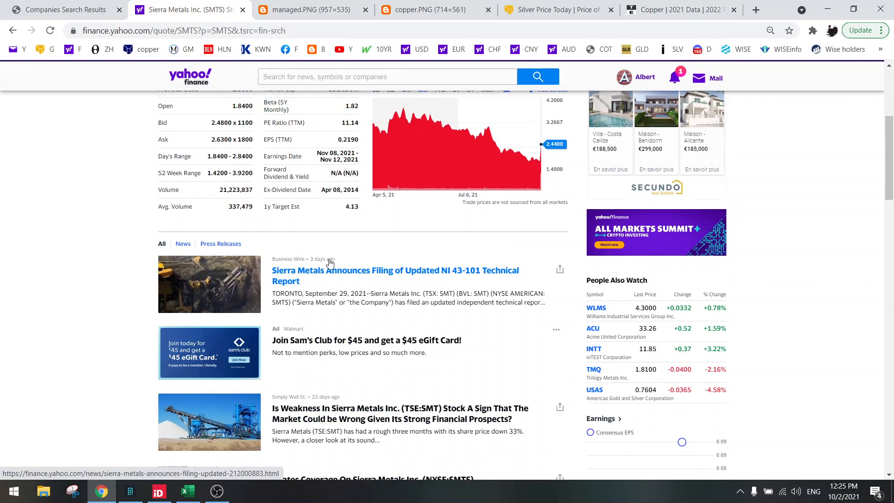
pyautogui.scroll(-3)
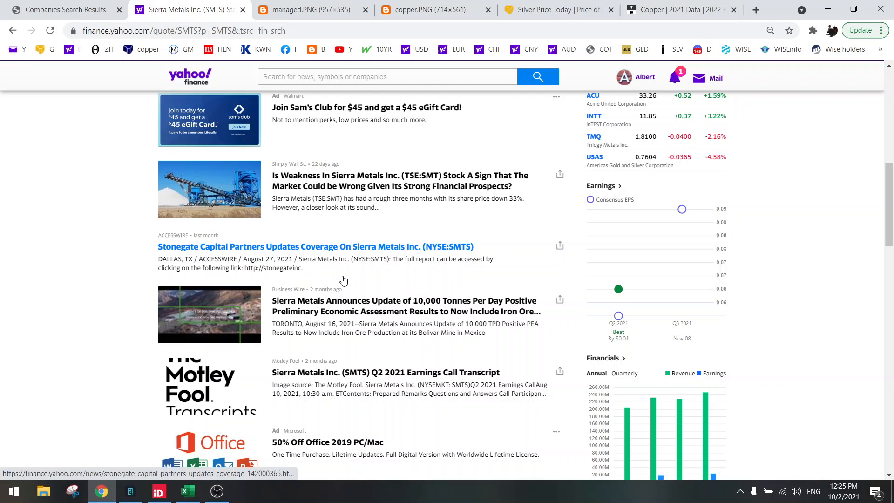
pyautogui.moveTo(346, 313)
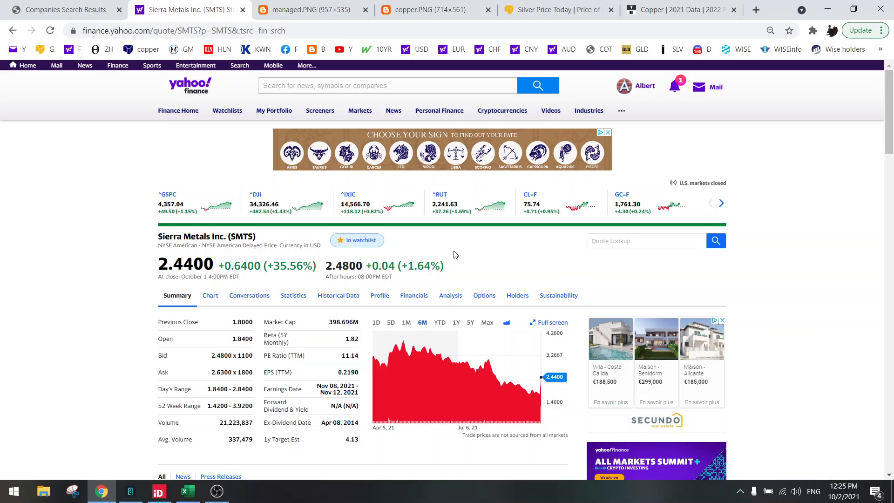
pyautogui.moveTo(109, 268)
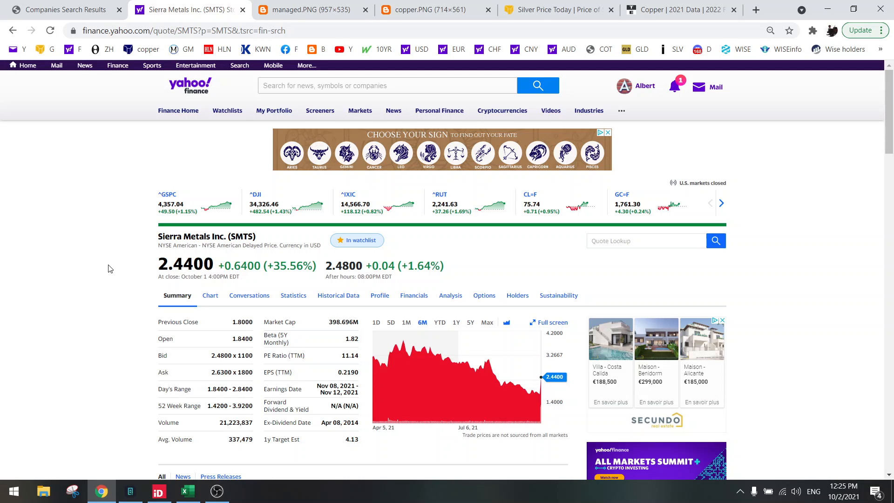
# - Switch to the managed.PNG tab with the gold and silver positioning charts
pyautogui.click(315, 9)
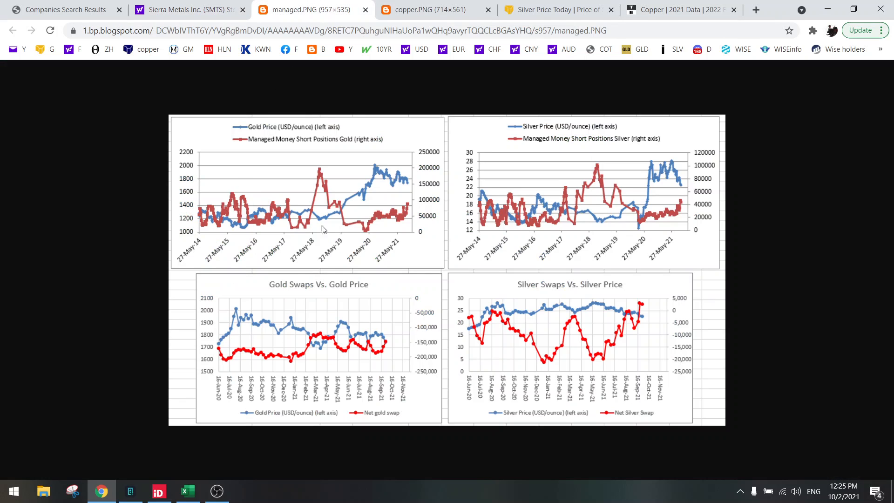
pyautogui.moveTo(333, 293)
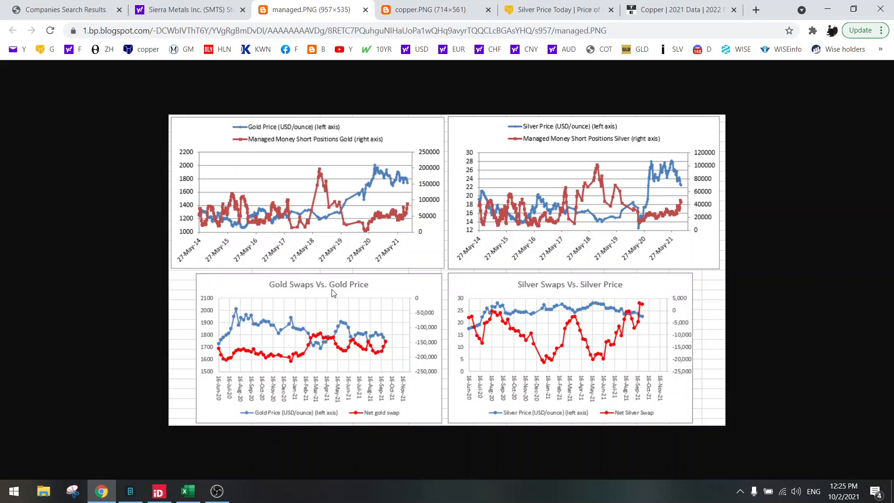
pyautogui.moveTo(563, 279)
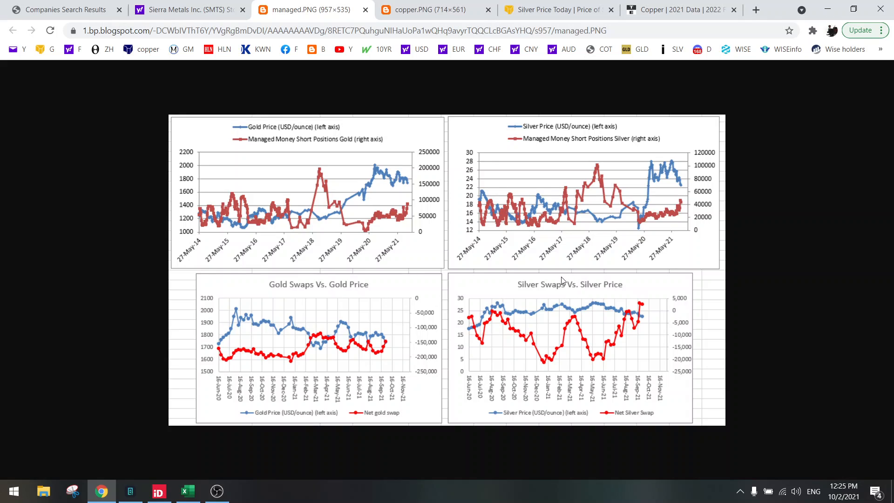
pyautogui.moveTo(611, 347)
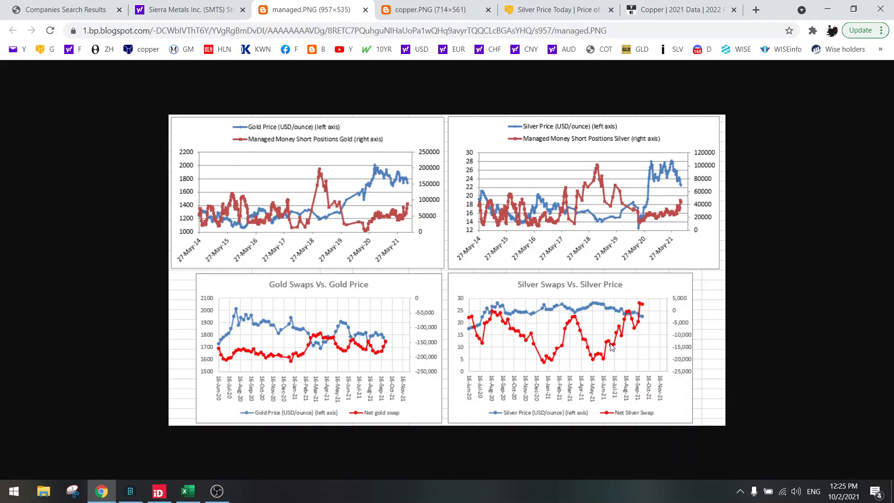
pyautogui.moveTo(645, 304)
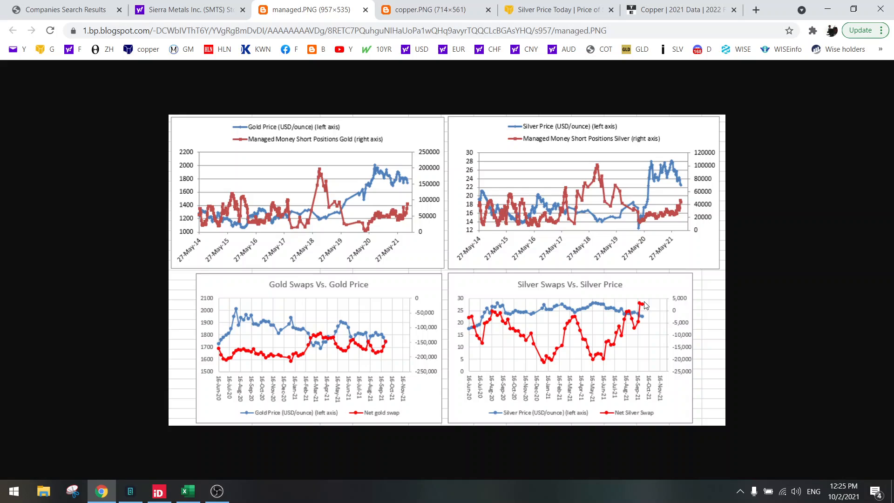
pyautogui.moveTo(635, 312)
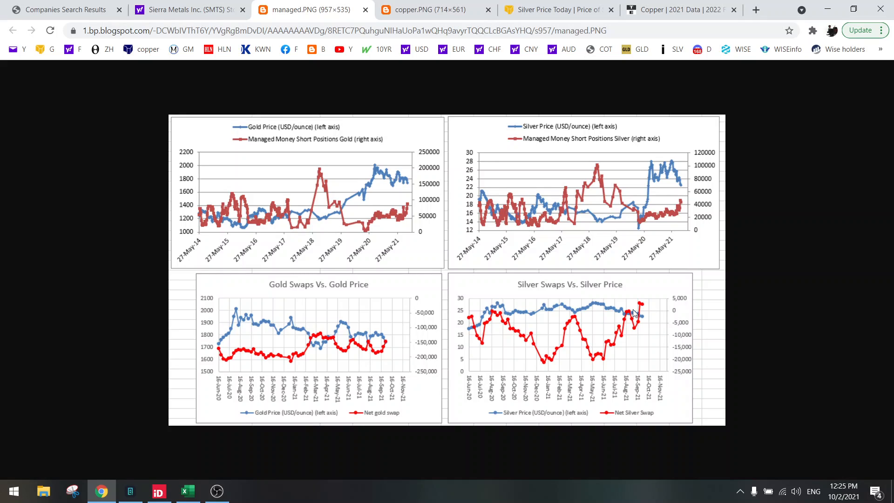
pyautogui.moveTo(644, 320)
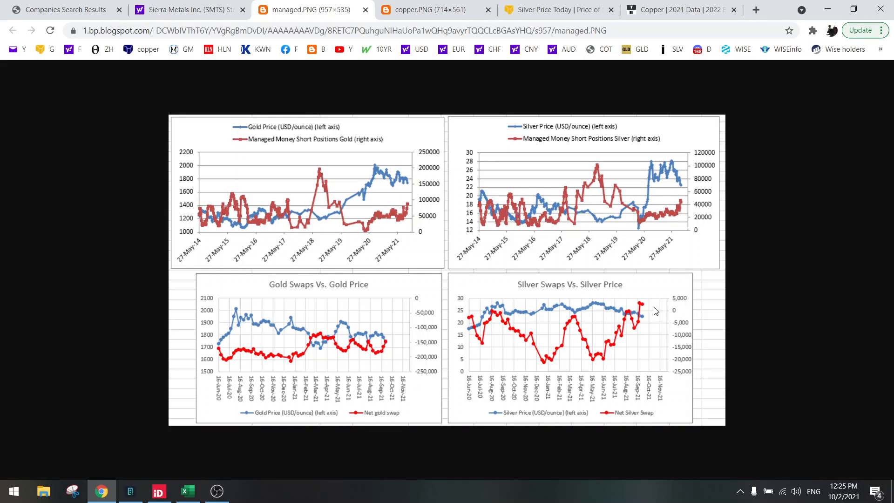
pyautogui.moveTo(682, 203)
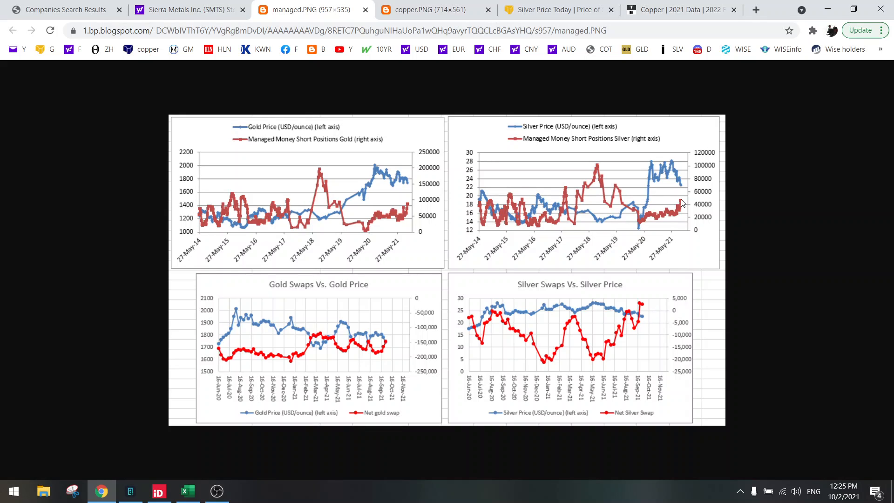
pyautogui.moveTo(679, 206)
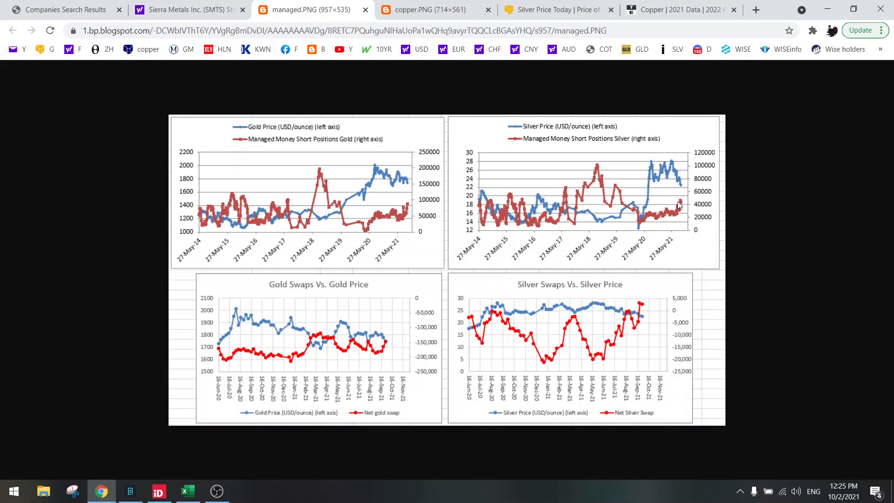
pyautogui.moveTo(411, 207)
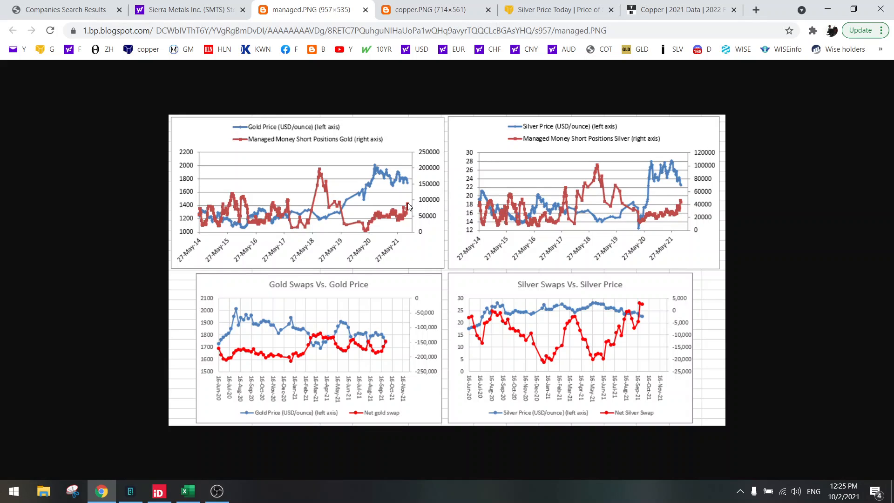
pyautogui.moveTo(398, 330)
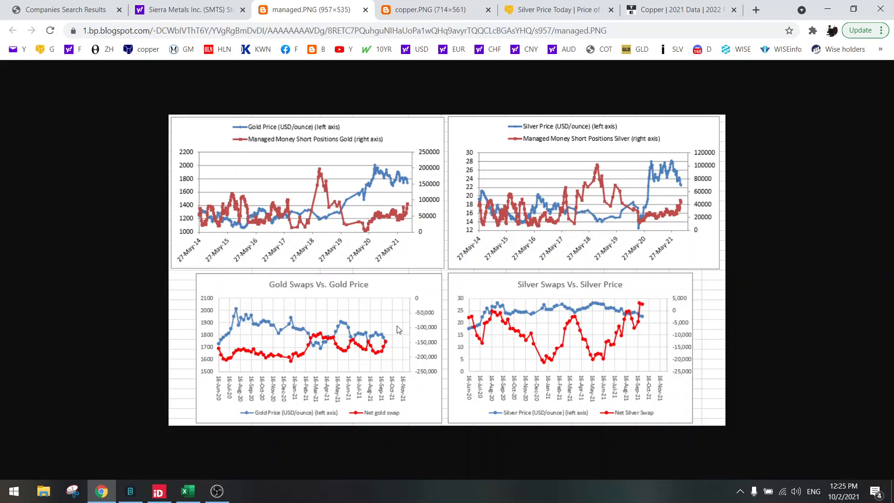
pyautogui.moveTo(382, 352)
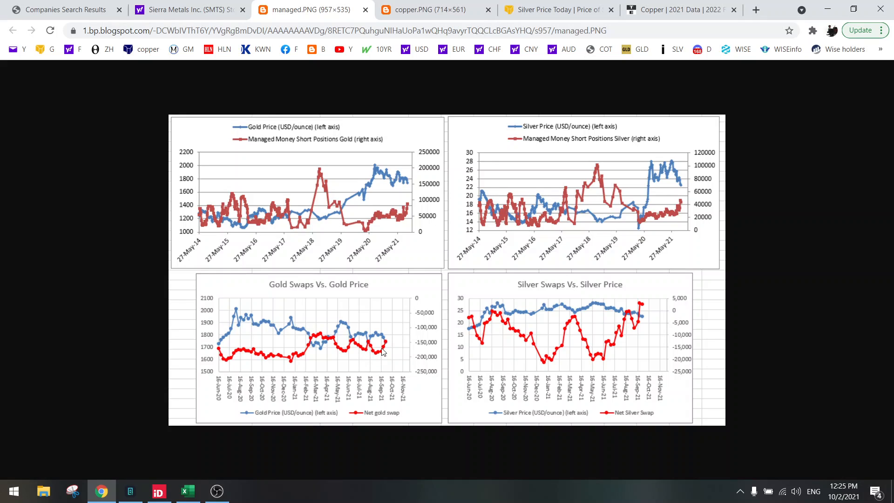
pyautogui.moveTo(388, 342)
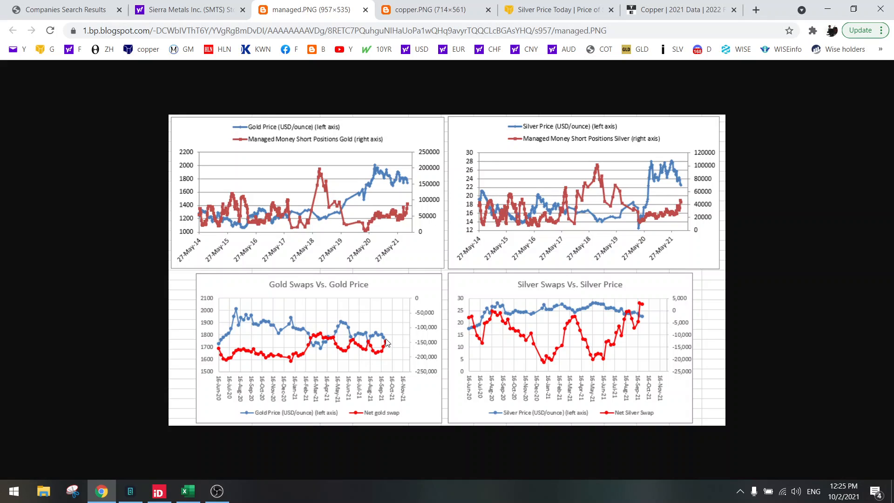
pyautogui.moveTo(411, 322)
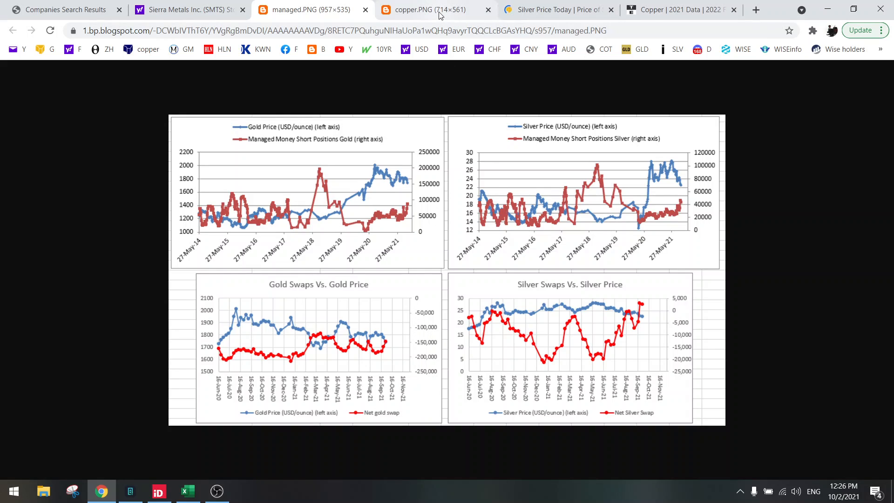
# - Switch to the copper.PNG tab with the Copper Warehouse Inventories chart
pyautogui.click(424, 10)
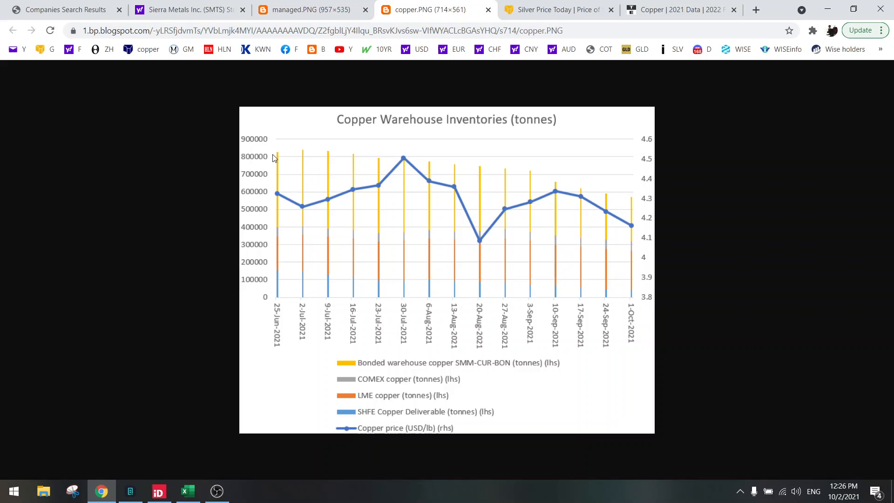
pyautogui.moveTo(551, 184)
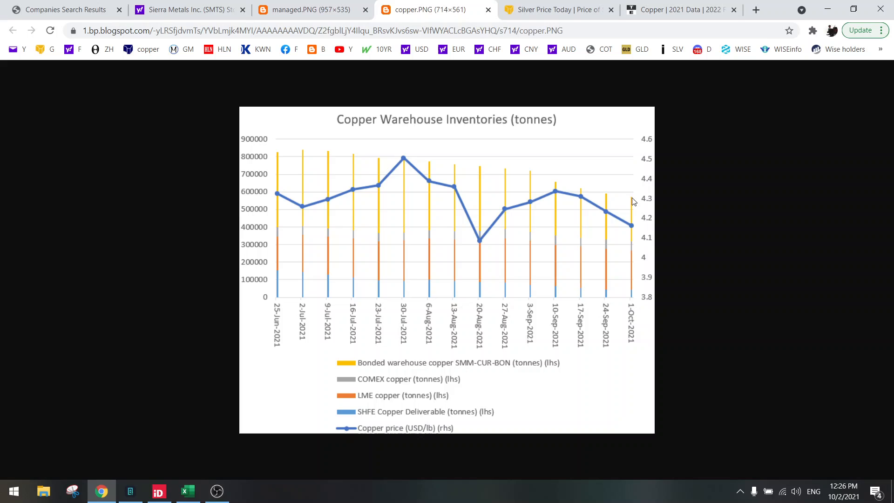
pyautogui.moveTo(413, 150)
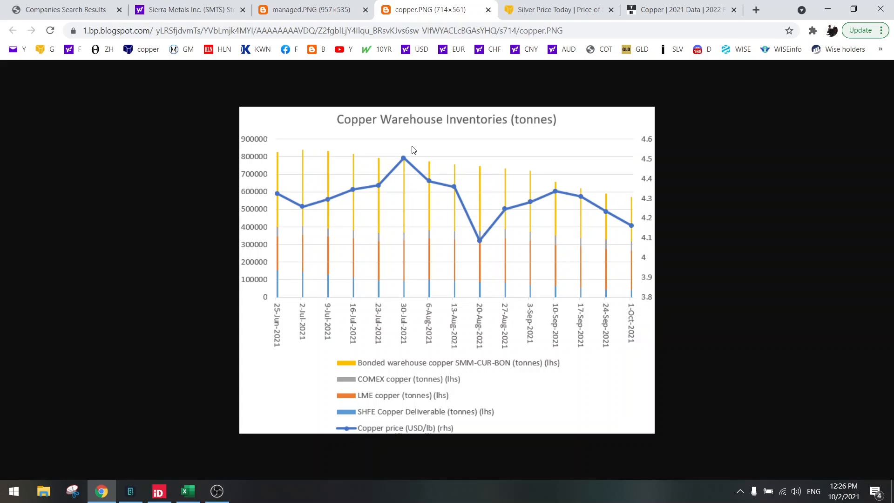
pyautogui.moveTo(598, 218)
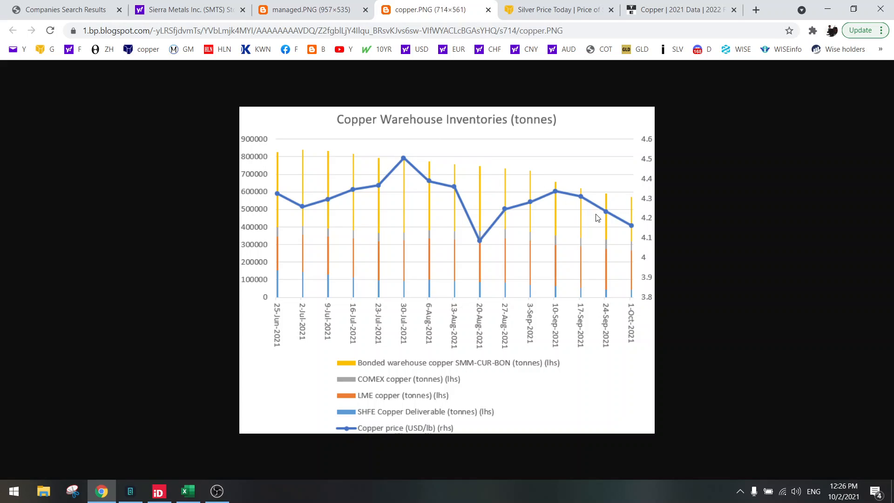
pyautogui.moveTo(426, 195)
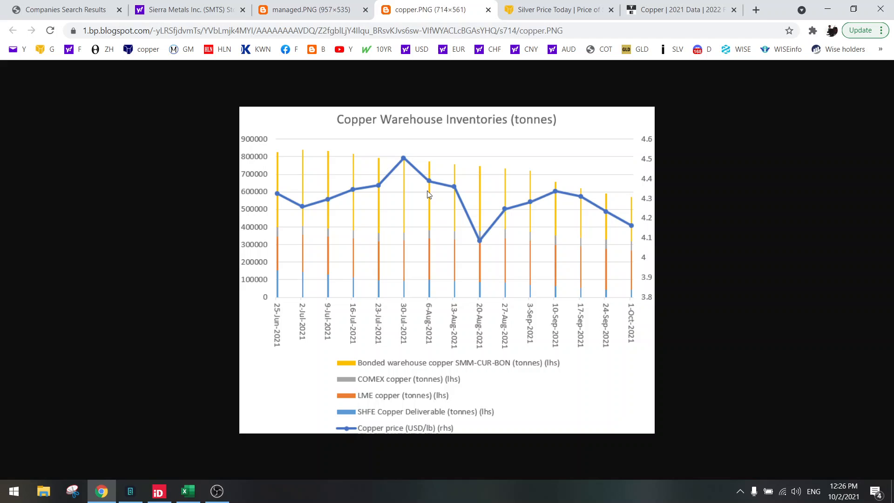
pyautogui.moveTo(424, 207)
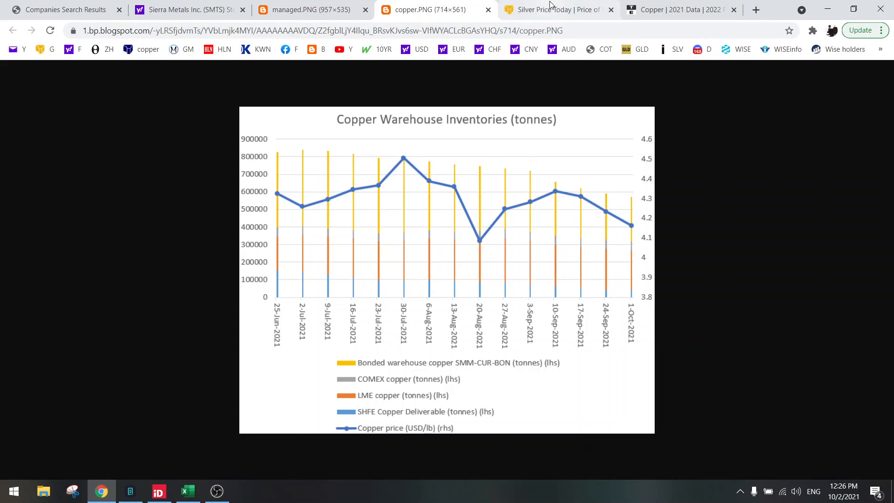
# - Review Kitco's silver charts, recheck the Yahoo SMTS quote, then show the Trading Economics copper chart
pyautogui.click(568, 10)
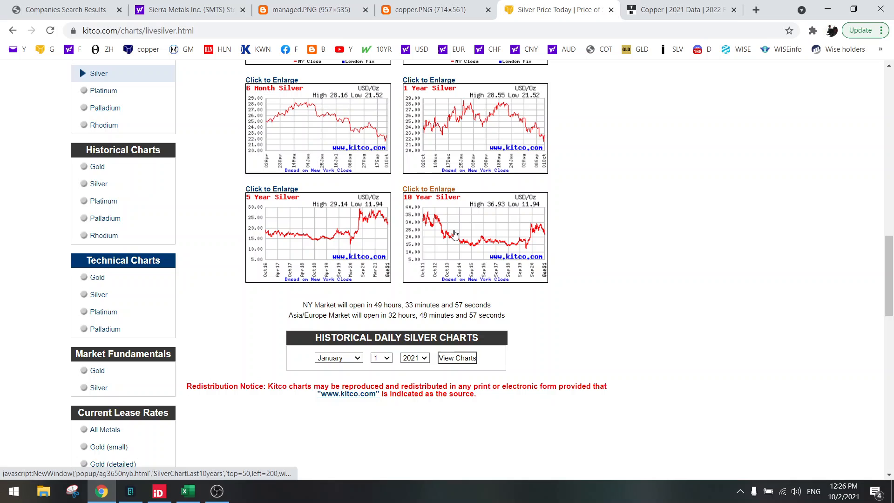
pyautogui.scroll(3)
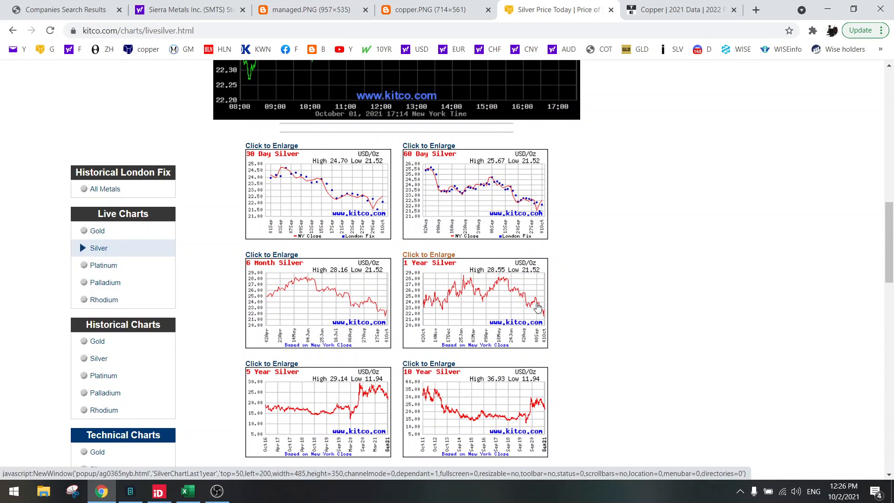
pyautogui.moveTo(528, 301)
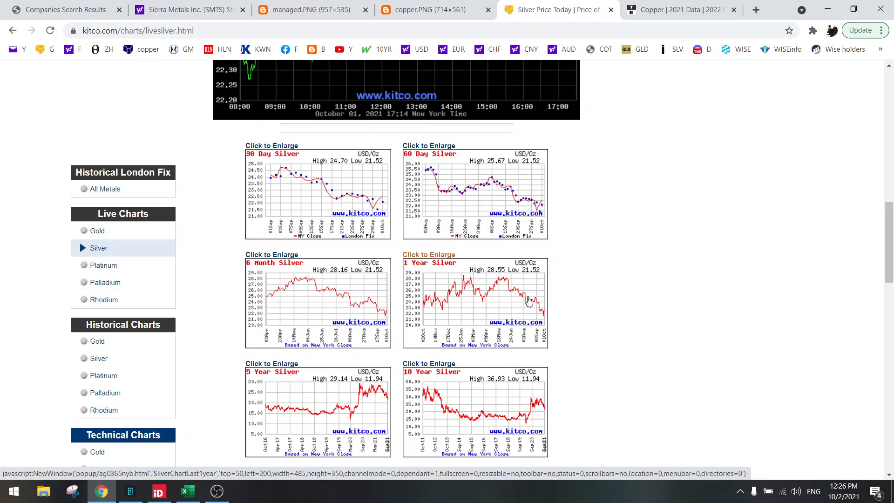
pyautogui.moveTo(546, 320)
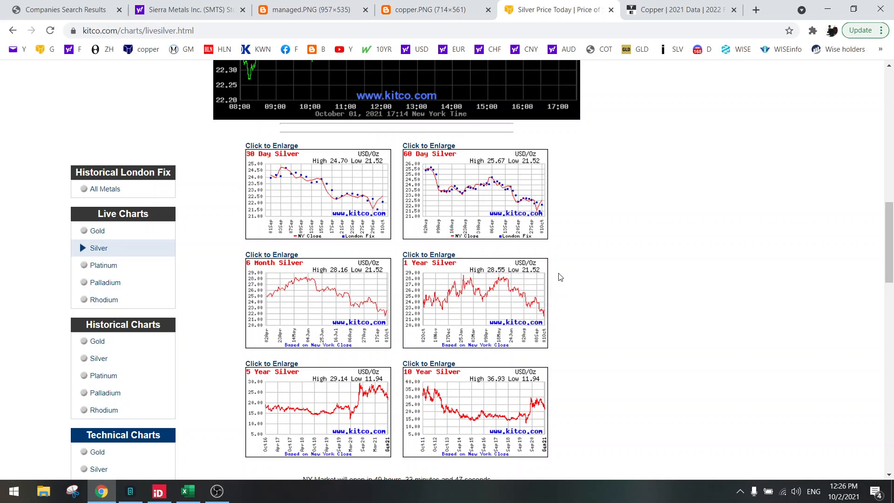
pyautogui.moveTo(503, 285)
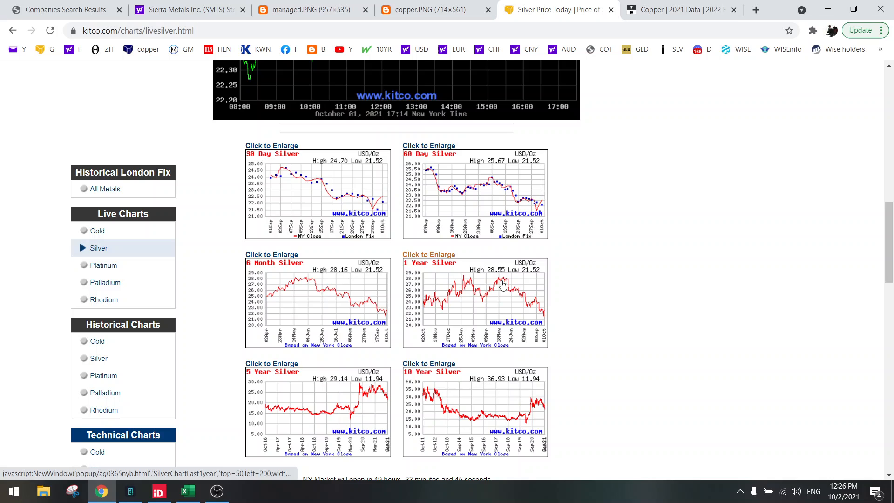
pyautogui.moveTo(549, 318)
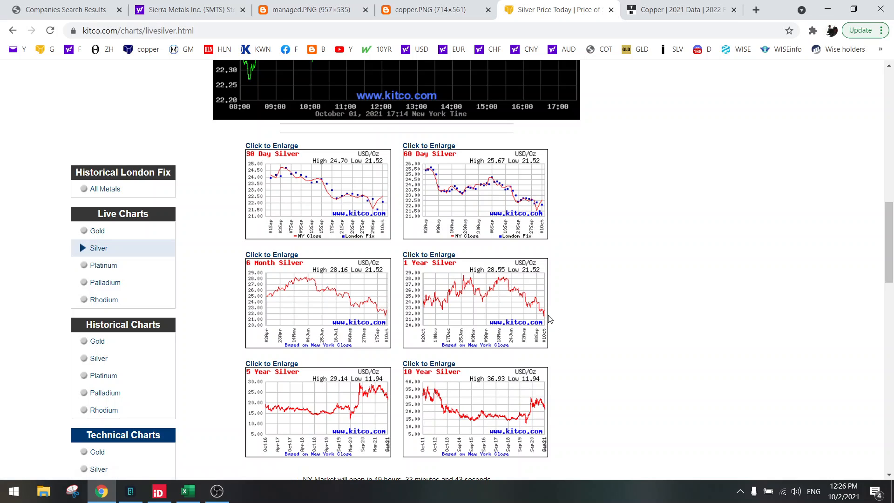
pyautogui.moveTo(516, 291)
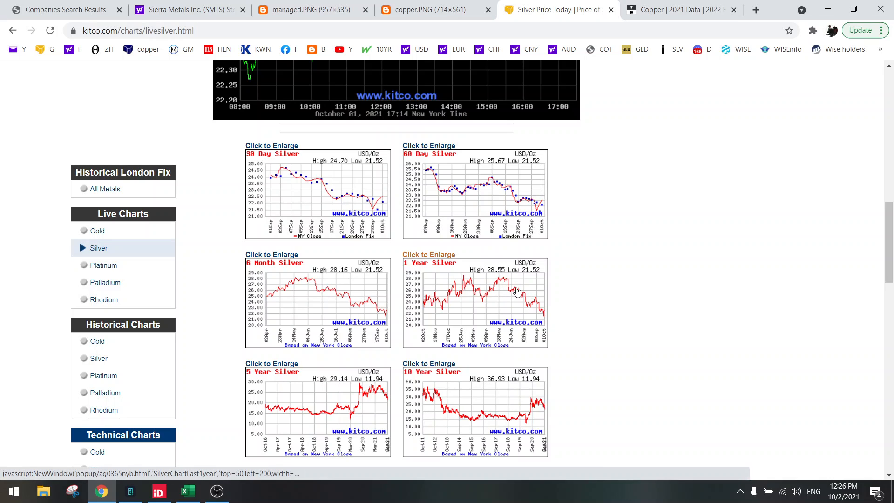
pyautogui.moveTo(499, 337)
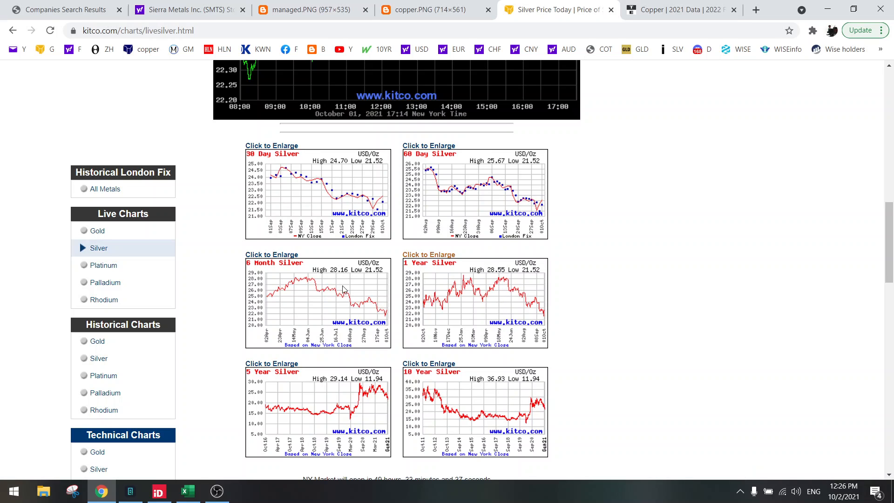
pyautogui.click(184, 9)
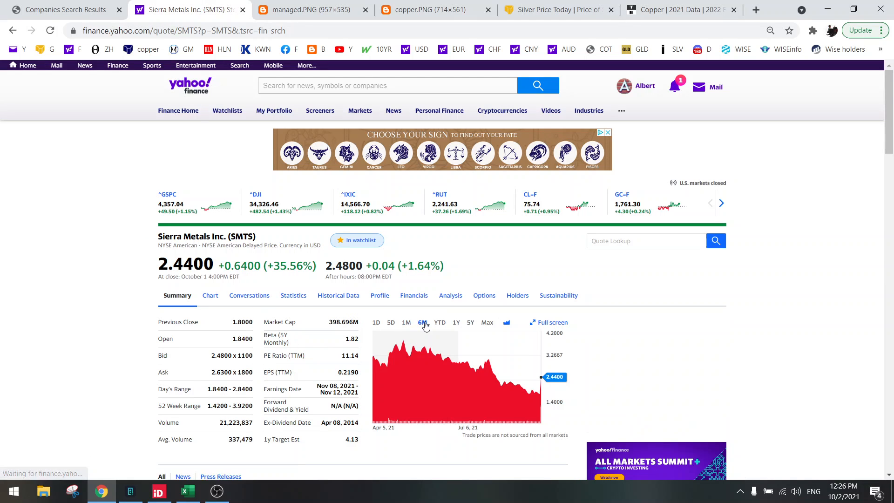
pyautogui.moveTo(404, 348)
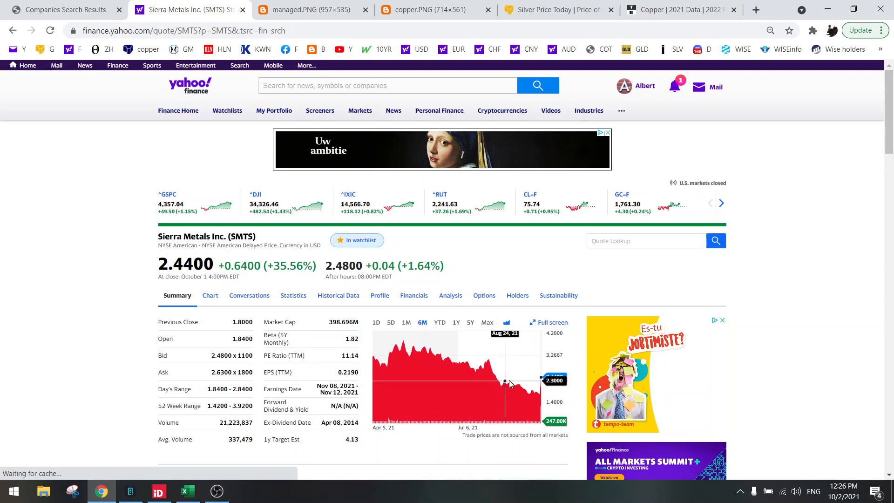
pyautogui.moveTo(542, 396)
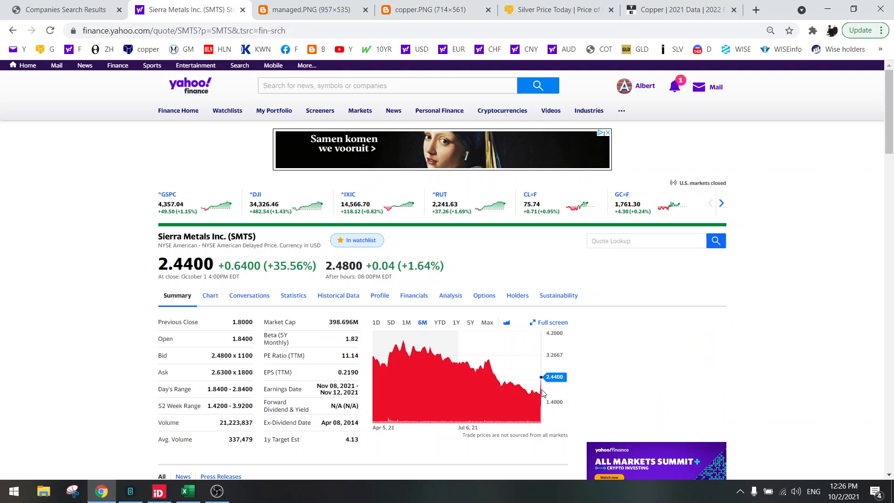
pyautogui.moveTo(524, 388)
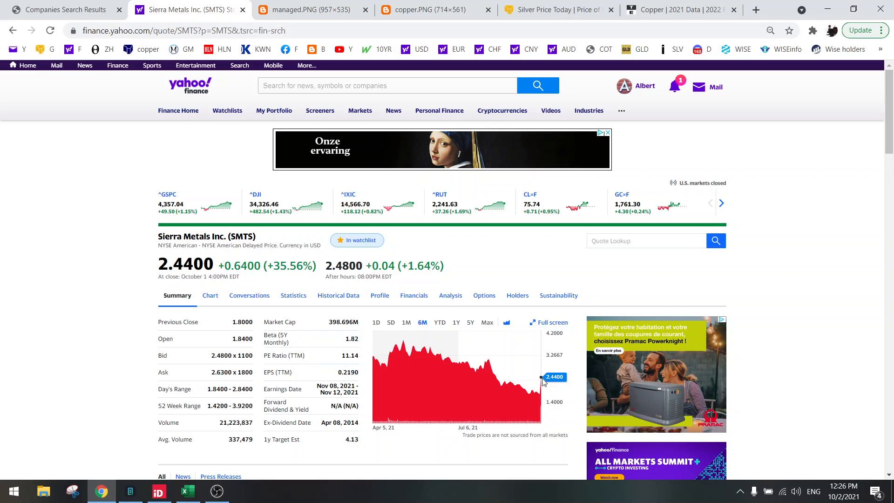
pyautogui.click(562, 9)
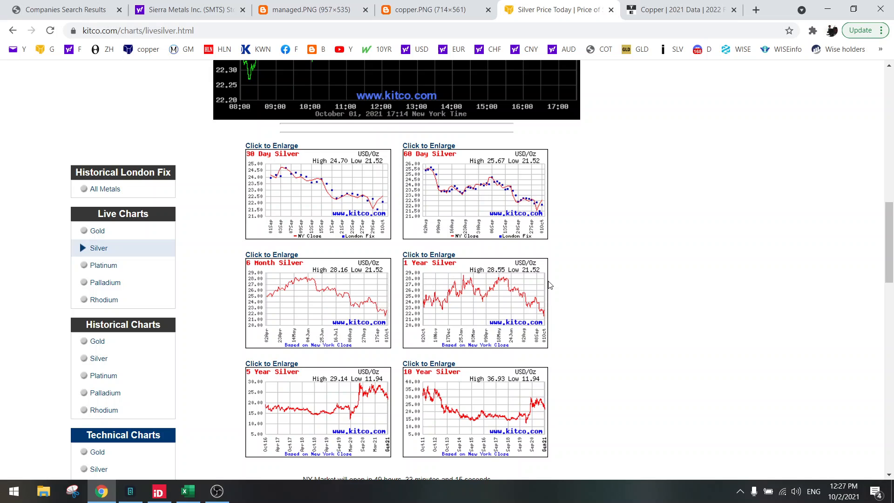
pyautogui.click(678, 9)
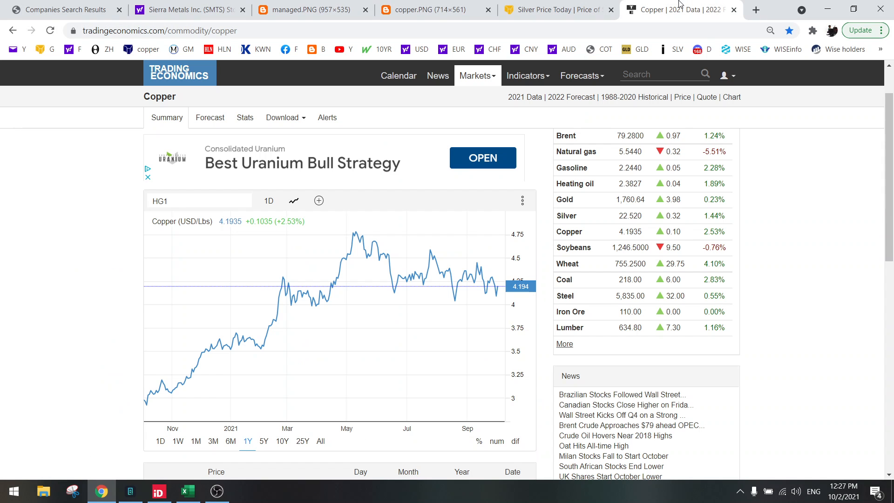
pyautogui.moveTo(444, 262)
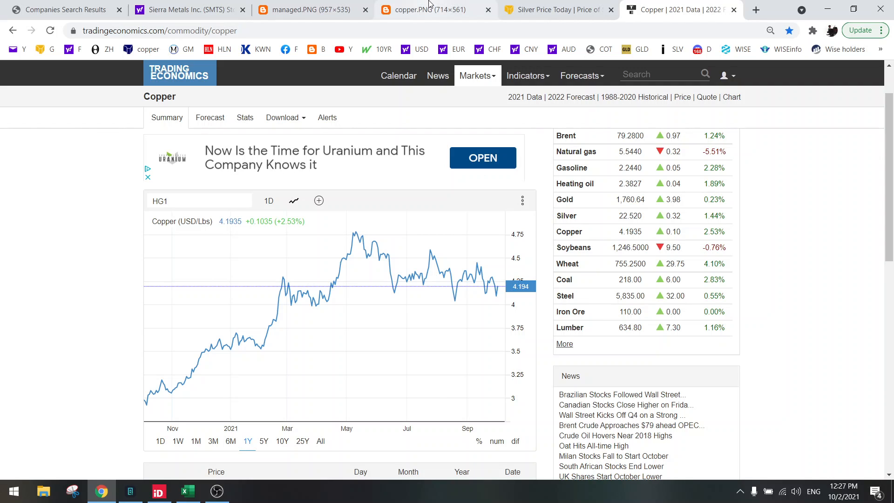
pyautogui.click(420, 10)
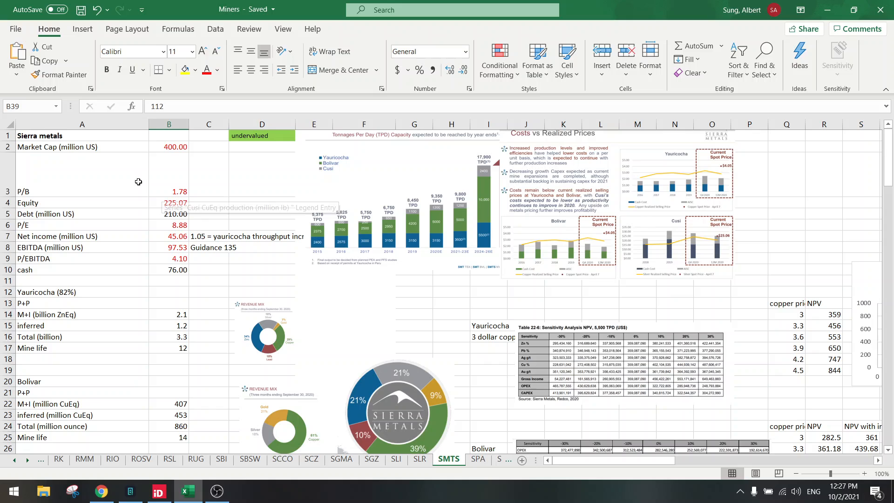
pyautogui.click(168, 147)
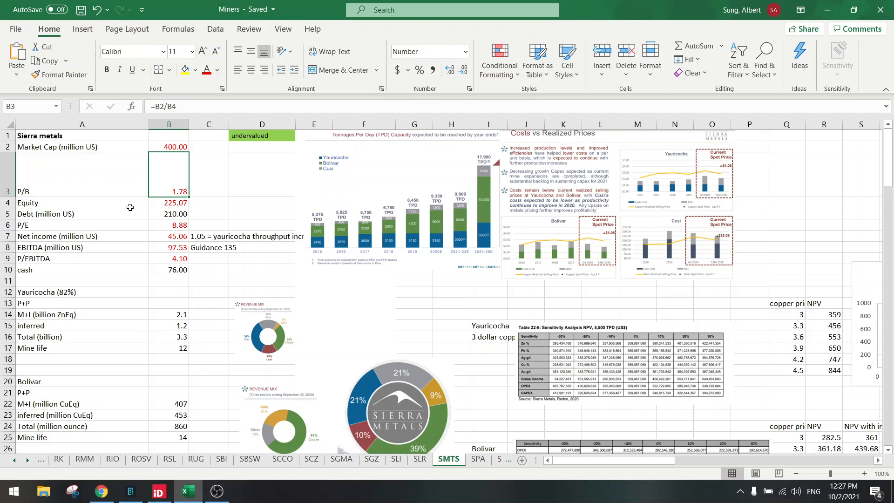
pyautogui.moveTo(166, 186)
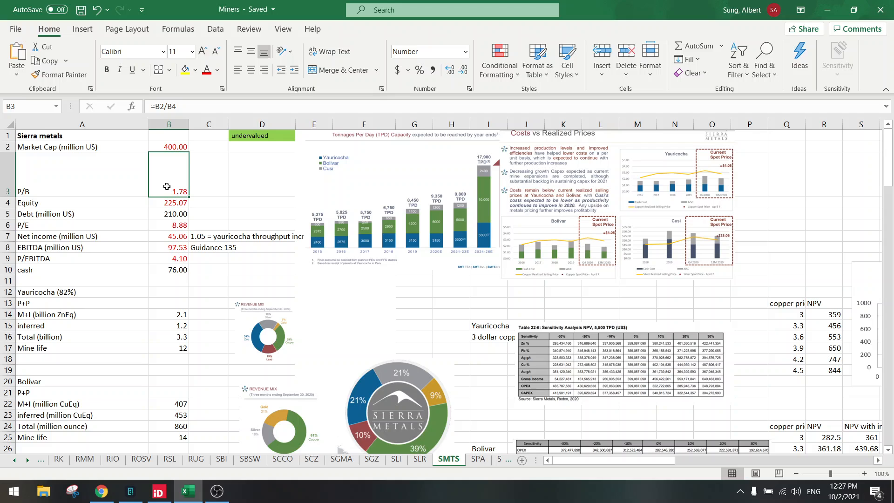
pyautogui.moveTo(136, 192)
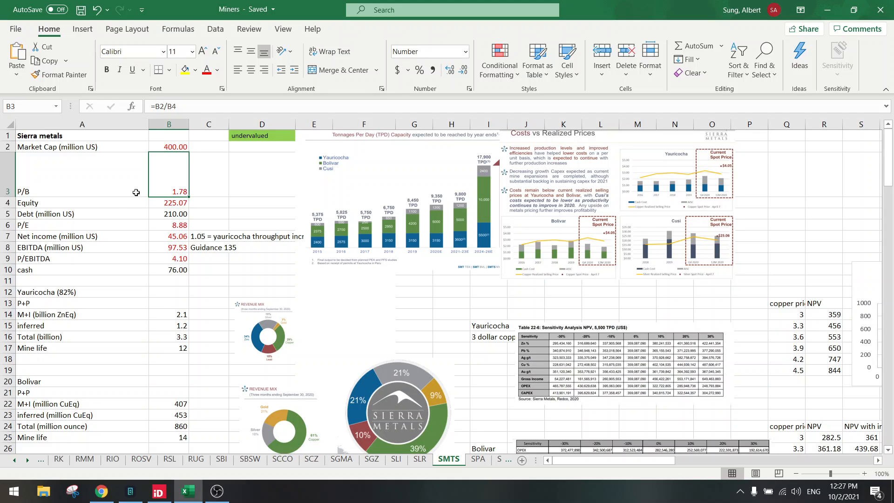
pyautogui.click(169, 203)
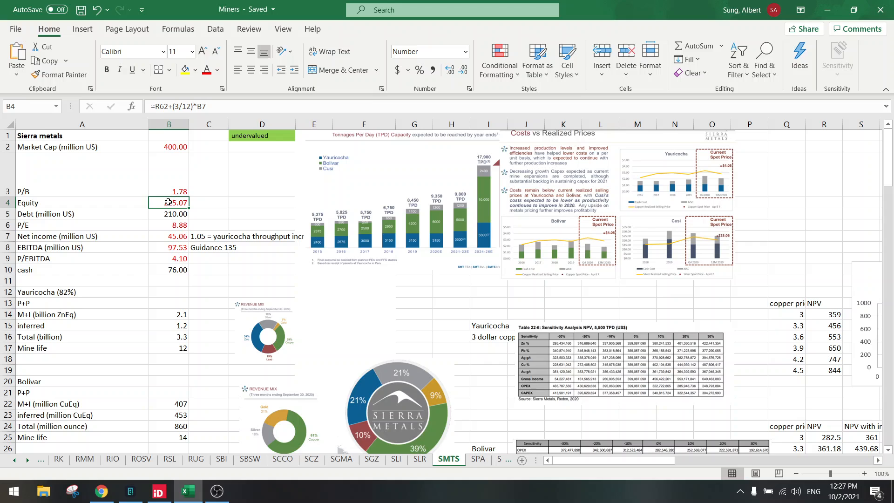
pyautogui.click(169, 146)
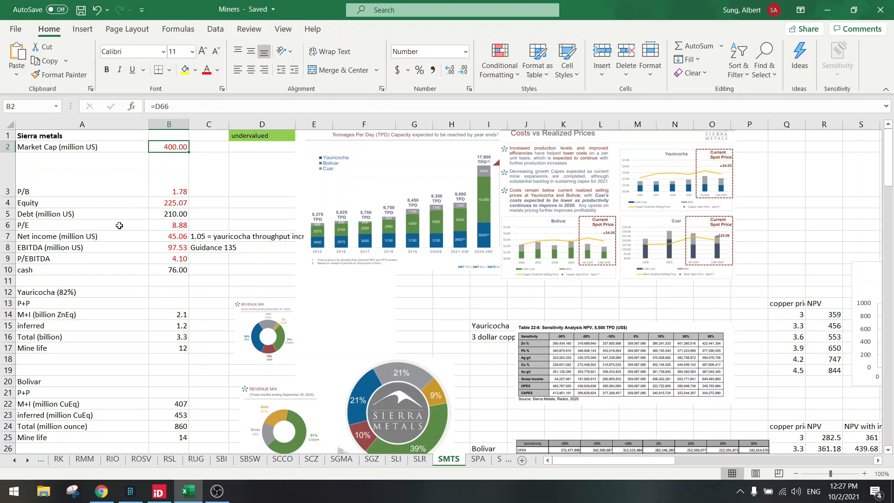
pyautogui.click(168, 173)
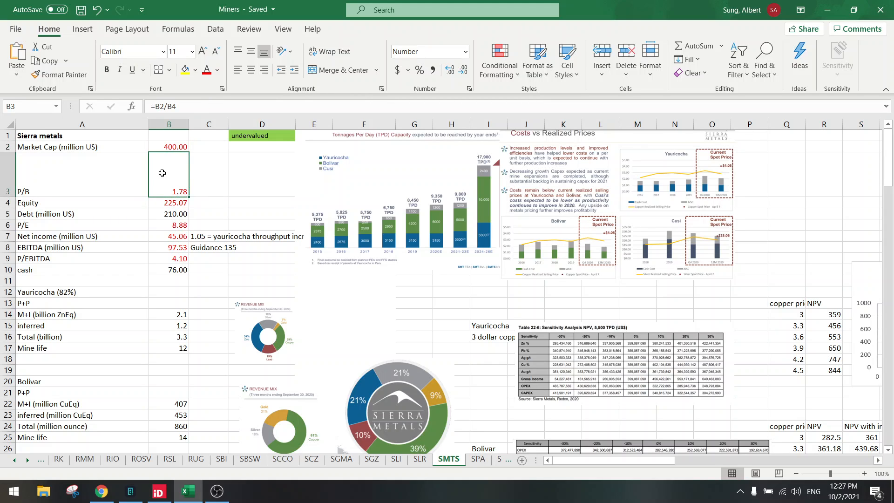
pyautogui.click(168, 147)
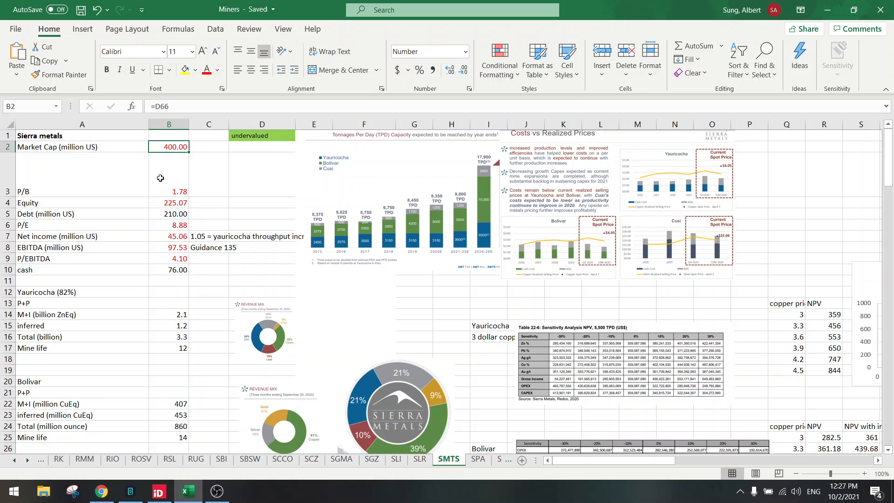
pyautogui.click(168, 203)
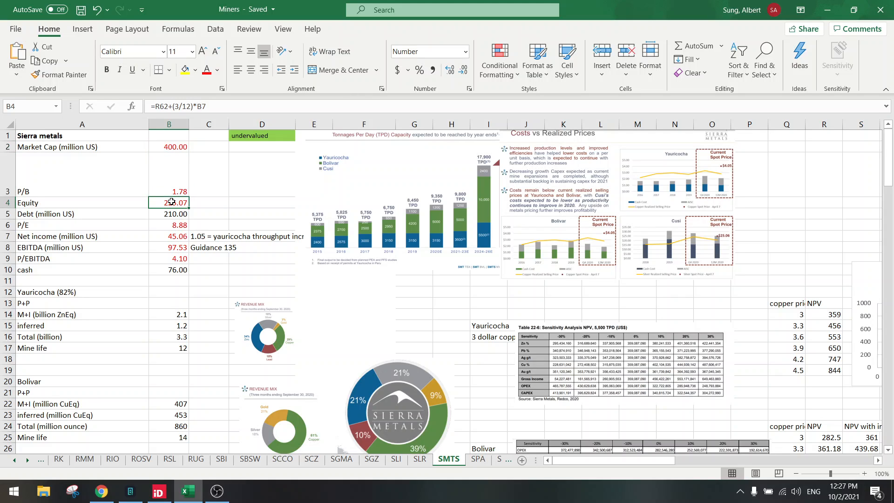
pyautogui.click(169, 225)
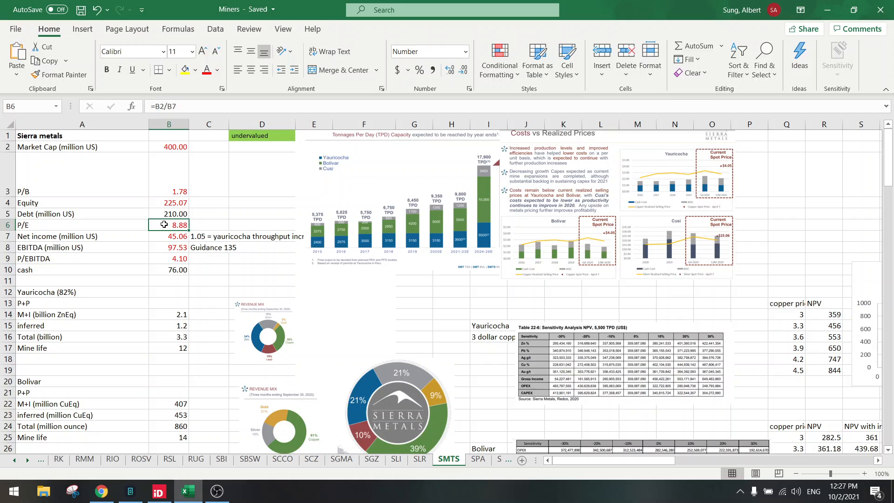
pyautogui.moveTo(177, 230)
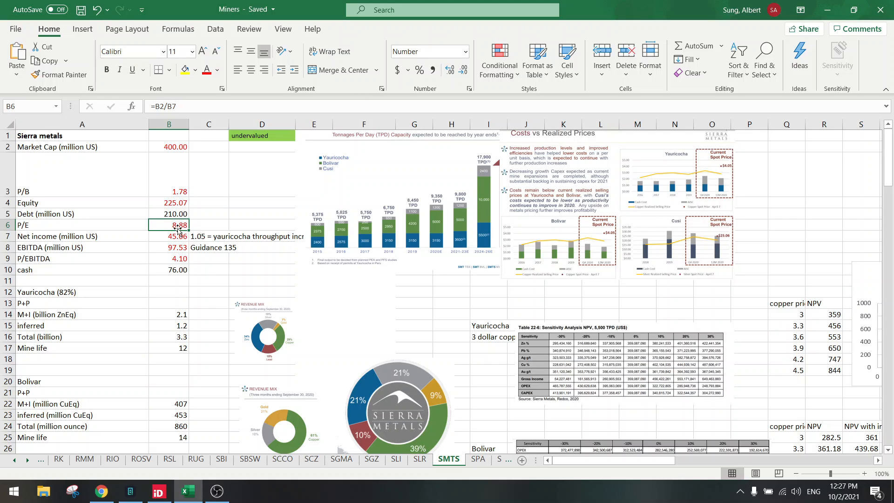
pyautogui.click(168, 237)
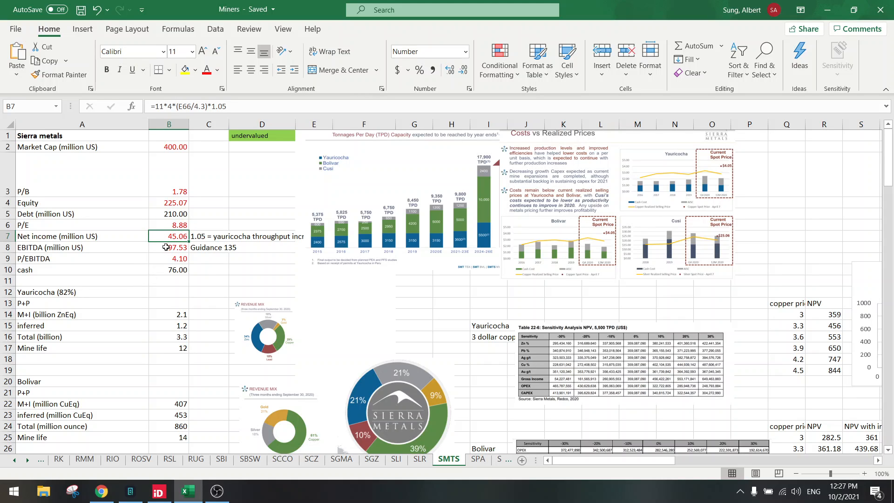
pyautogui.click(169, 269)
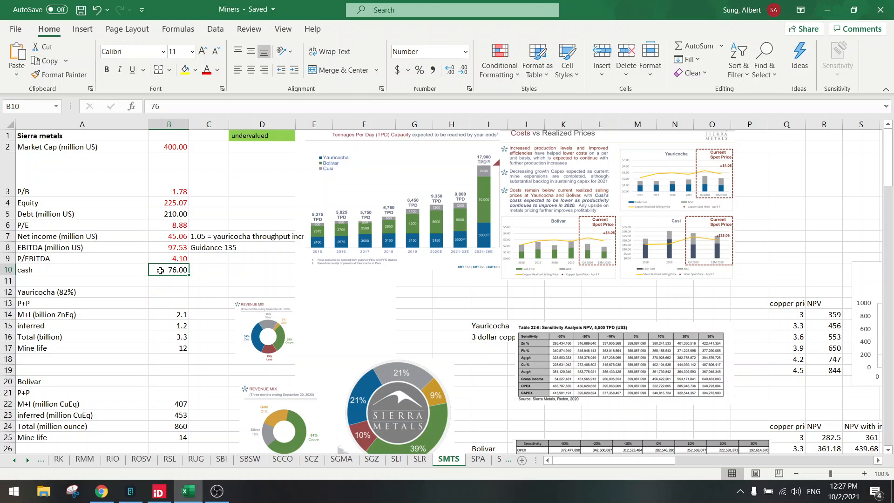
pyautogui.moveTo(151, 326)
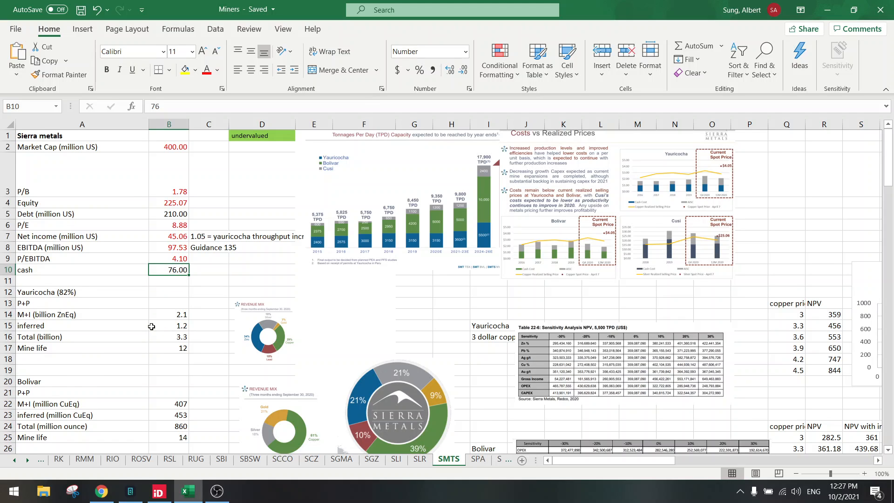
pyautogui.scroll(-3)
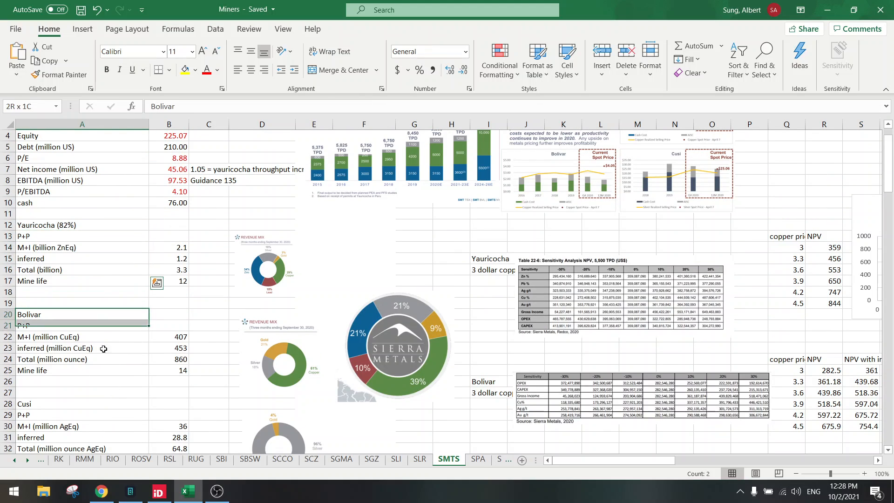
pyautogui.click(101, 314)
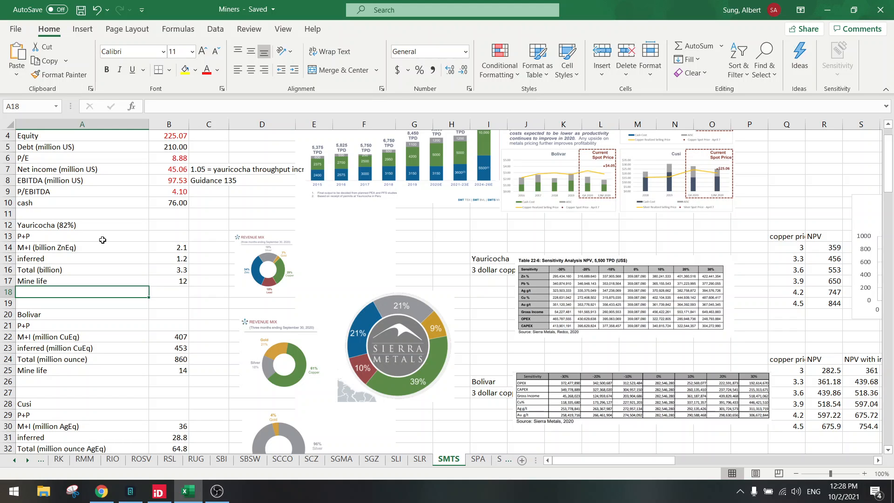
pyautogui.scroll(-3)
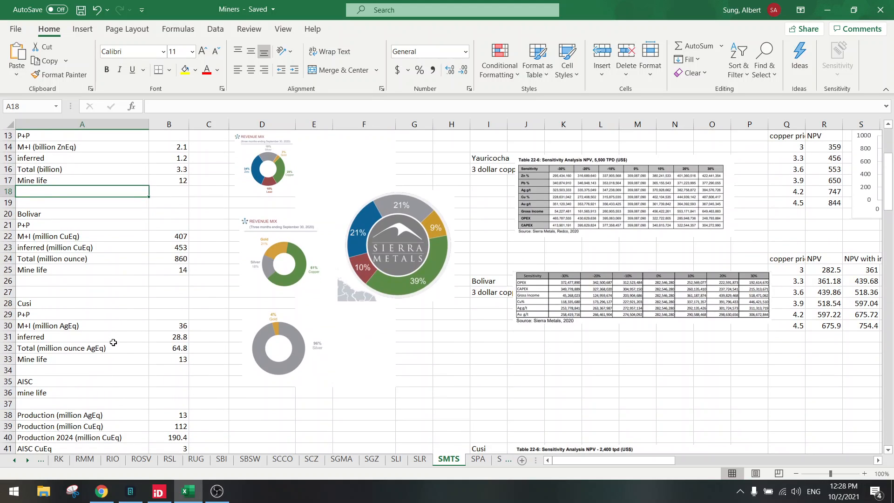
pyautogui.scroll(-3)
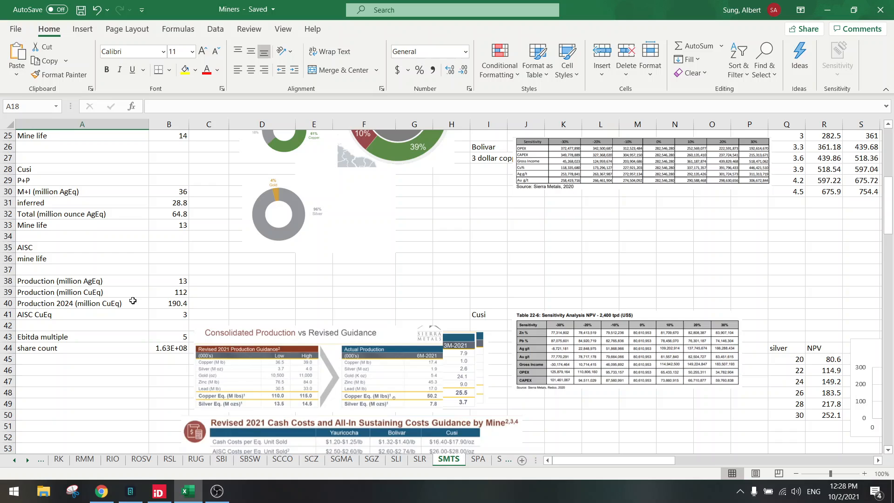
pyautogui.click(167, 291)
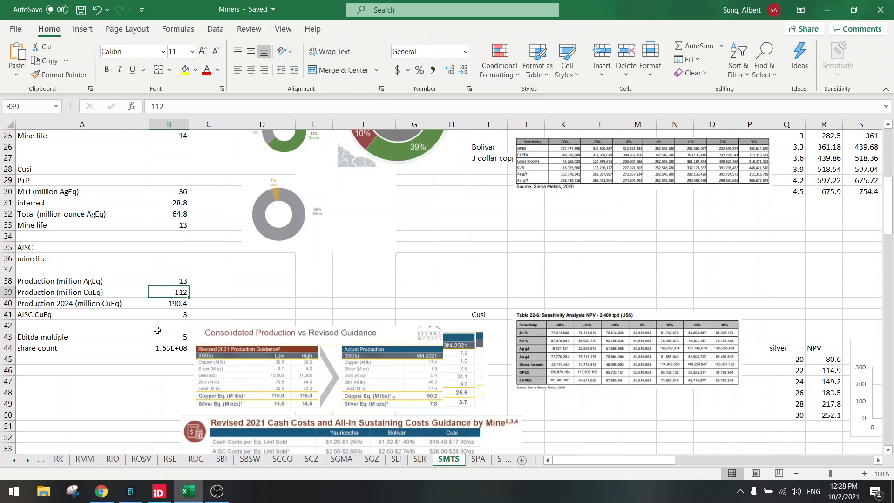
pyautogui.scroll(-3)
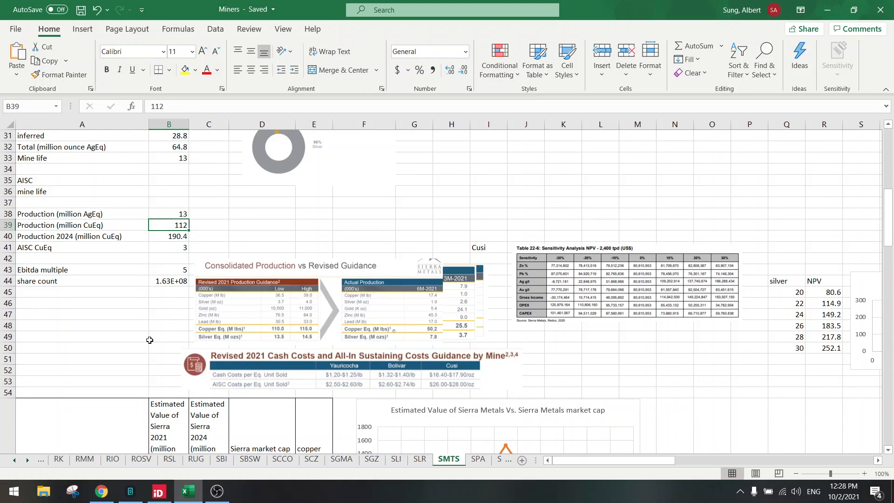
pyautogui.moveTo(291, 324)
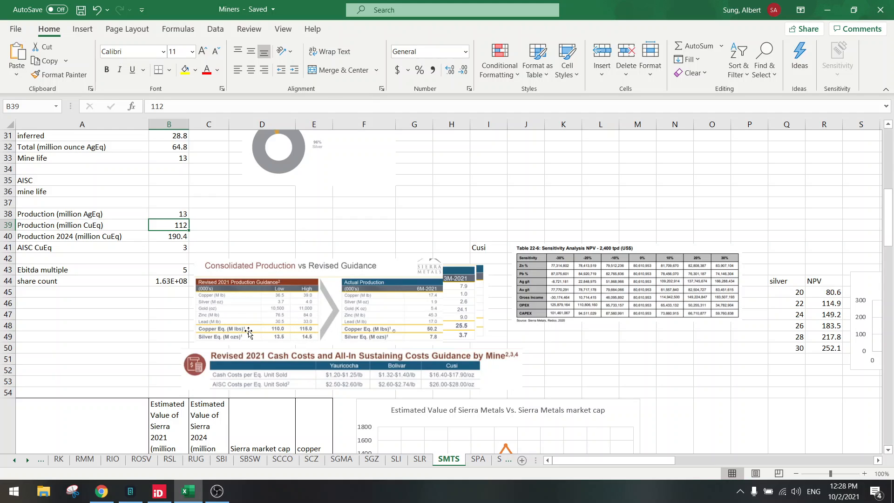
pyautogui.moveTo(237, 329)
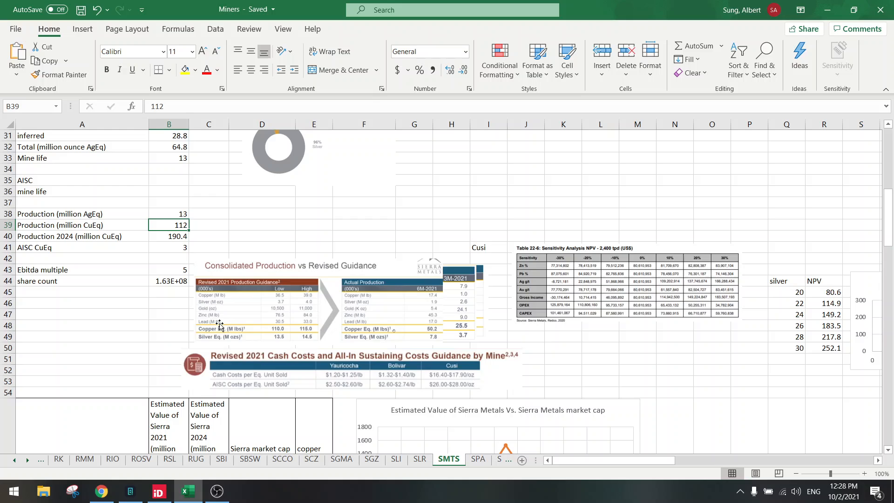
pyautogui.moveTo(364, 375)
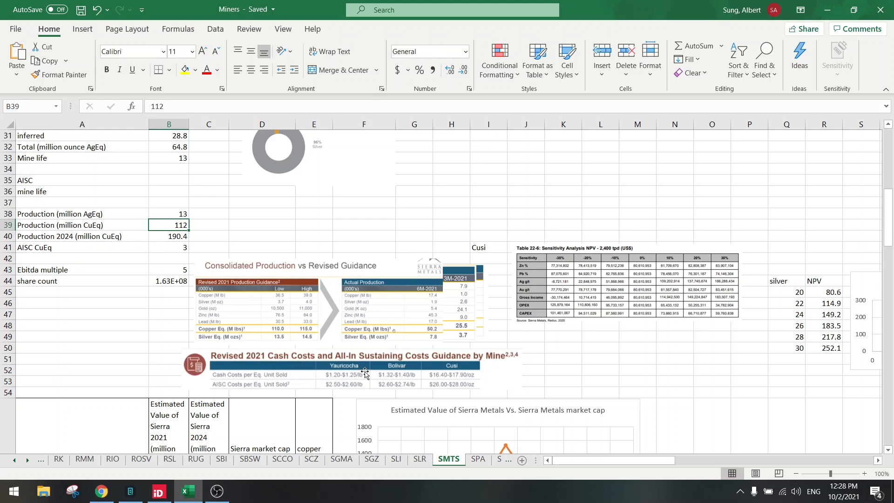
pyautogui.moveTo(370, 387)
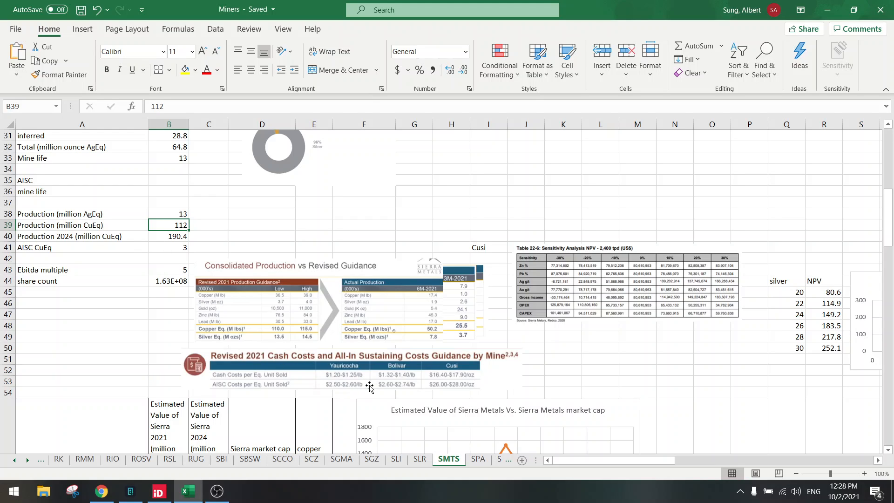
pyautogui.moveTo(416, 390)
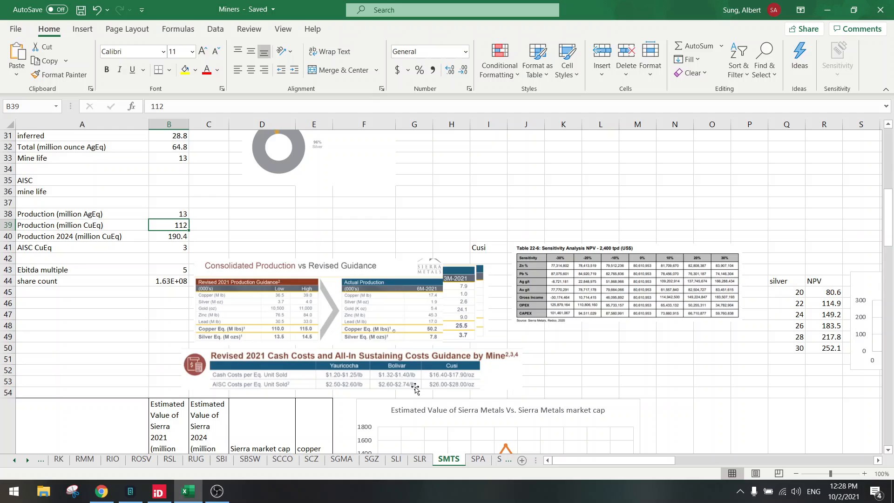
pyautogui.moveTo(467, 390)
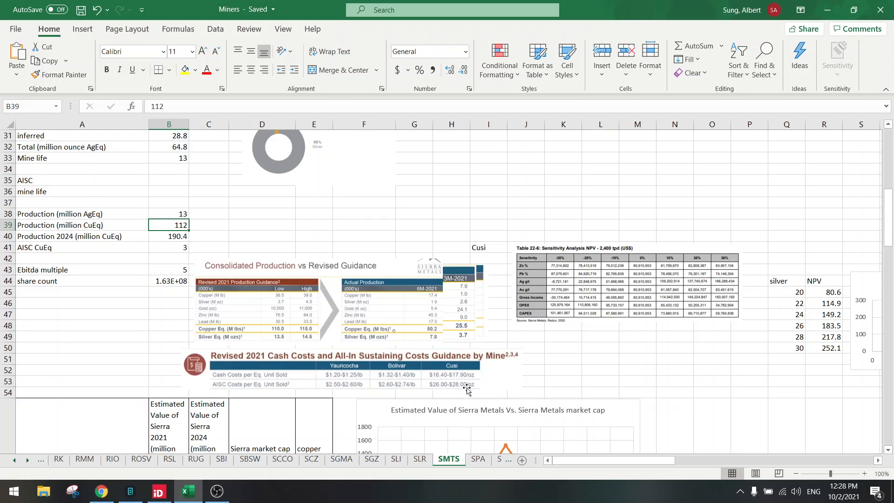
pyautogui.moveTo(437, 386)
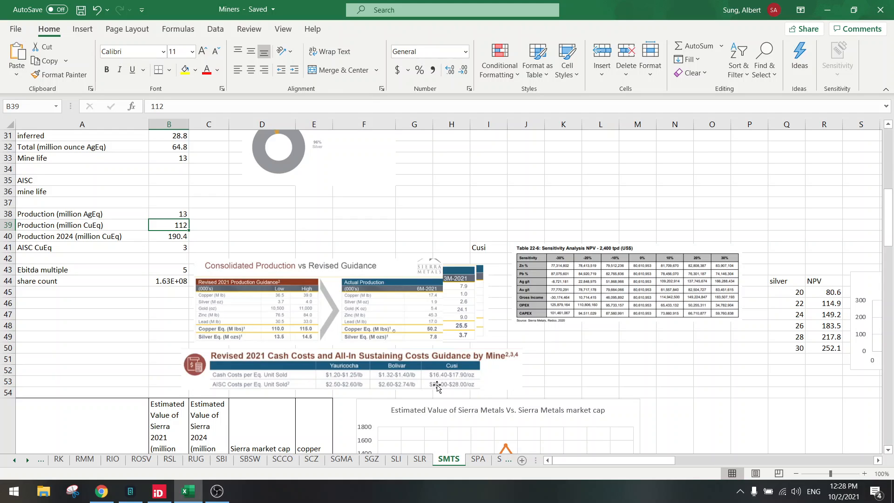
pyautogui.moveTo(451, 385)
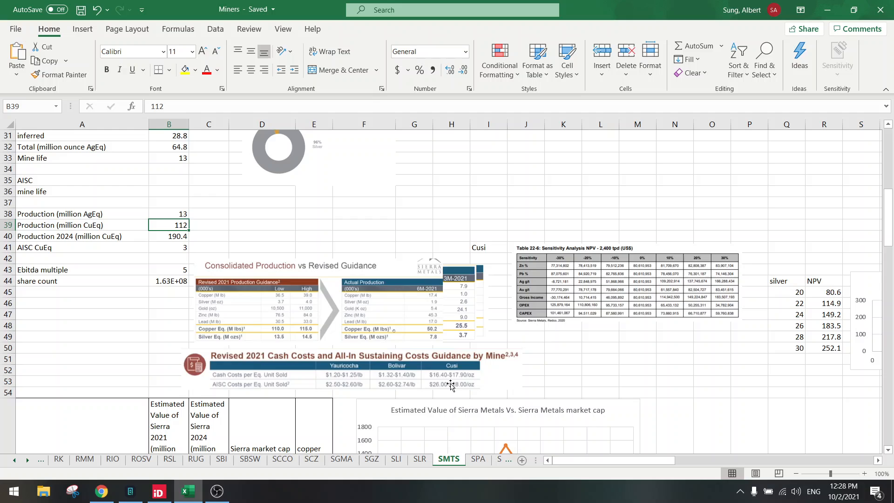
pyautogui.moveTo(447, 390)
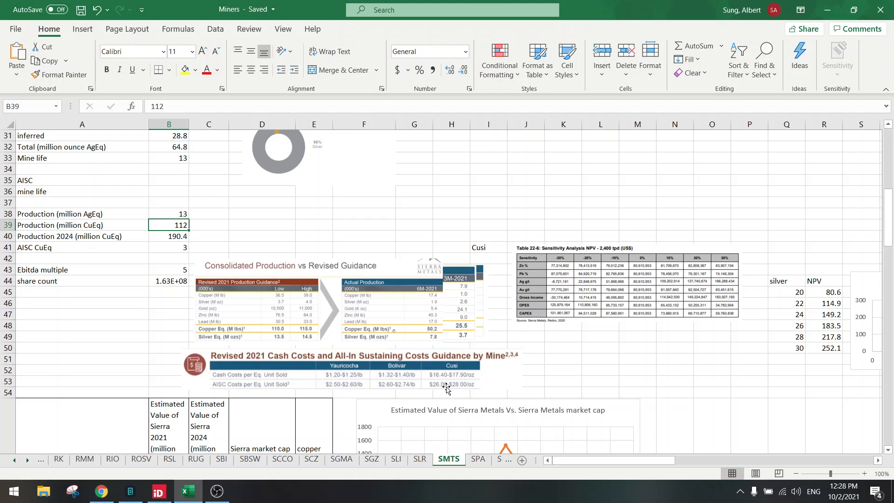
pyautogui.moveTo(279, 388)
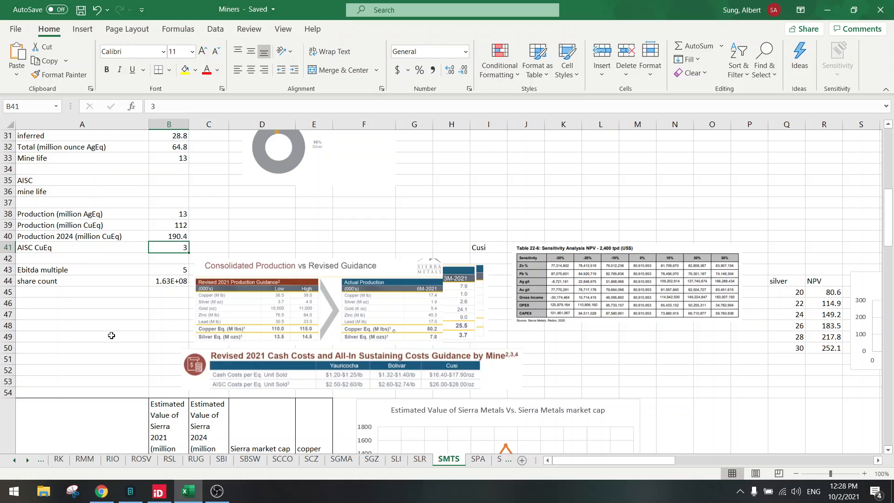
pyautogui.moveTo(113, 346)
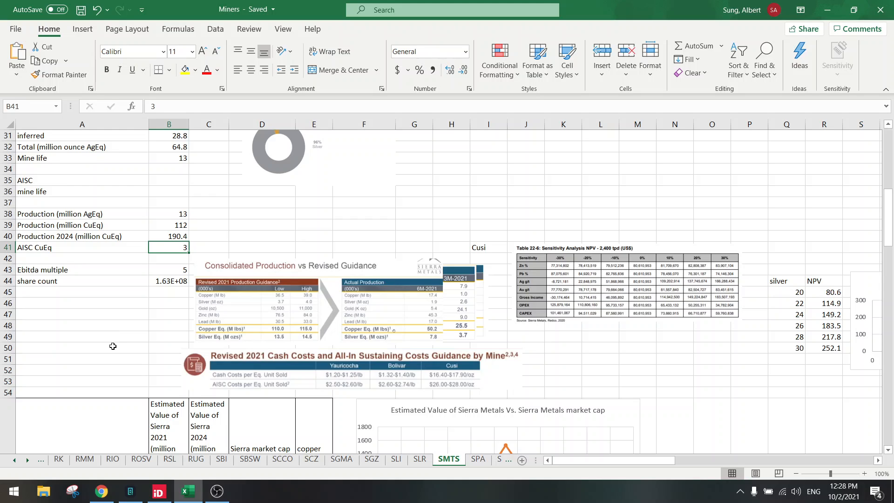
pyautogui.moveTo(451, 384)
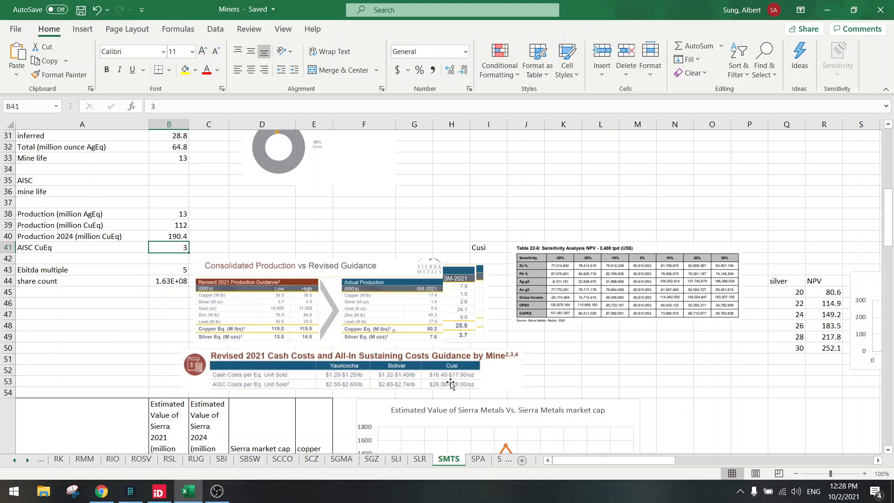
pyautogui.moveTo(456, 388)
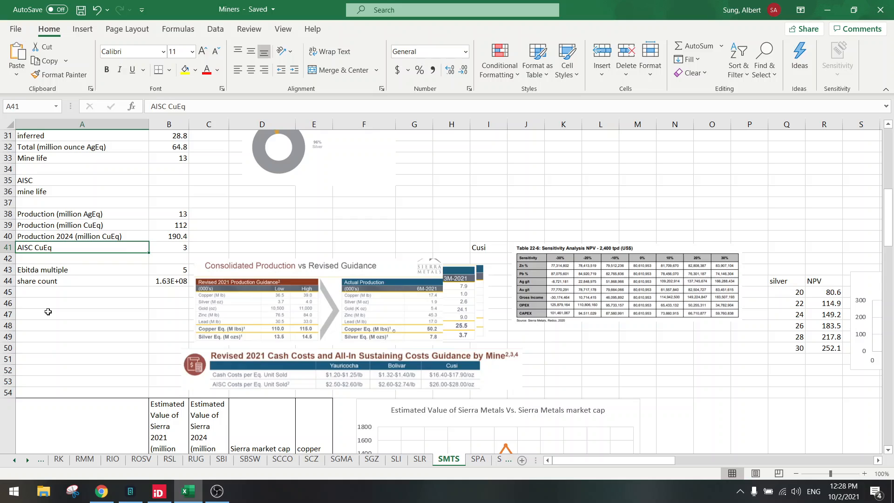
pyautogui.click(168, 247)
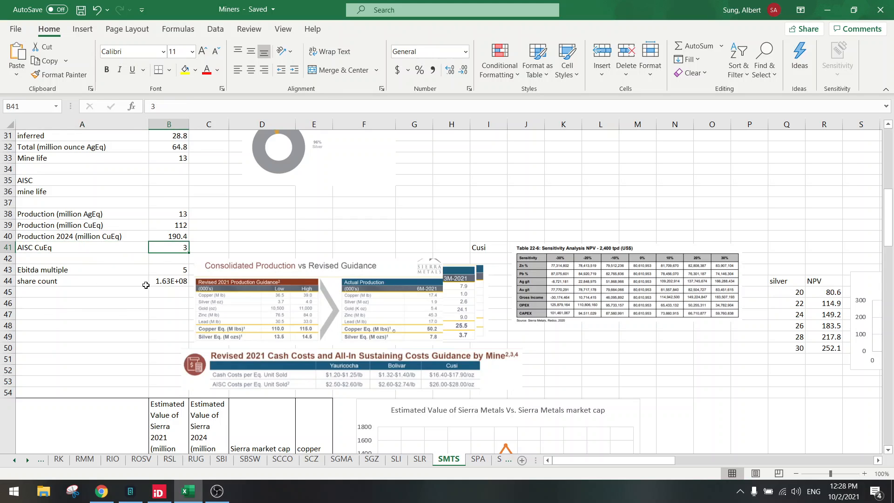
pyautogui.moveTo(116, 309)
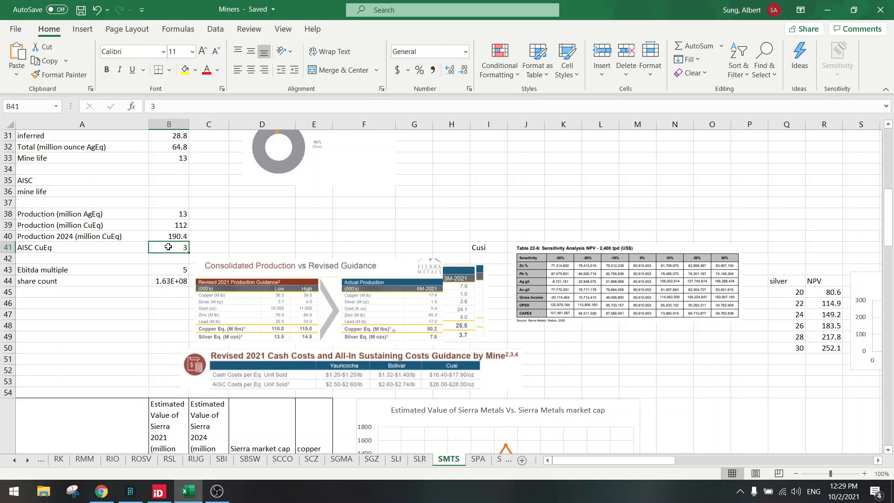
pyautogui.scroll(-3)
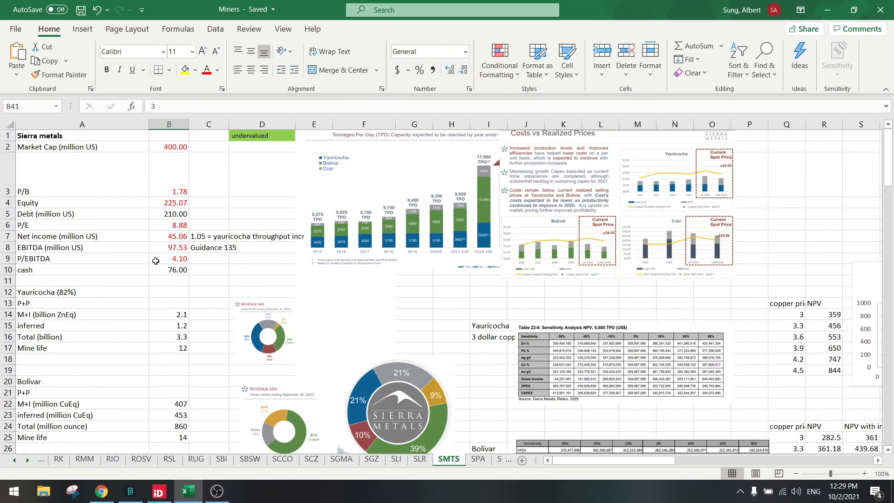
pyautogui.click(169, 237)
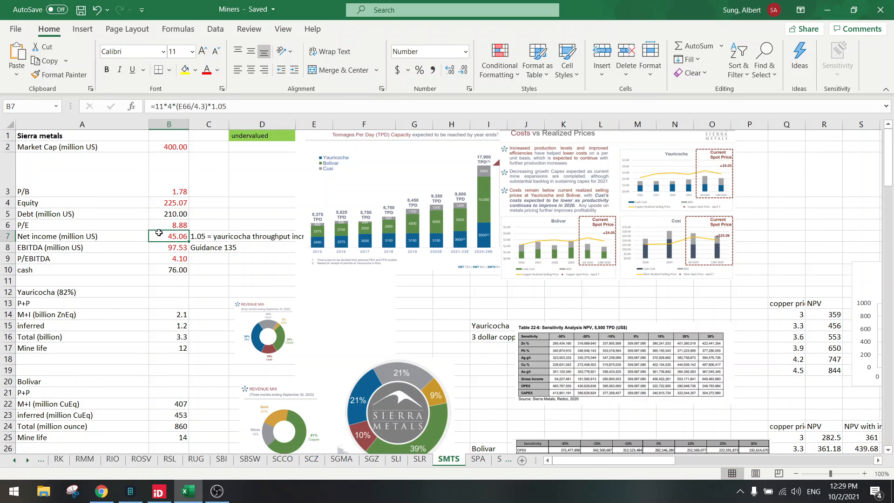
pyautogui.scroll(-3)
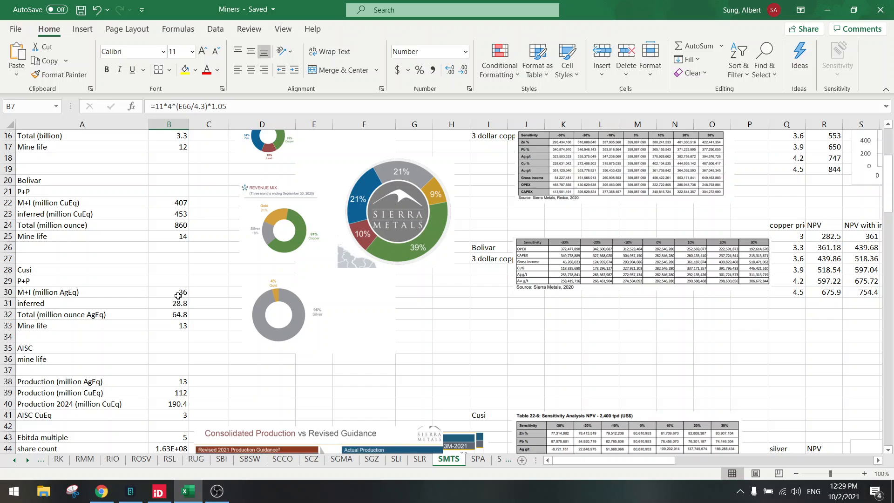
pyautogui.scroll(-3)
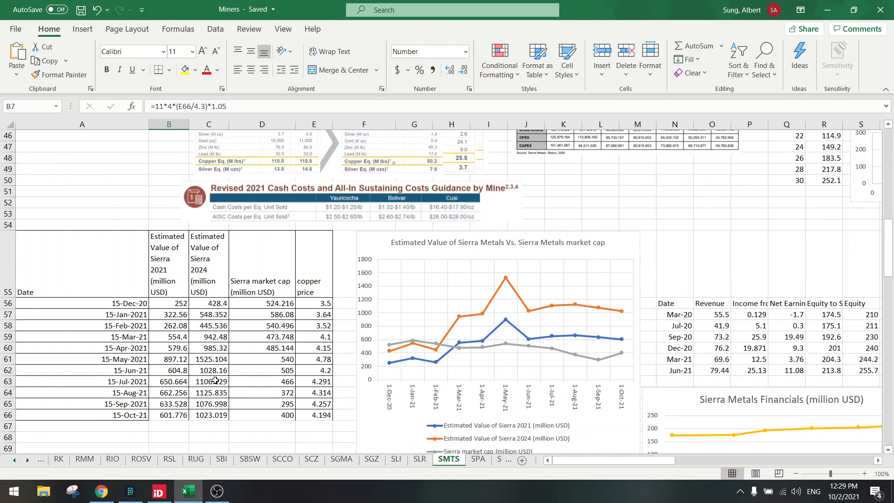
pyautogui.moveTo(623, 354)
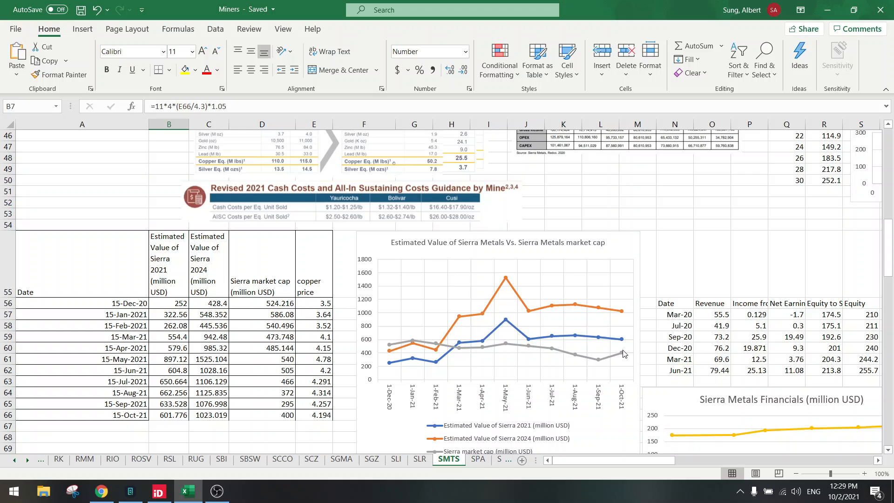
pyautogui.moveTo(622, 354)
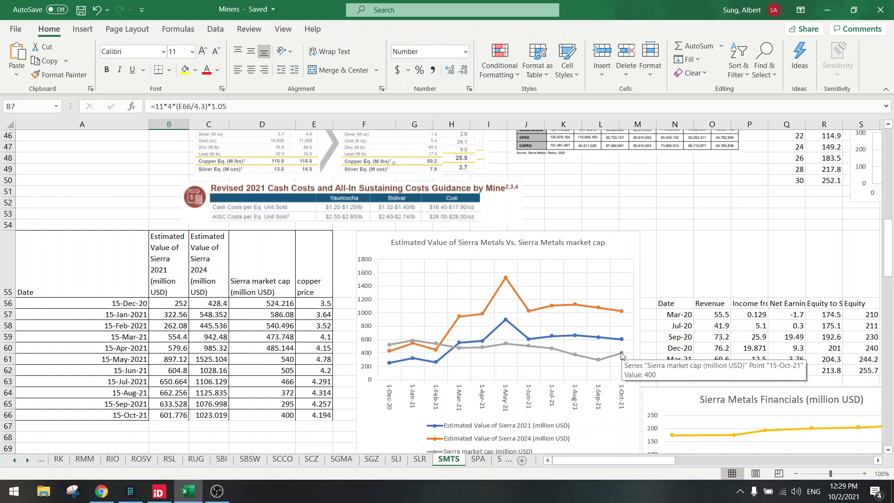
pyautogui.click(620, 352)
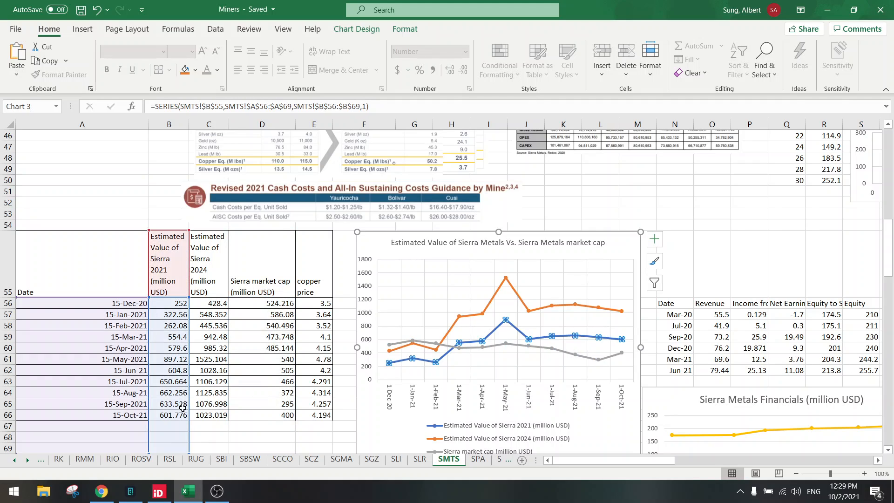
pyautogui.moveTo(622, 340)
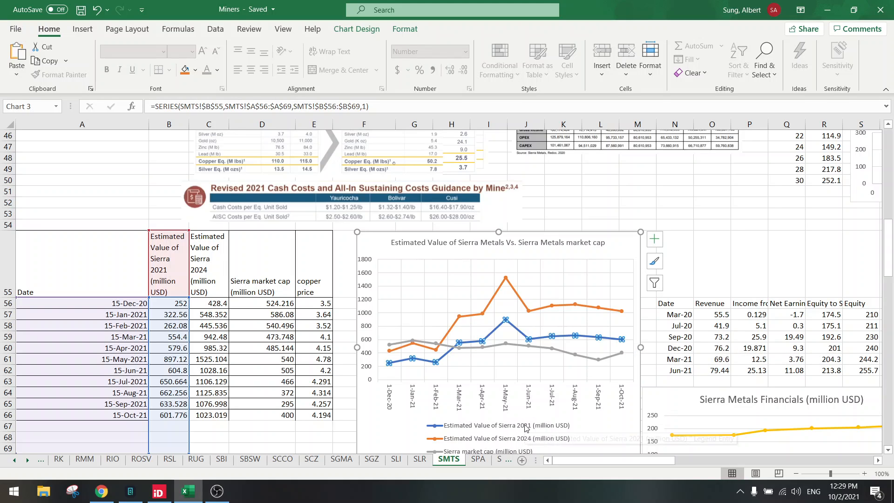
pyautogui.moveTo(622, 313)
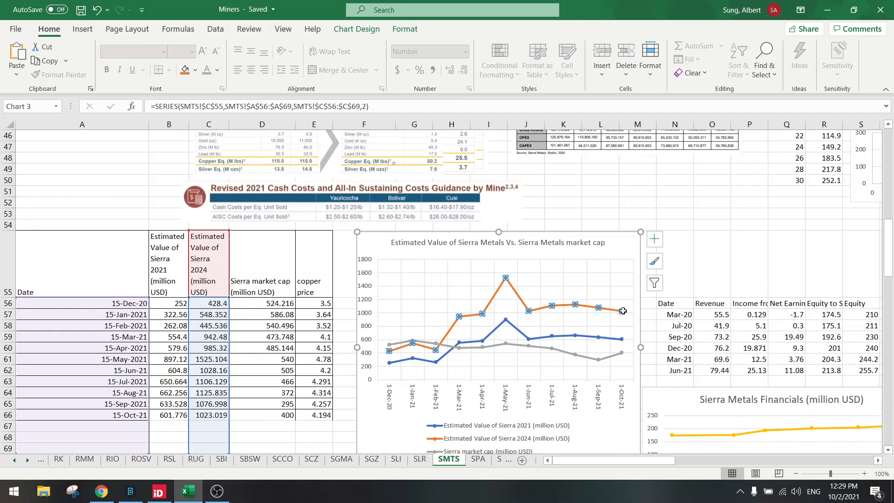
pyautogui.moveTo(621, 331)
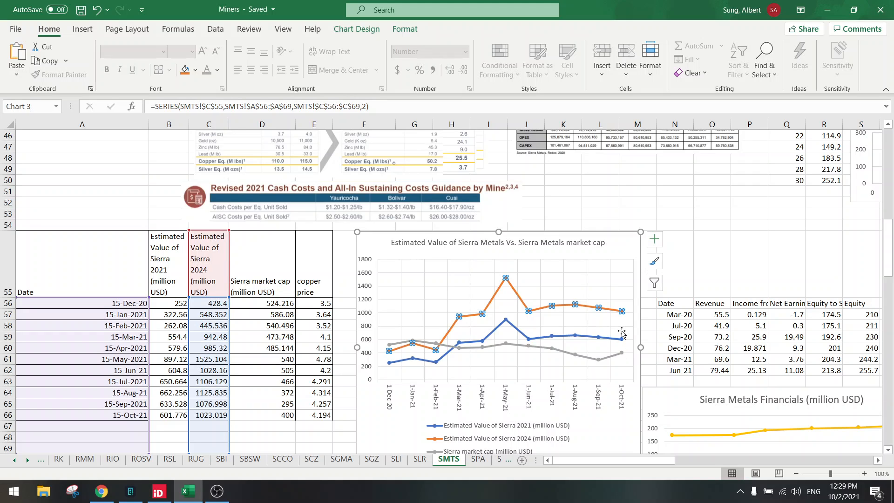
pyautogui.moveTo(621, 352)
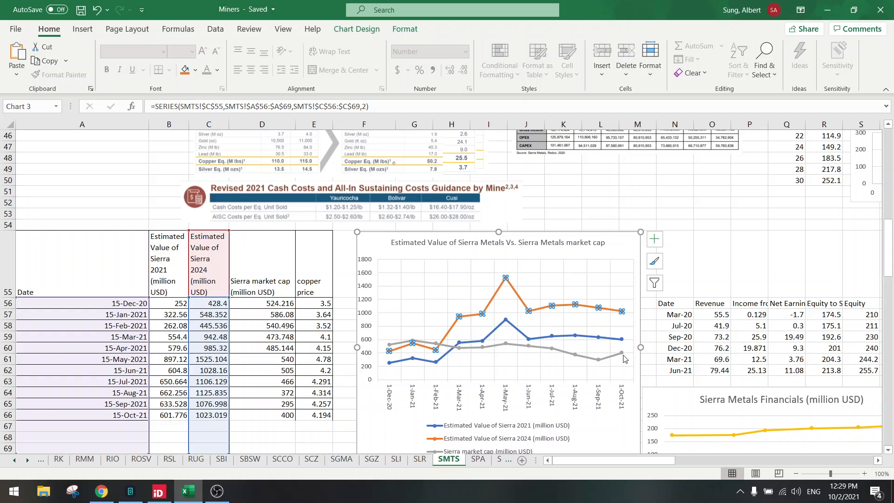
pyautogui.moveTo(620, 323)
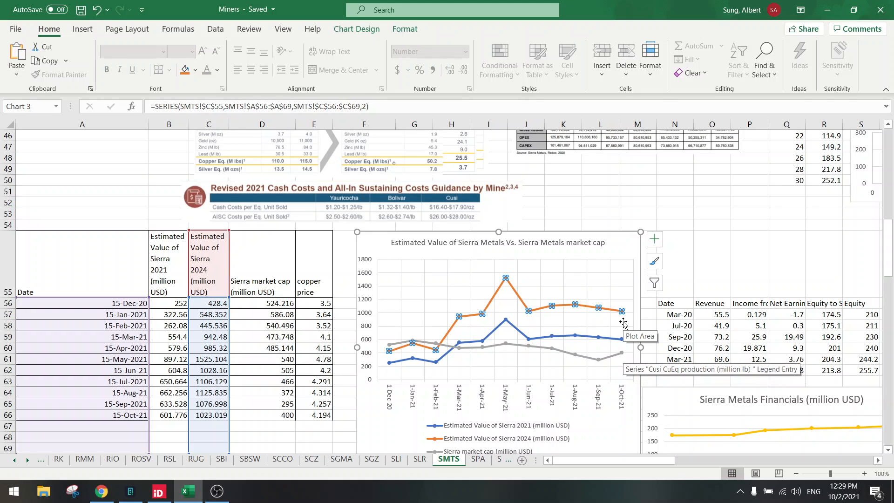
pyautogui.moveTo(529, 438)
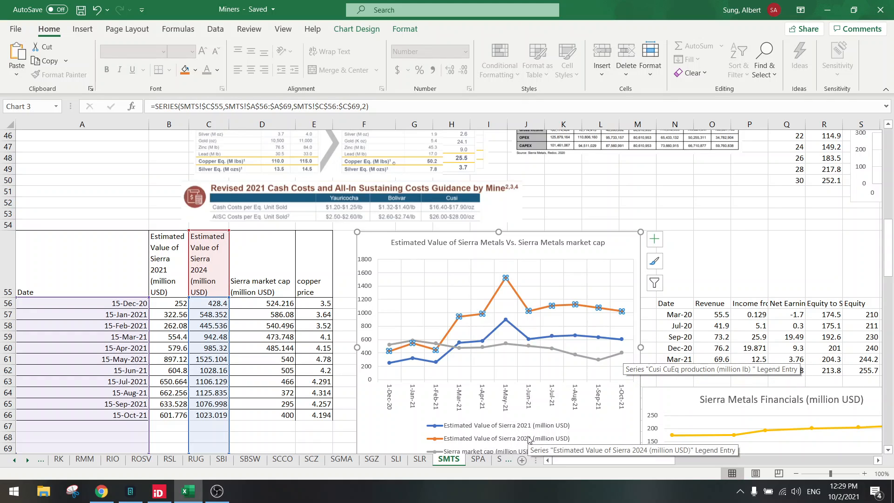
pyautogui.scroll(3)
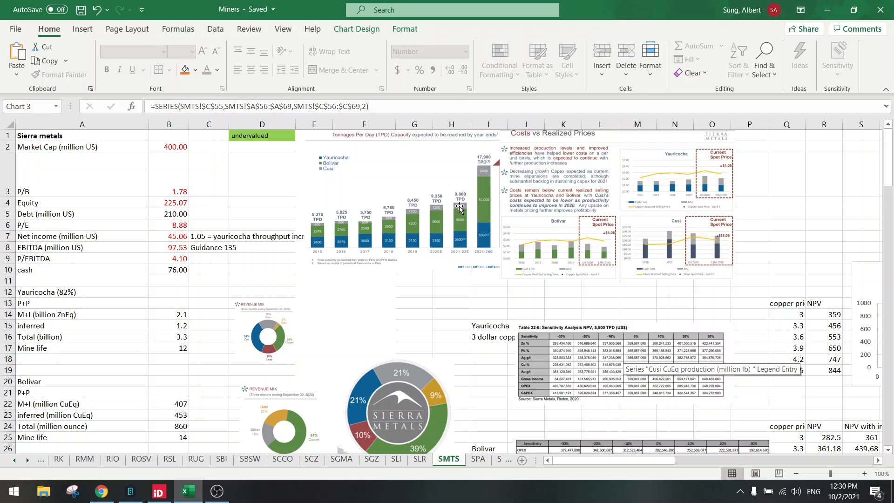
pyautogui.moveTo(484, 171)
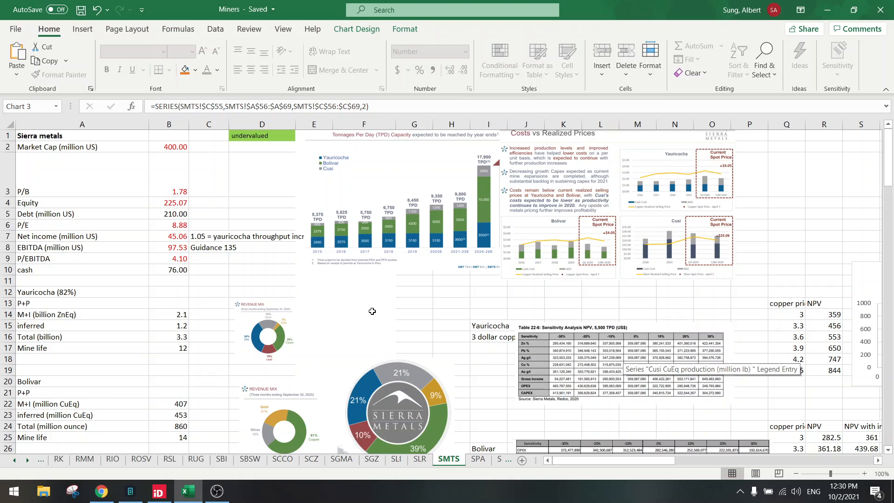
# - Drag the Revised 2021 Production Guidance picture aside and select the copper equivalent production cell
pyautogui.scroll(-3)
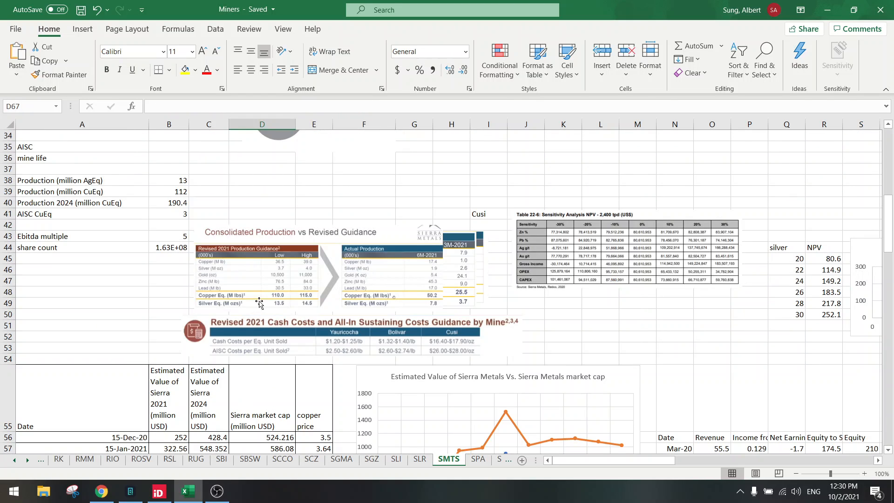
pyautogui.click(282, 268)
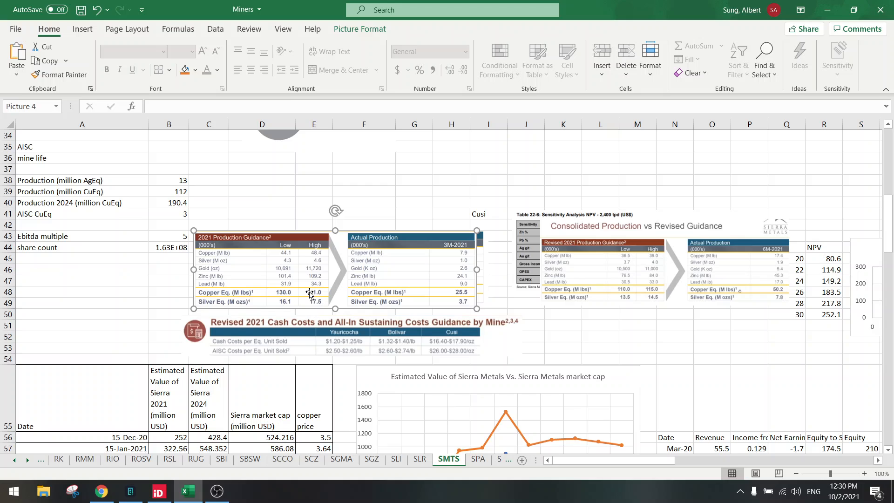
pyautogui.moveTo(306, 288)
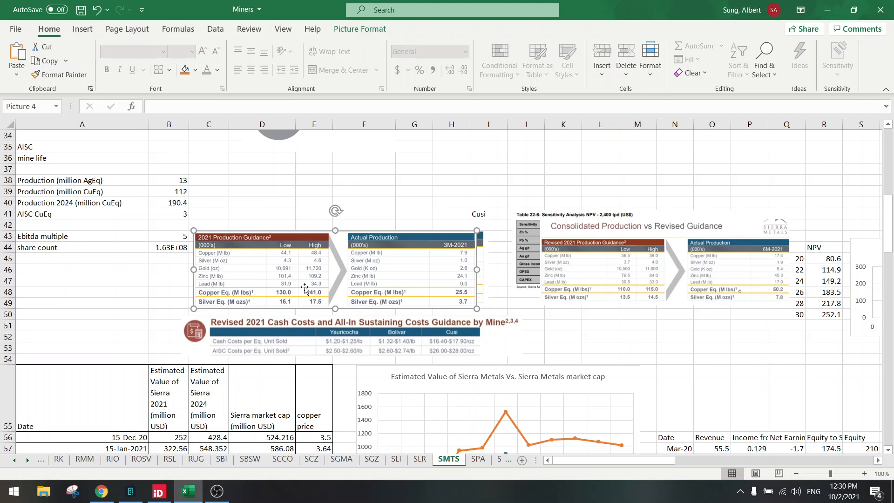
pyautogui.moveTo(287, 297)
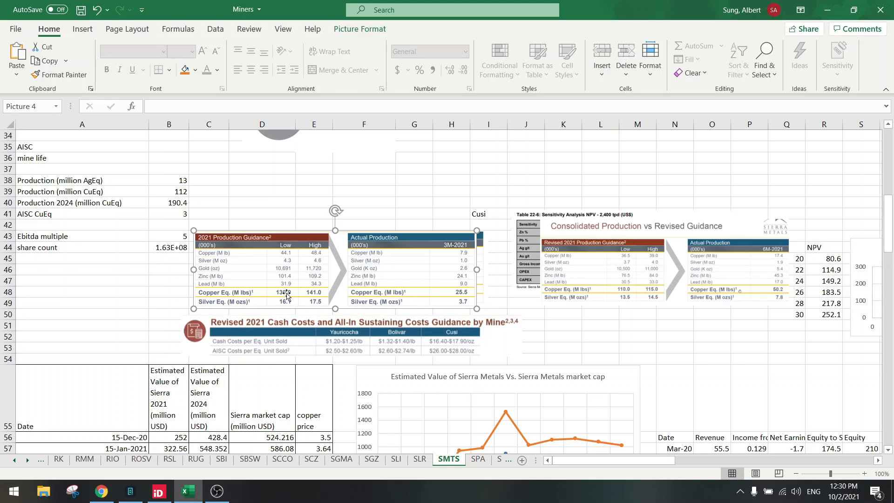
pyautogui.moveTo(296, 289)
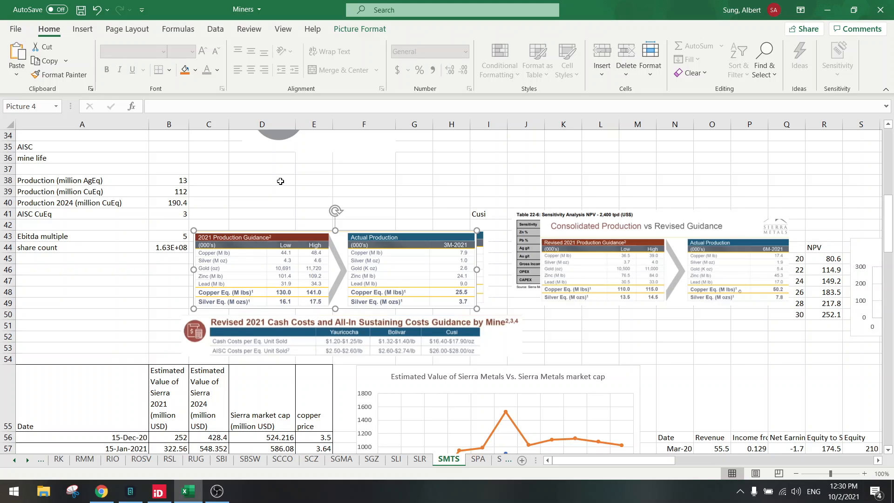
pyautogui.click(261, 215)
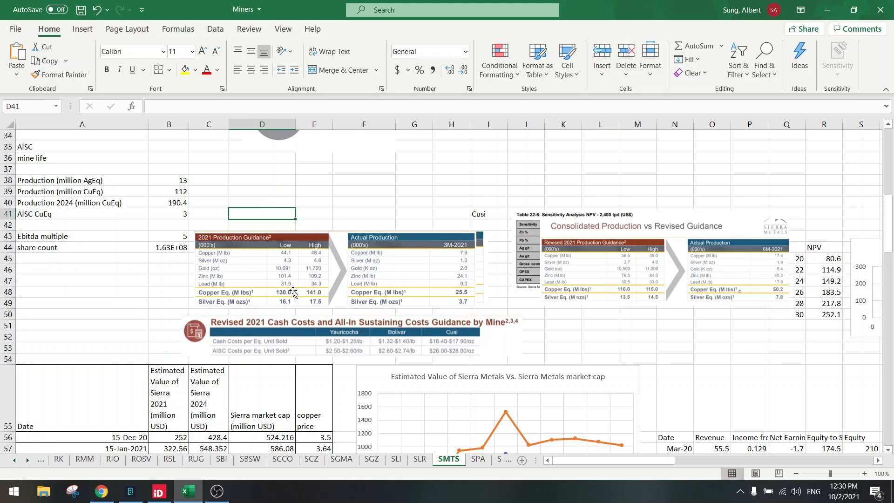
pyautogui.click(263, 268)
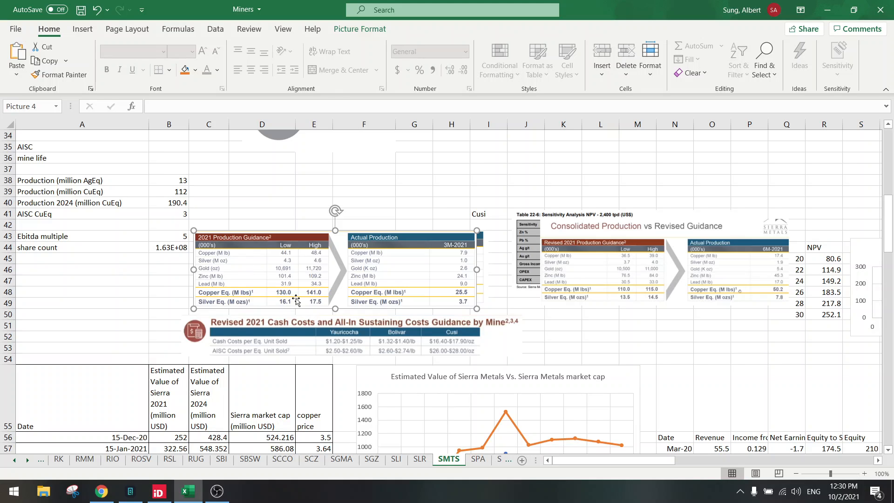
pyautogui.moveTo(241, 249)
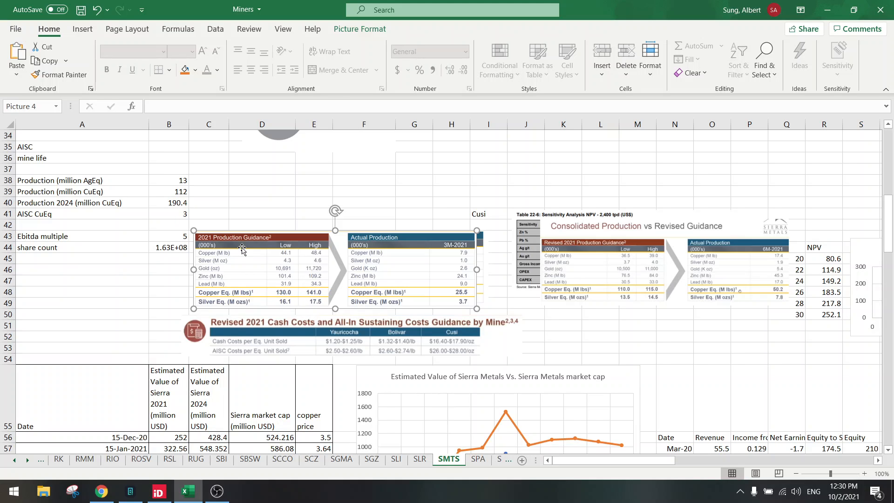
pyautogui.click(168, 192)
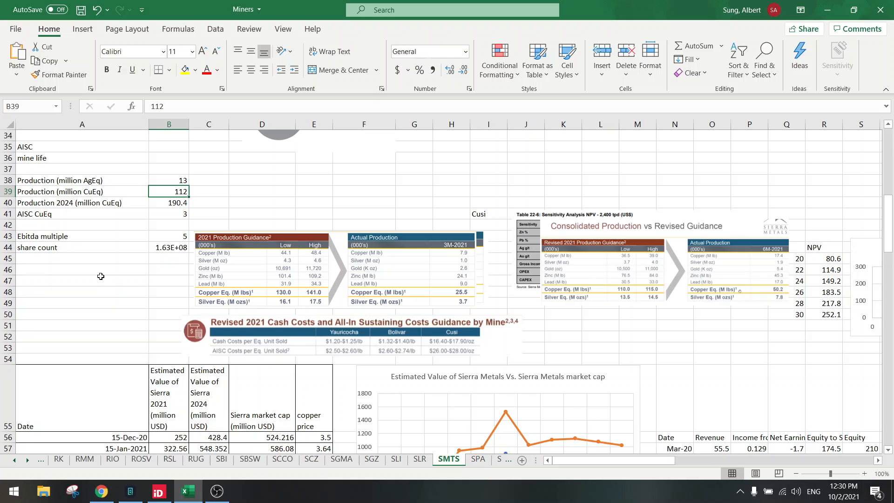
pyautogui.write('135')
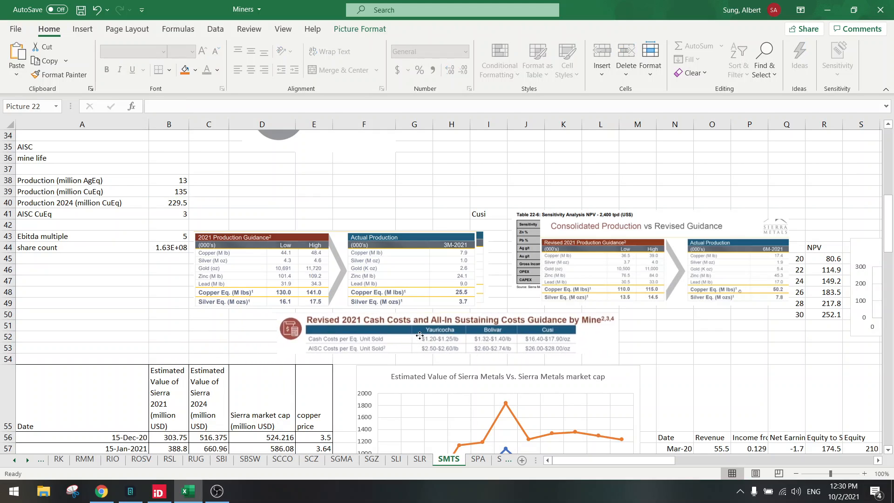
pyautogui.click(419, 336)
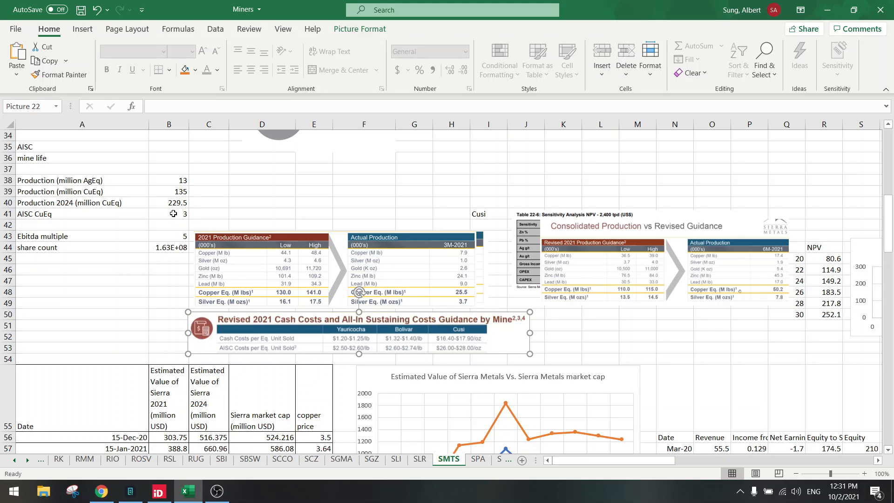
pyautogui.write('2')
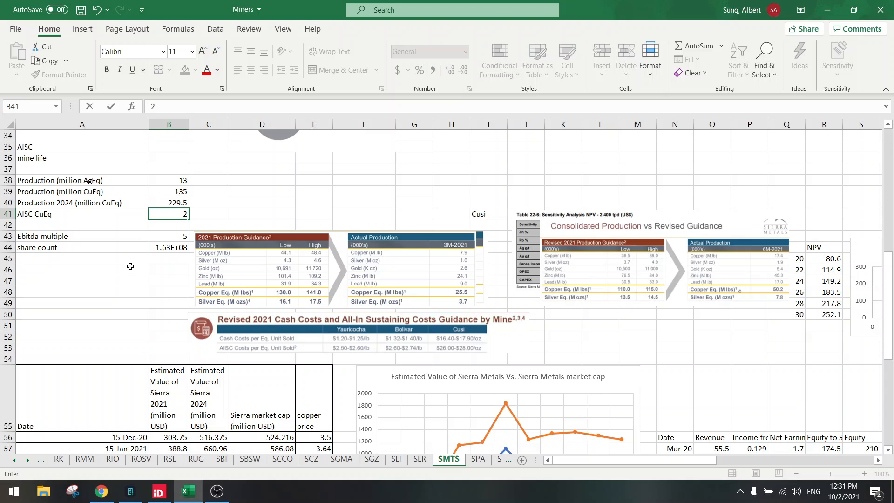
pyautogui.press('Enter')
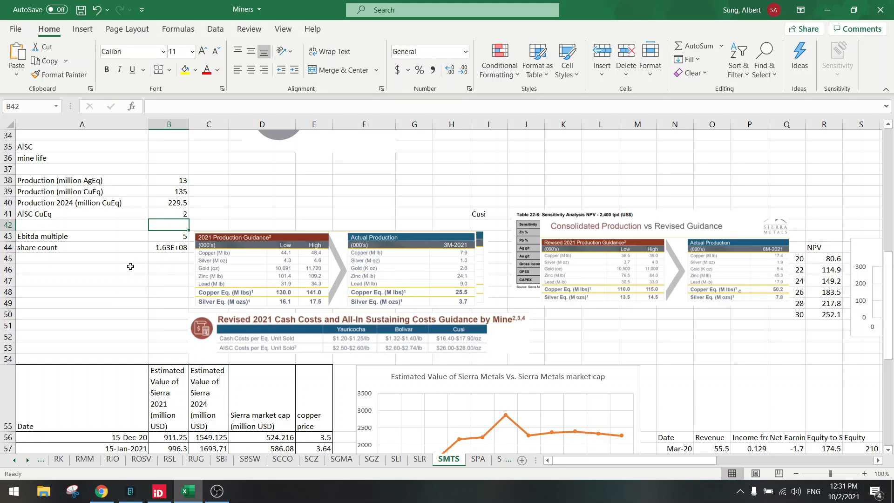
pyautogui.moveTo(150, 262)
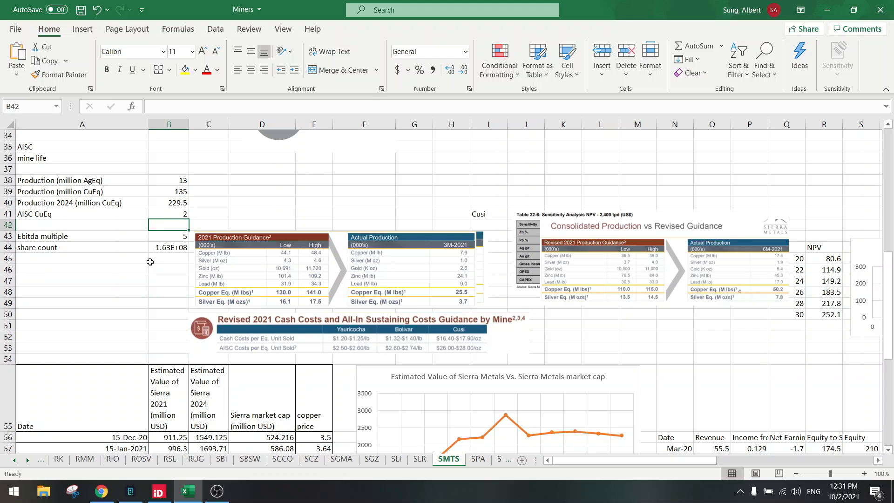
pyautogui.moveTo(171, 211)
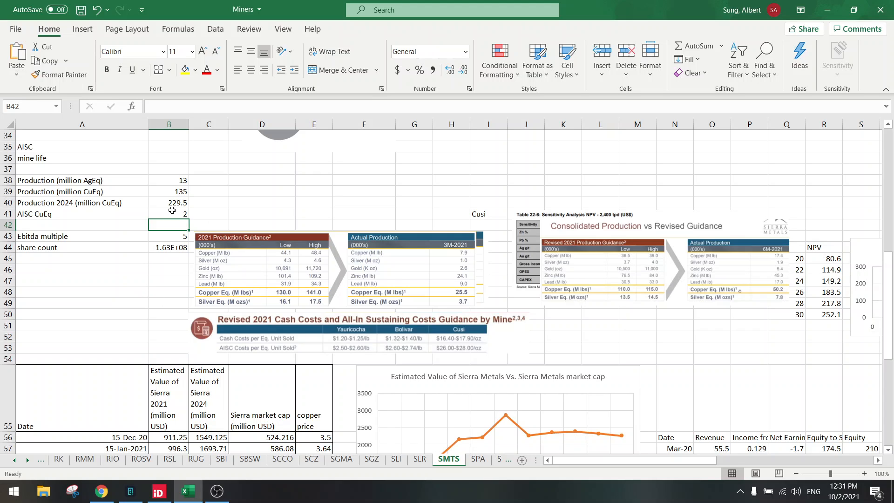
pyautogui.scroll(-3)
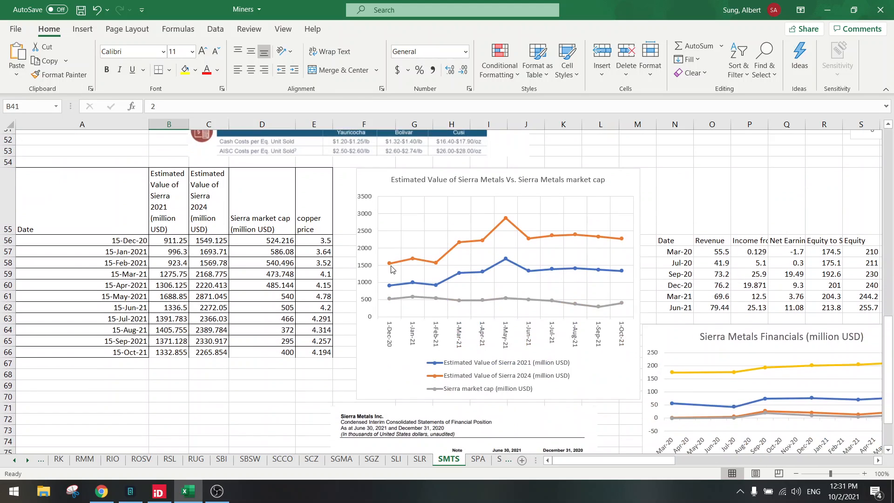
pyautogui.moveTo(620, 312)
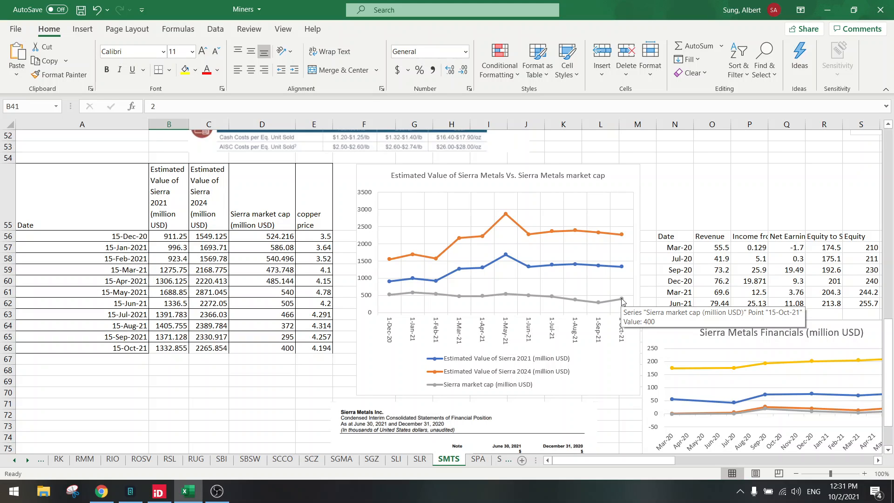
pyautogui.moveTo(619, 267)
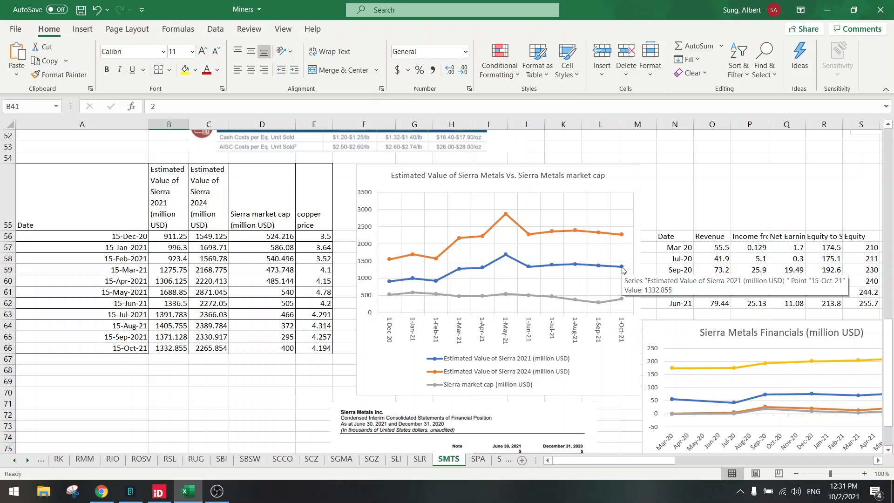
pyautogui.moveTo(622, 300)
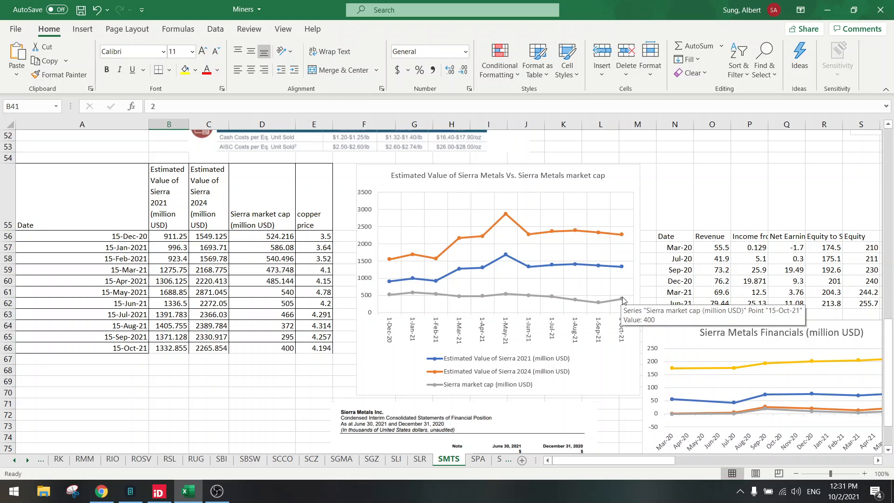
pyautogui.moveTo(622, 270)
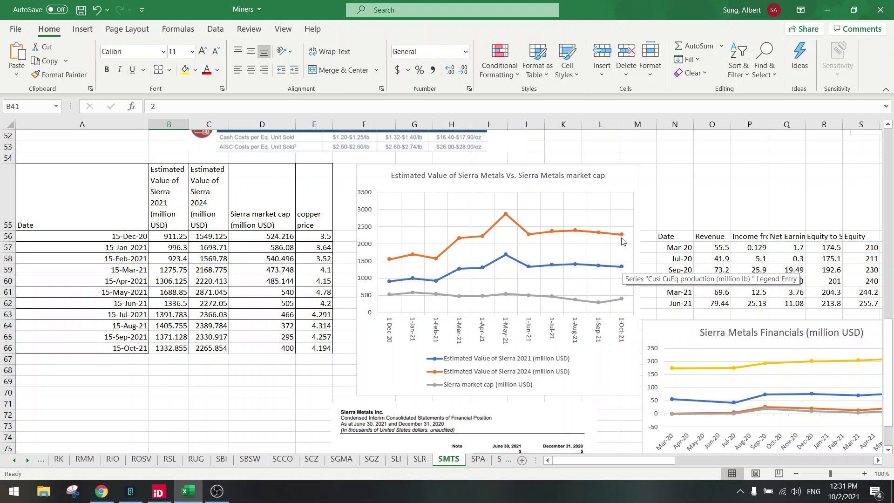
pyautogui.moveTo(622, 274)
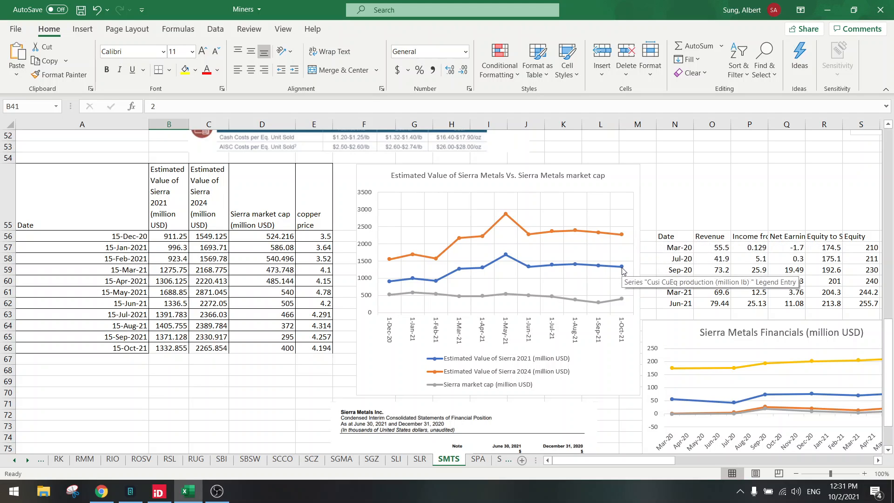
pyautogui.moveTo(622, 236)
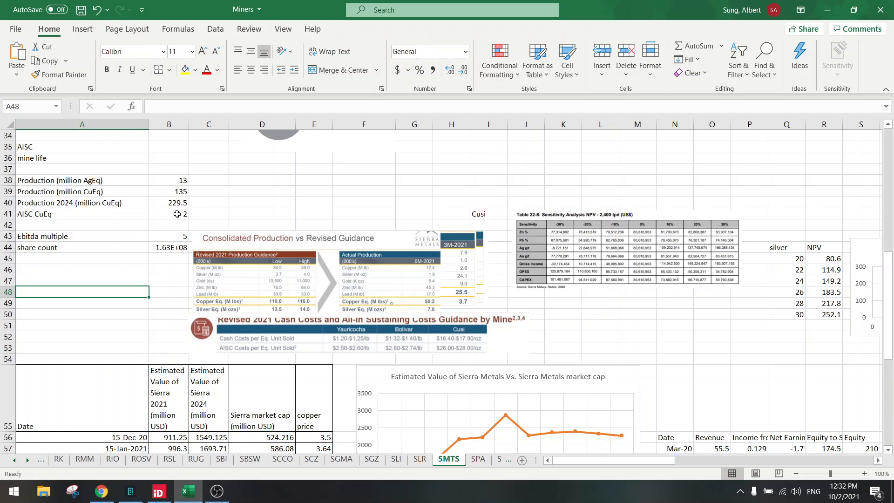
# - Check the AISC CuEq figure, then scroll right to the Bolivar NPV chart and Table 1-3
pyautogui.click(168, 214)
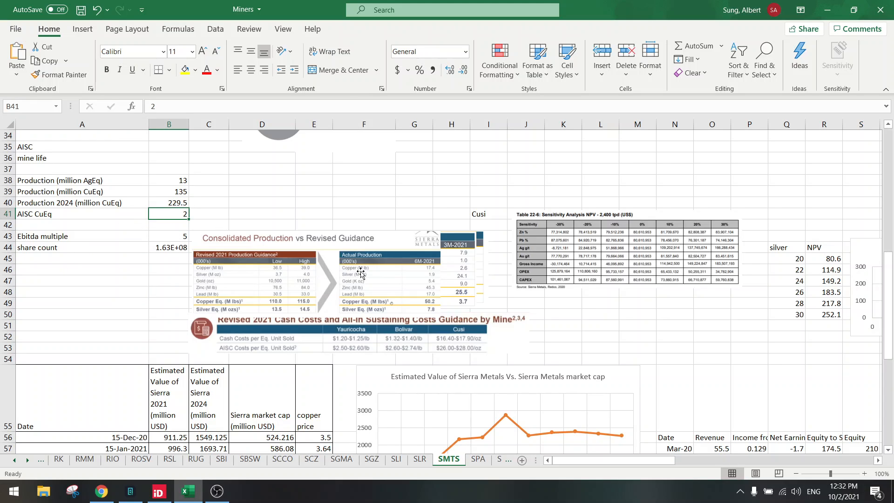
pyautogui.moveTo(579, 452)
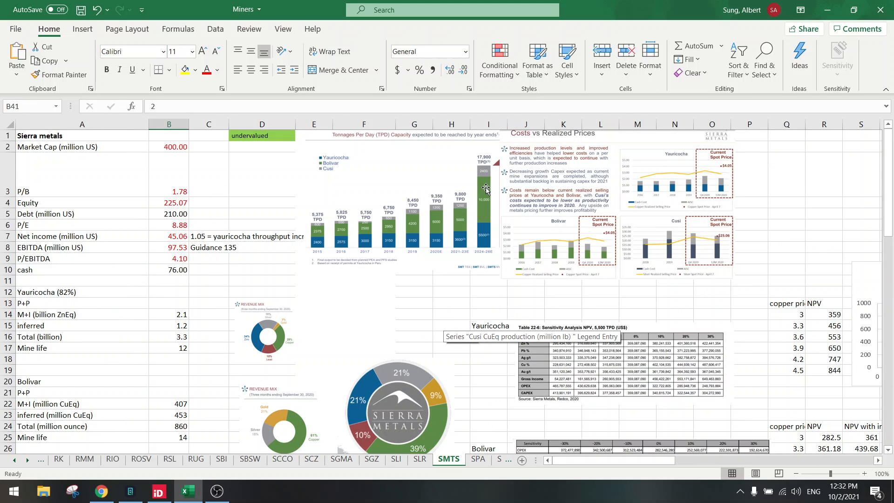
pyautogui.moveTo(639, 405)
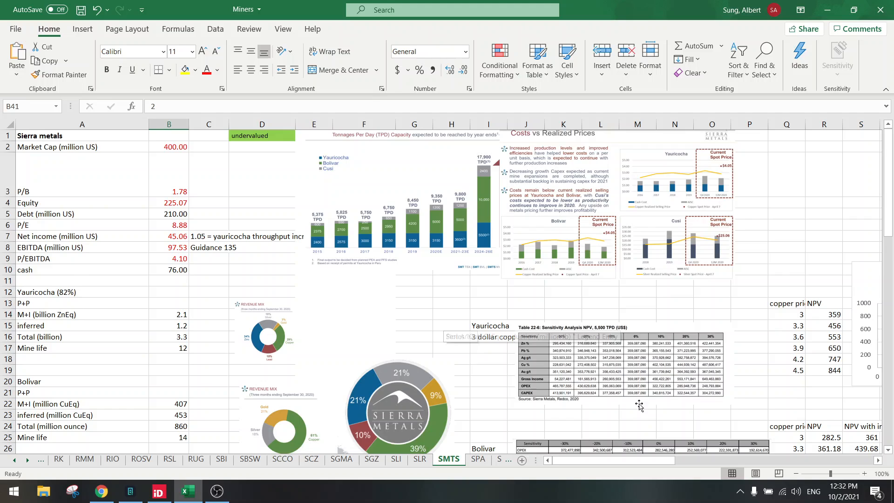
pyautogui.hscroll(3)
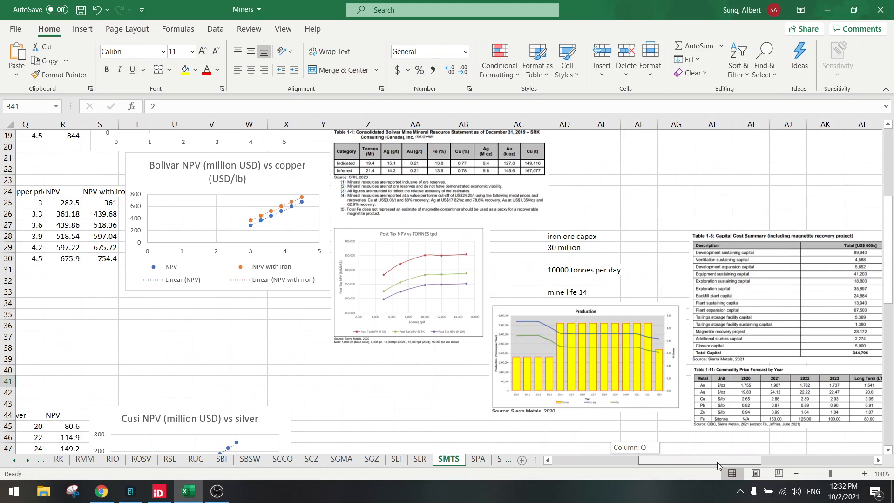
# - Compare Bolivar's NPV at 3 dollar copper, 282.5 versus 361 with iron, and the mine life 14 note
pyautogui.hscroll(-3)
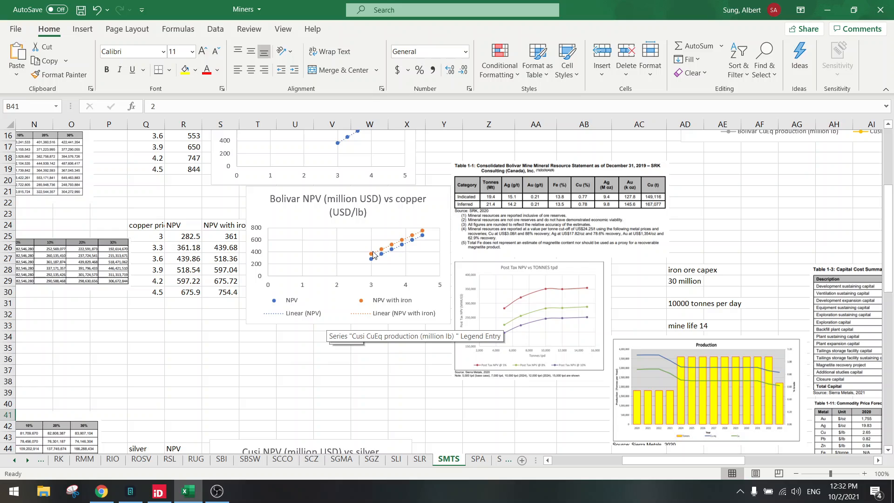
pyautogui.moveTo(351, 261)
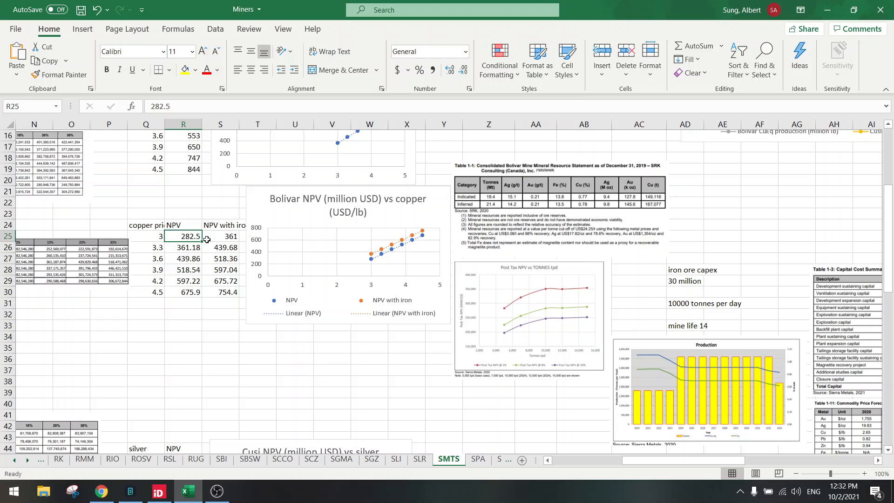
pyautogui.click(220, 236)
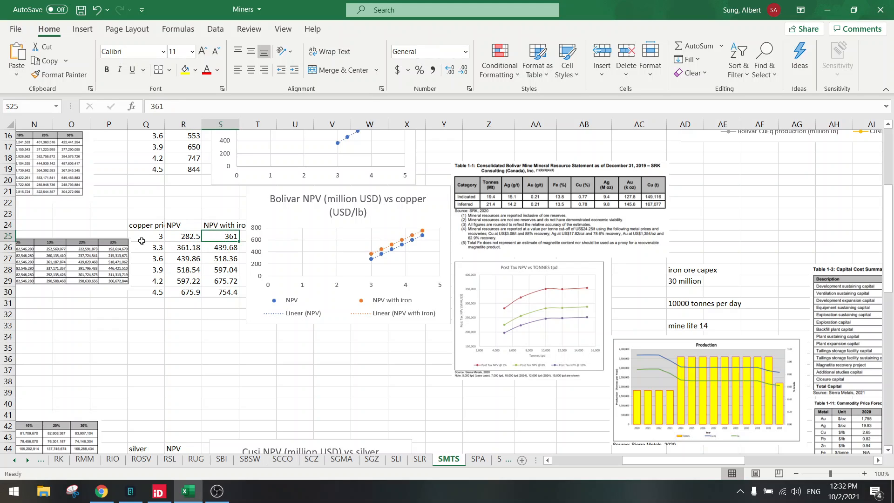
pyautogui.click(183, 236)
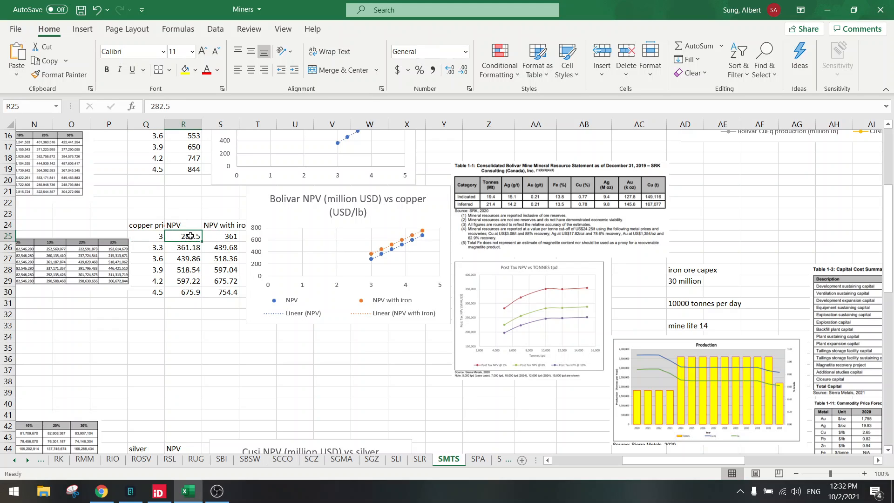
pyautogui.moveTo(216, 235)
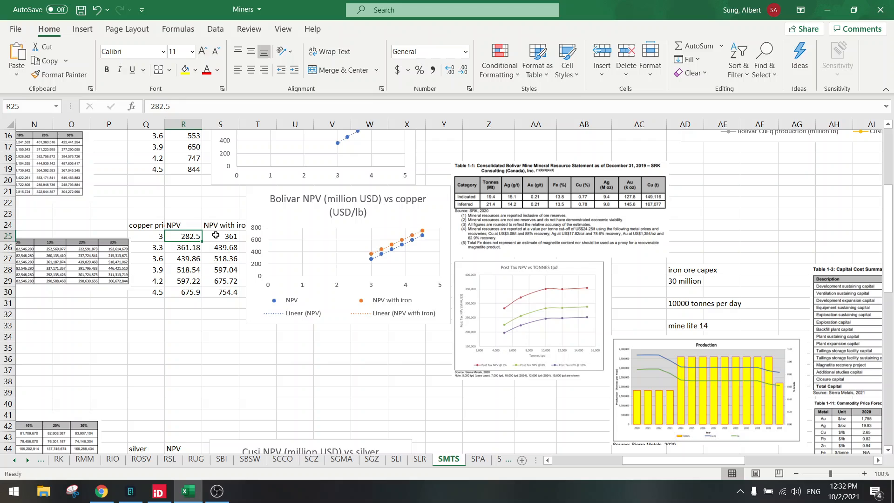
pyautogui.click(220, 236)
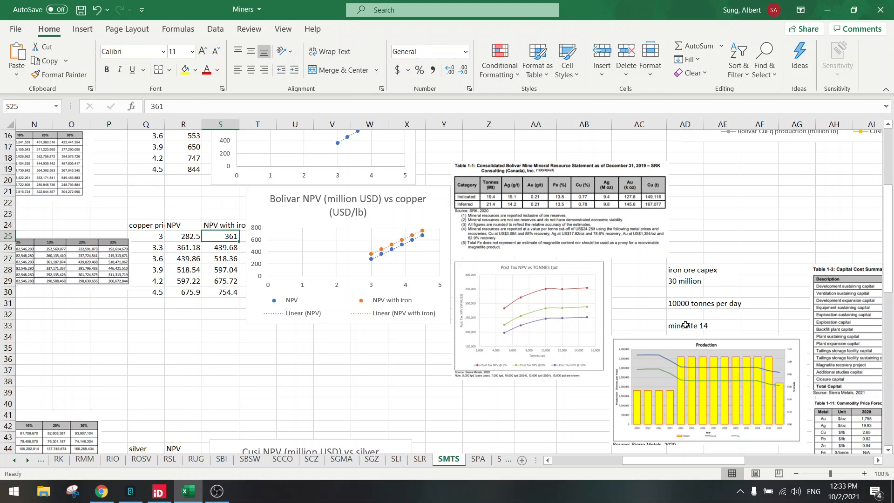
pyautogui.click(686, 326)
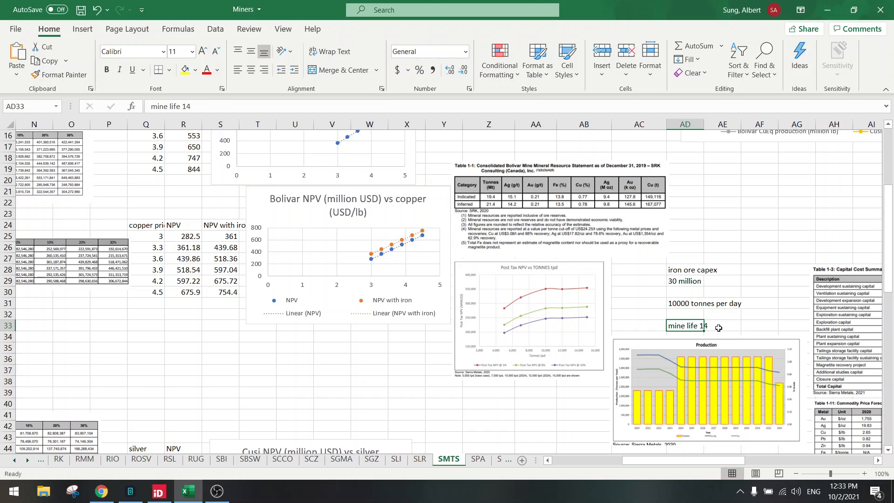
pyautogui.click(219, 237)
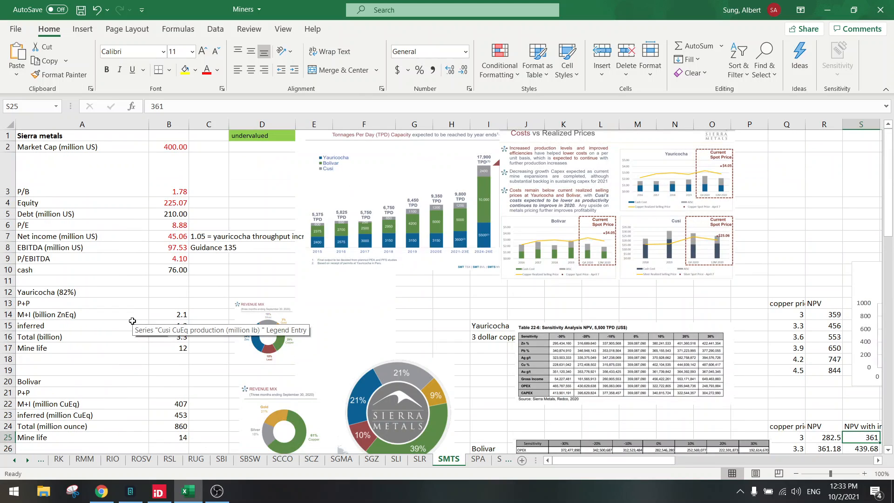
pyautogui.click(169, 147)
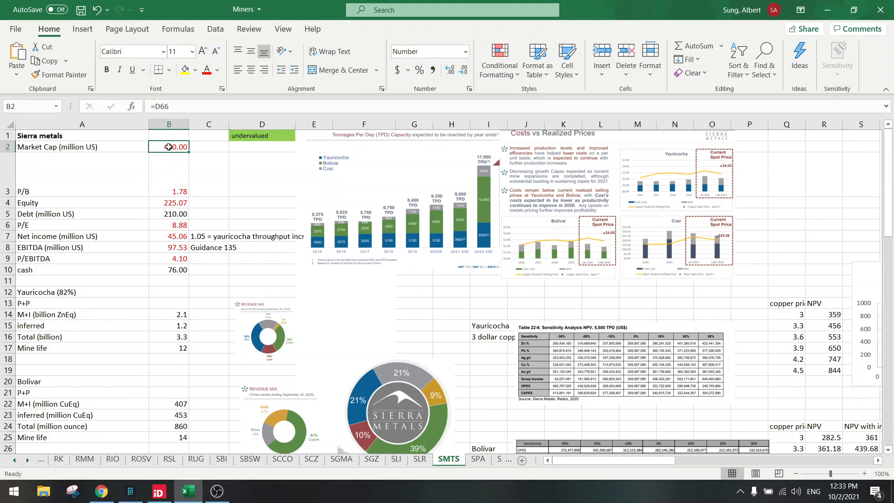
pyautogui.moveTo(166, 147)
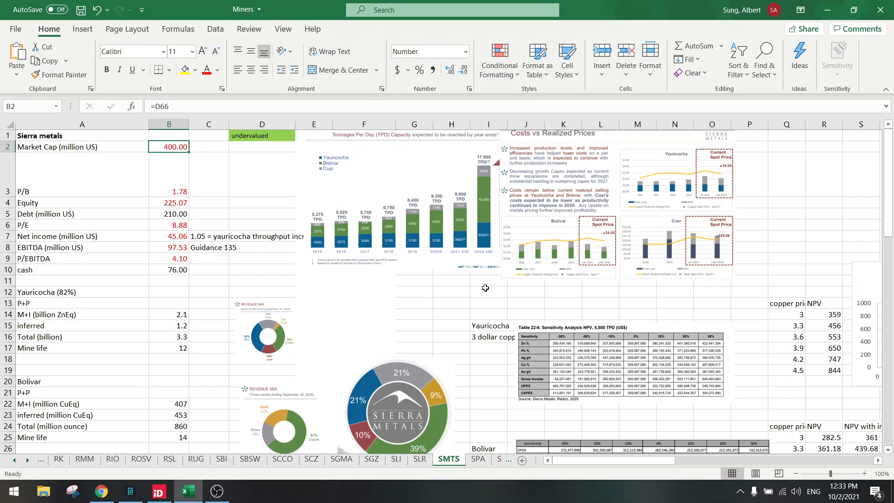
pyautogui.scroll(-3)
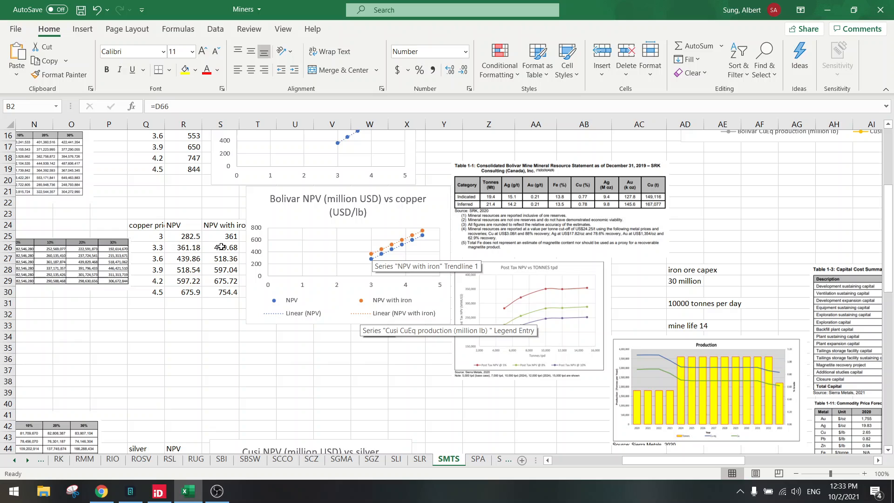
pyautogui.moveTo(146, 224); pyautogui.dragTo(219, 258)
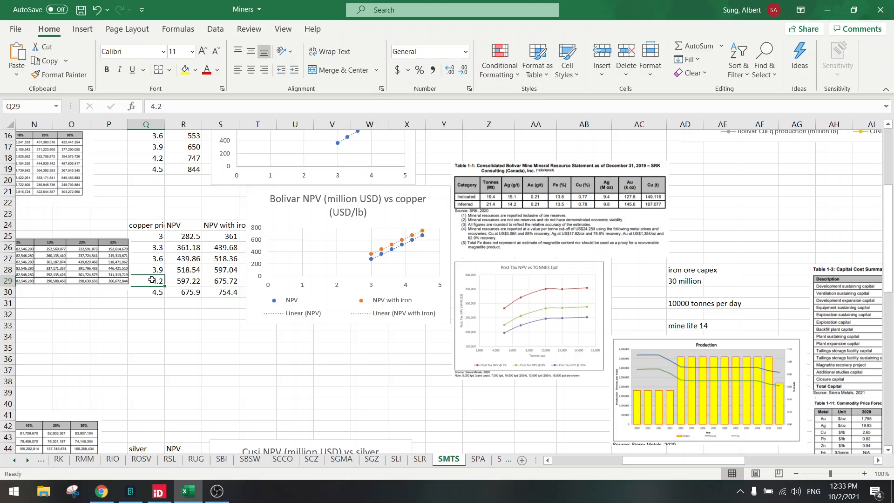
pyautogui.click(151, 314)
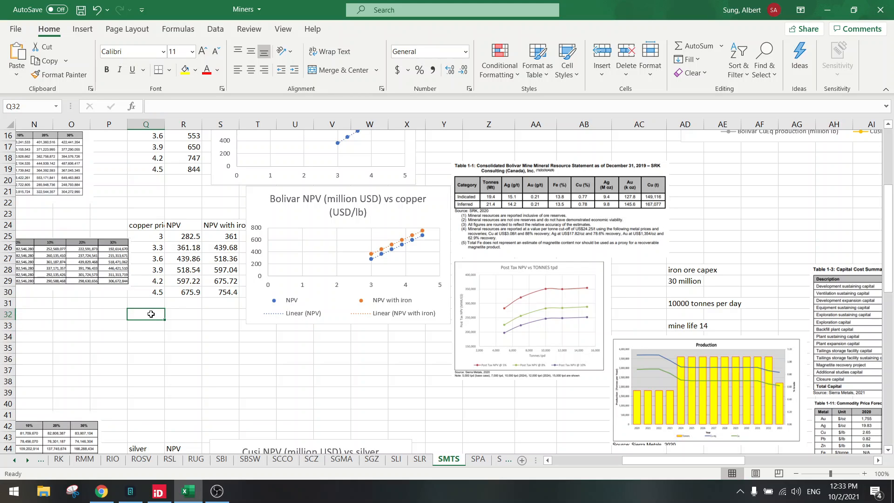
pyautogui.moveTo(370, 254)
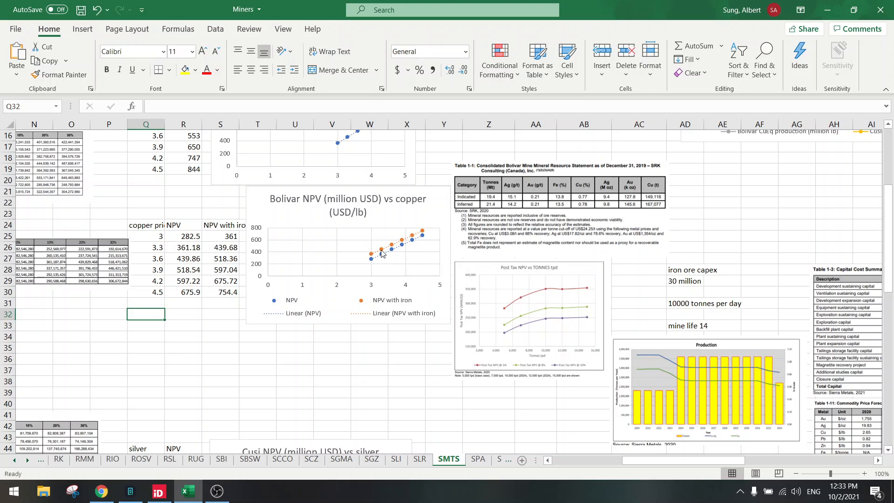
pyautogui.moveTo(421, 231)
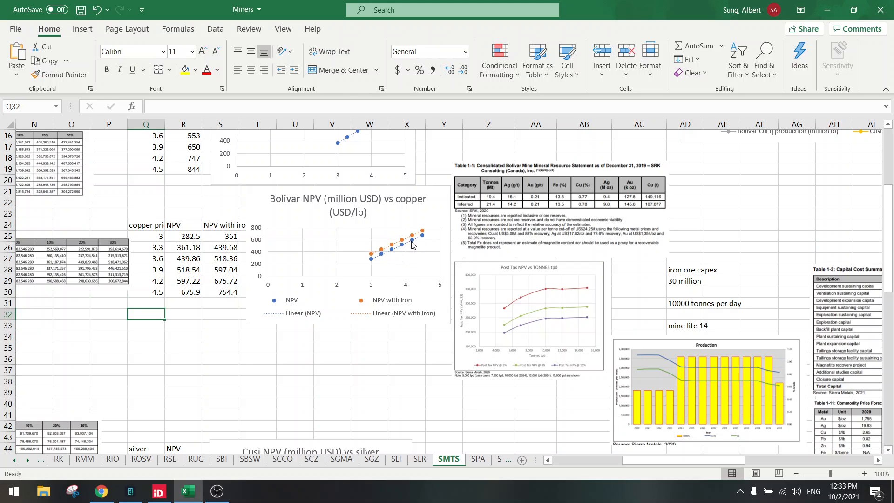
pyautogui.moveTo(377, 257)
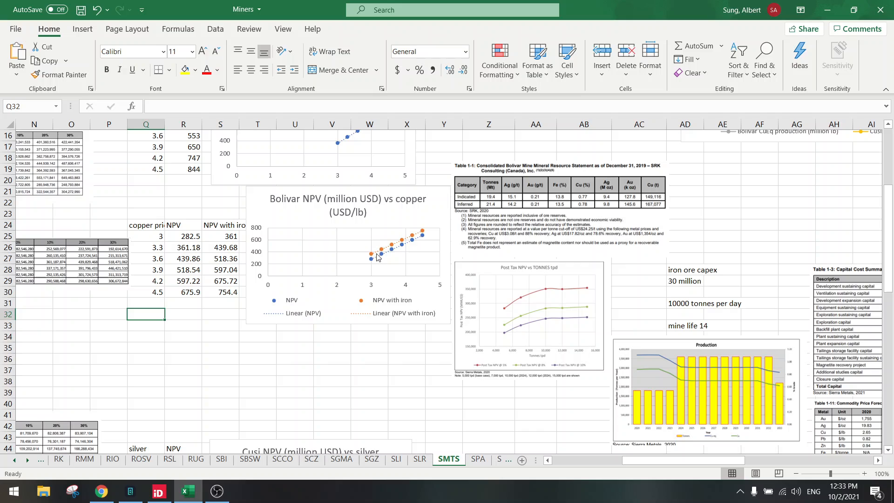
pyautogui.moveTo(209, 308)
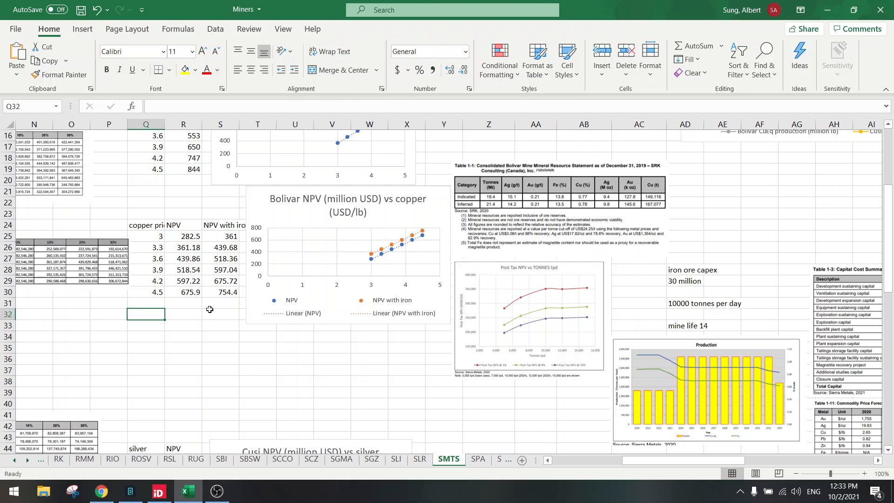
pyautogui.click(687, 325)
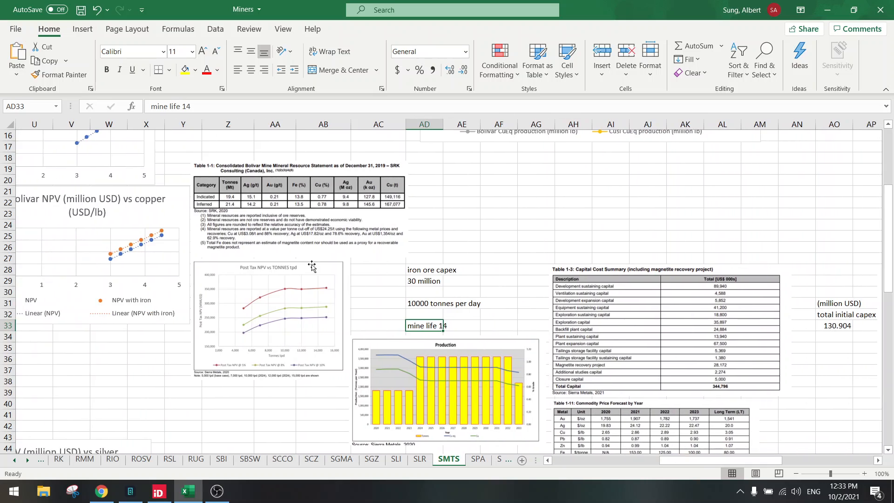
# - Select the Bolivar resource table image, move to an empty cell and review the Post Tax NPV chart
pyautogui.click(298, 207)
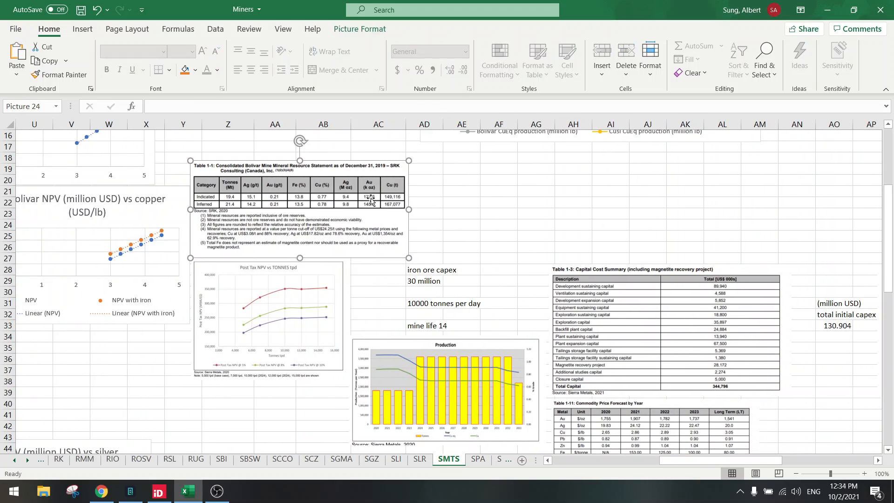
pyautogui.moveTo(433, 210)
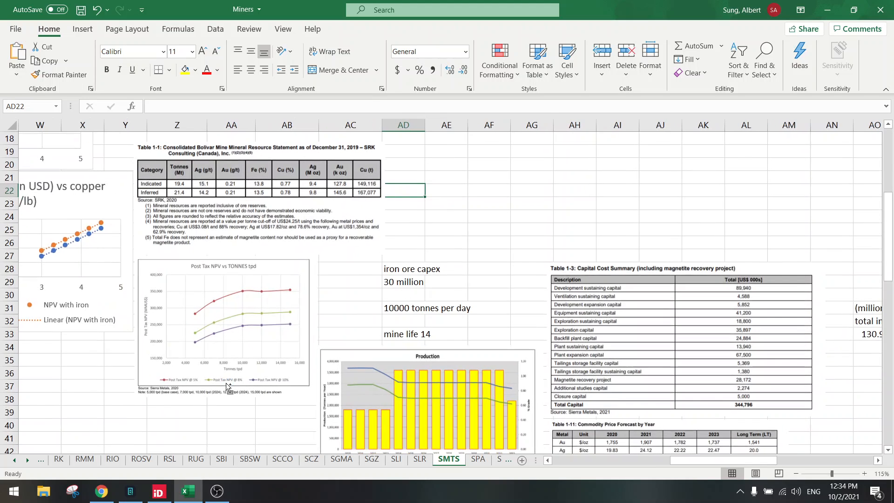
pyautogui.click(224, 324)
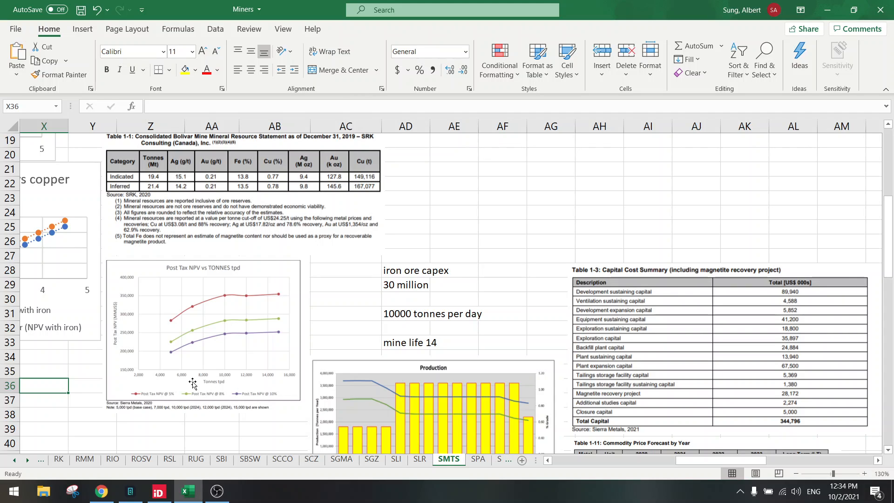
pyautogui.moveTo(195, 345)
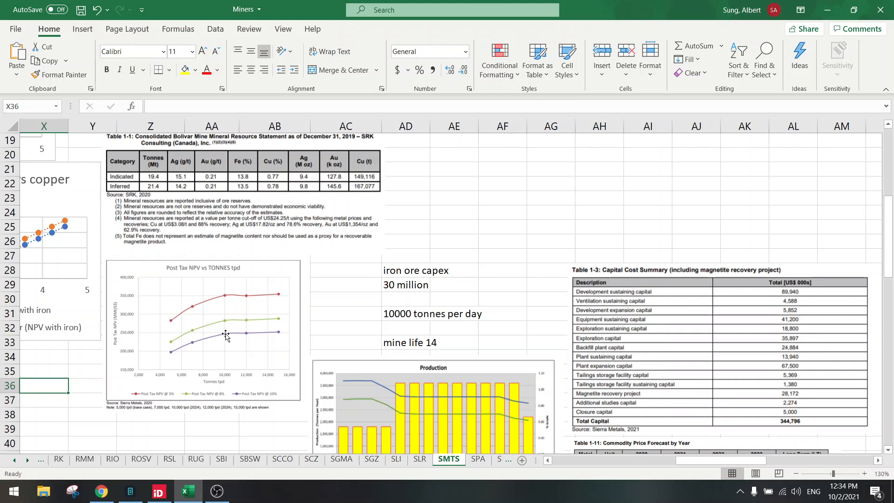
pyautogui.moveTo(283, 334)
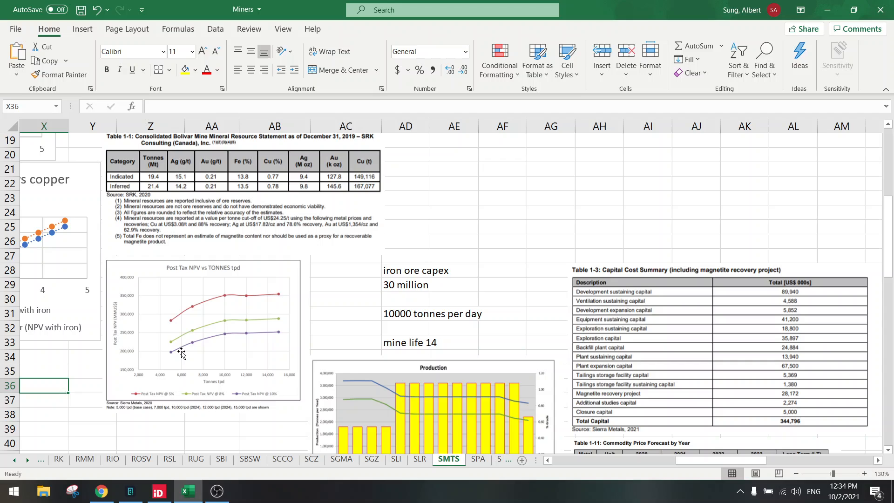
pyautogui.moveTo(219, 313)
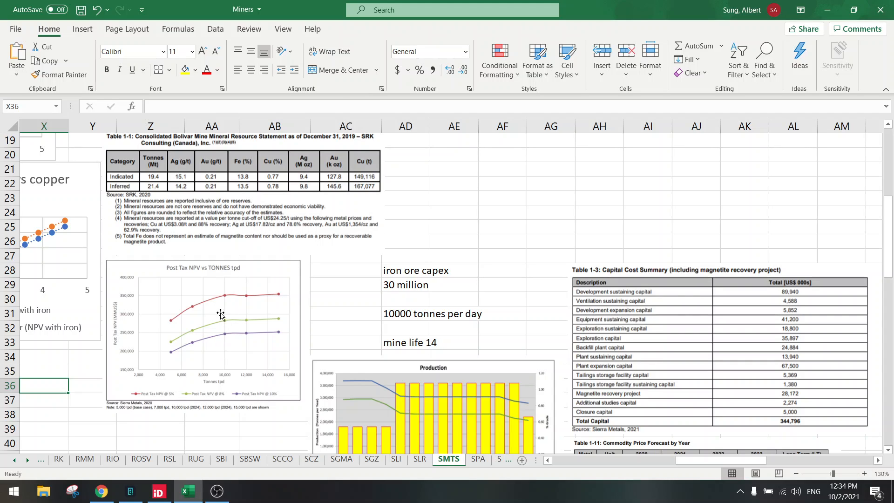
pyautogui.moveTo(213, 348)
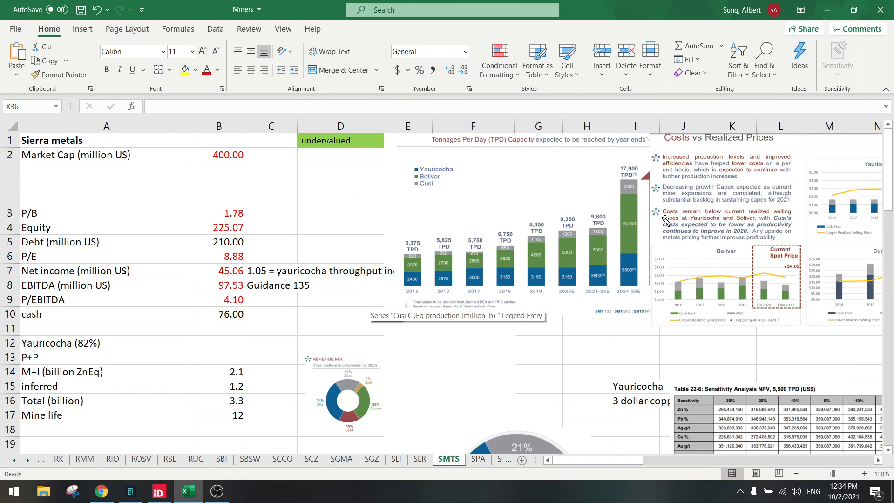
pyautogui.scroll(-3)
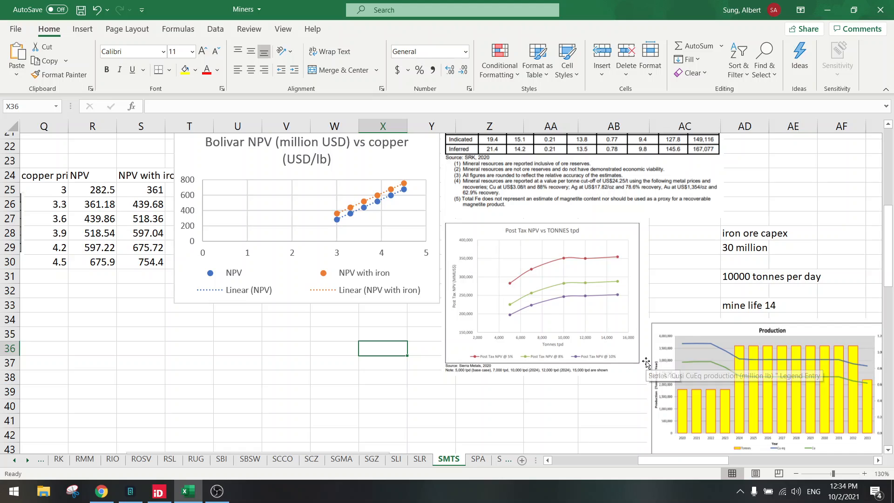
pyautogui.scroll(-3)
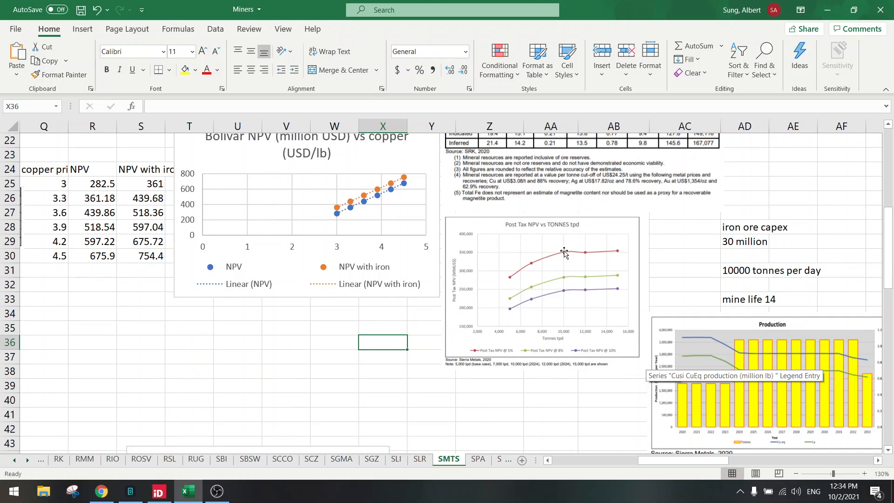
pyautogui.moveTo(562, 295)
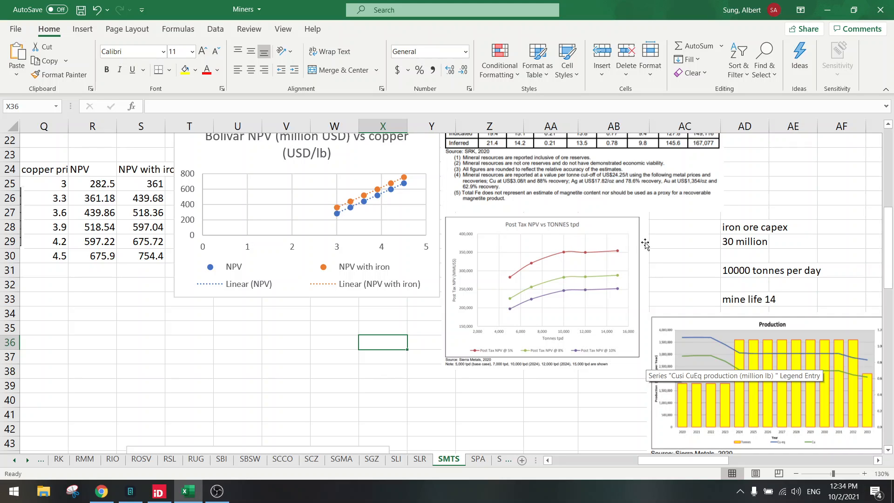
pyautogui.moveTo(623, 251)
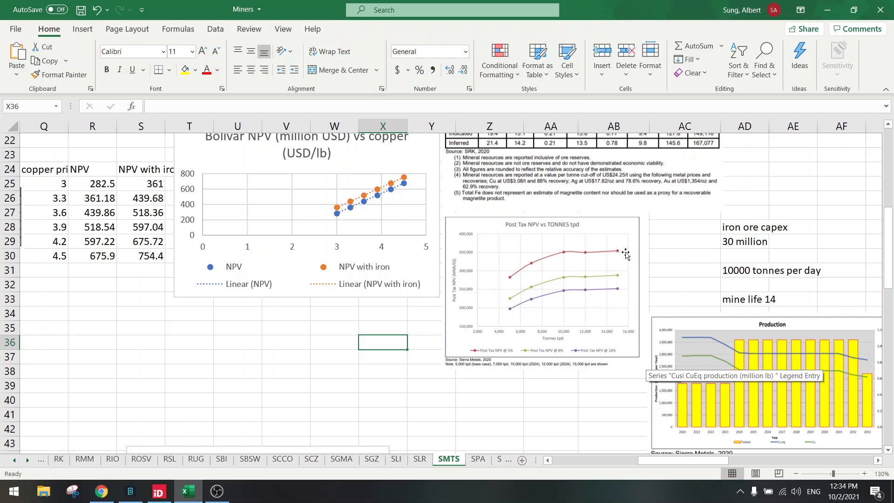
pyautogui.moveTo(624, 246)
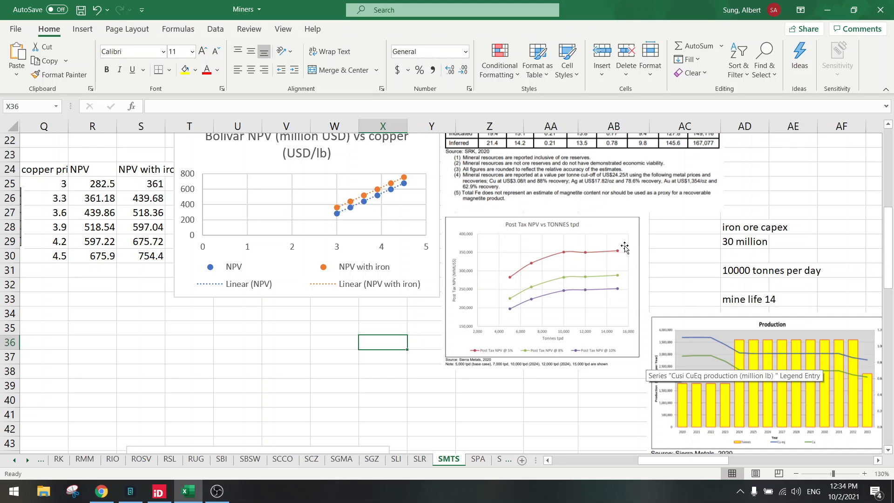
pyautogui.moveTo(619, 248)
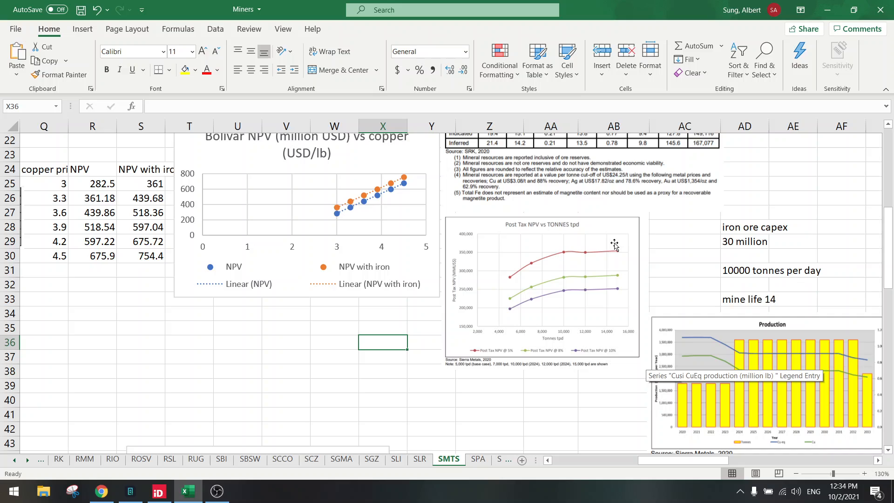
pyautogui.moveTo(563, 253)
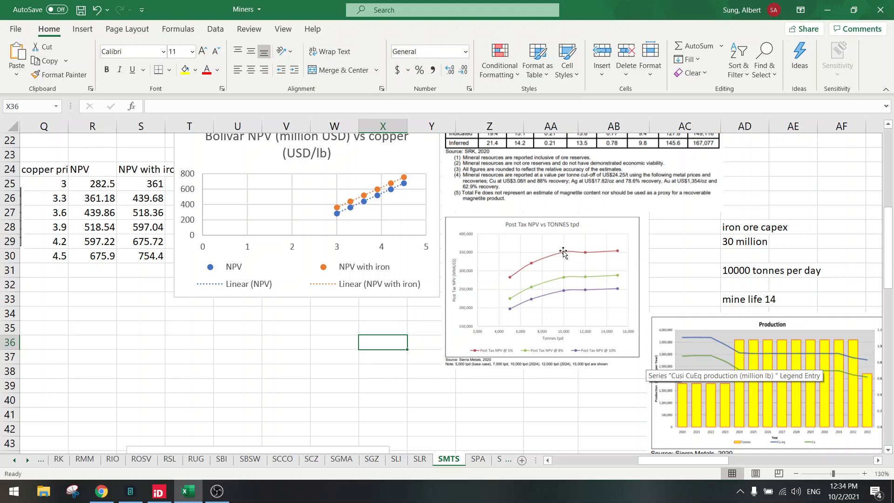
pyautogui.moveTo(567, 255)
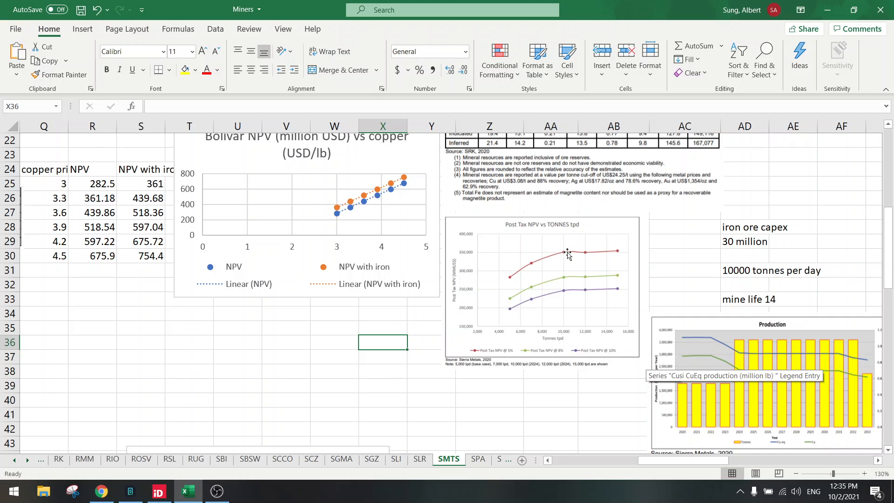
pyautogui.moveTo(565, 324)
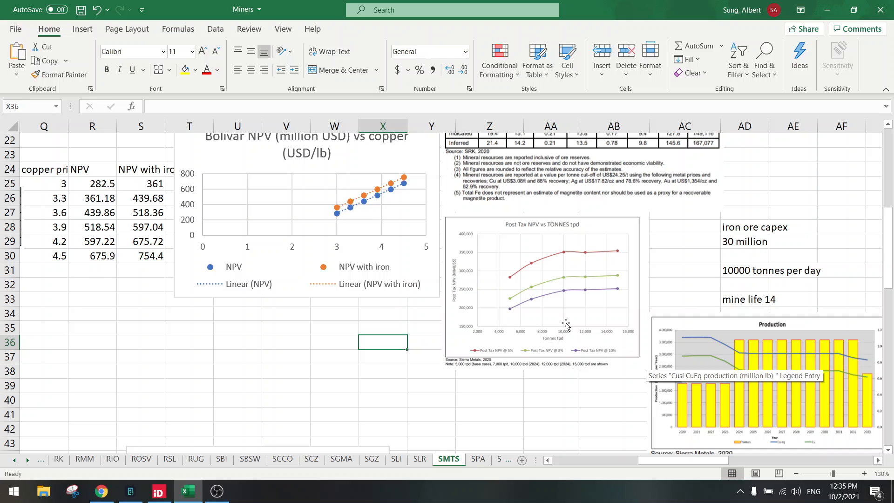
pyautogui.moveTo(570, 340)
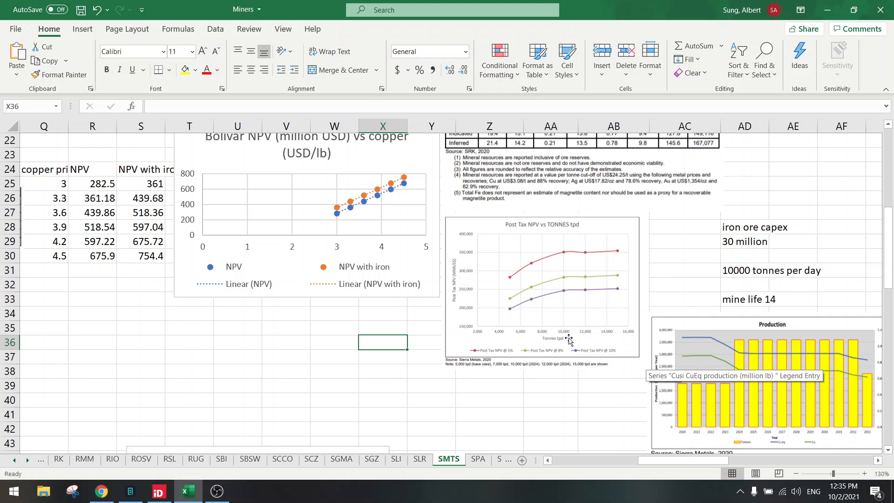
pyautogui.moveTo(549, 394)
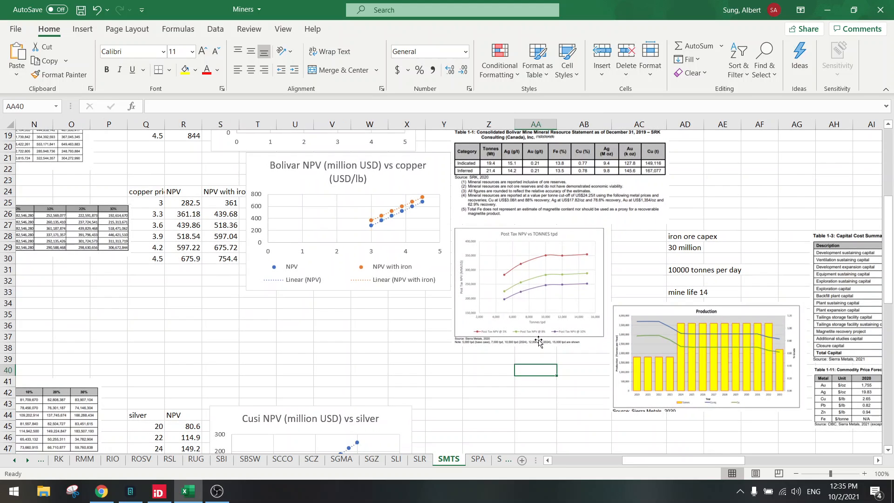
pyautogui.moveTo(546, 255)
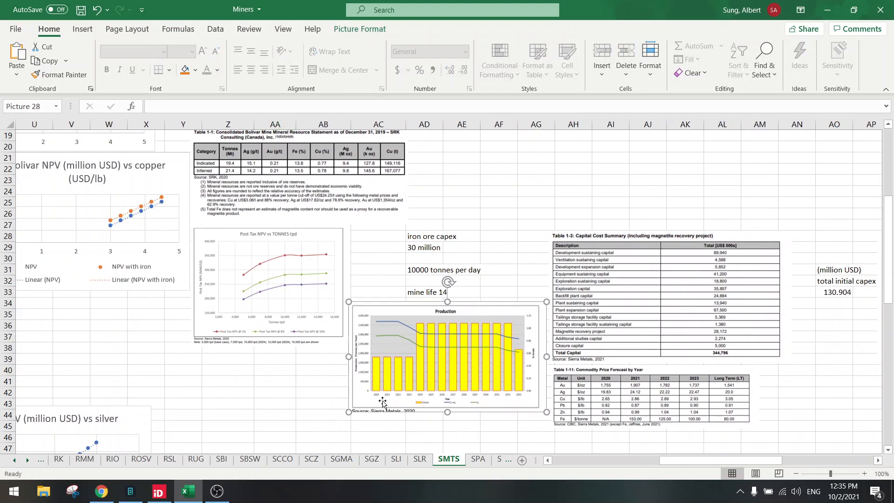
pyautogui.moveTo(378, 372)
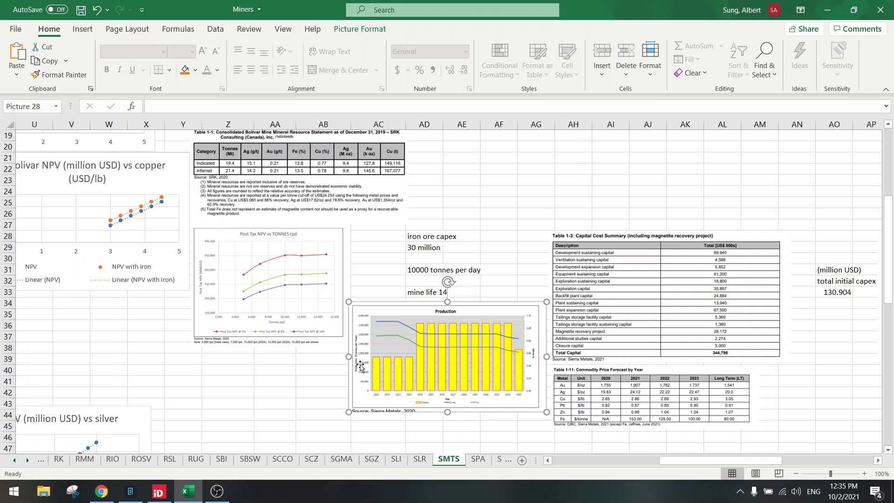
pyautogui.moveTo(378, 360)
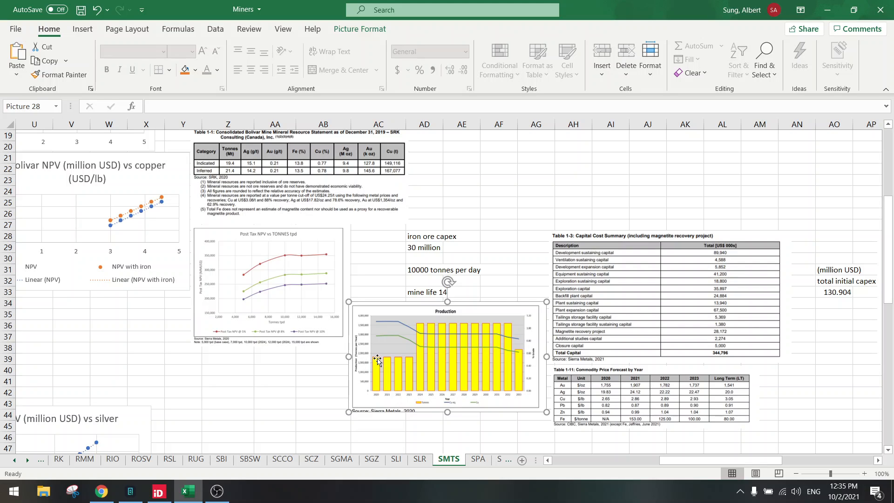
pyautogui.moveTo(419, 324)
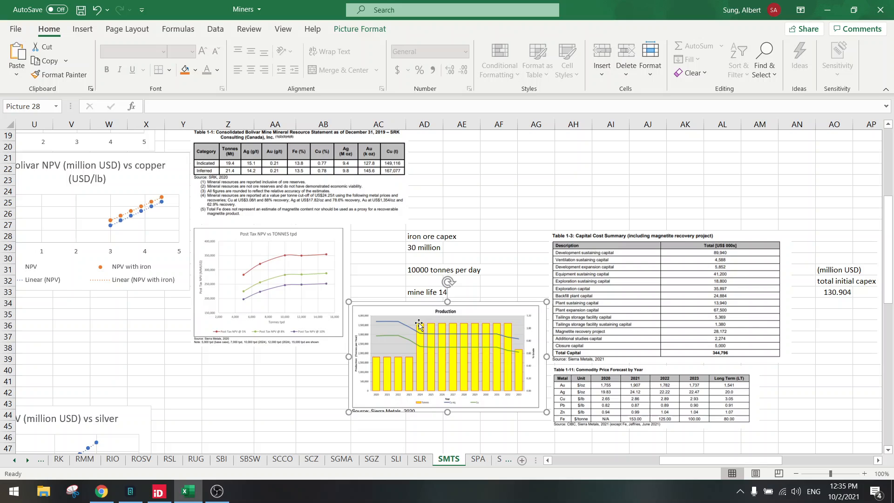
pyautogui.moveTo(436, 327)
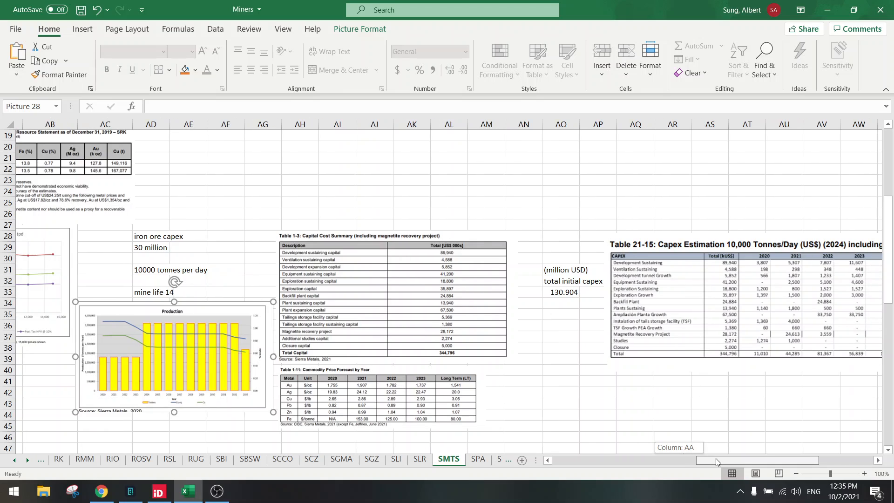
pyautogui.hscroll(3)
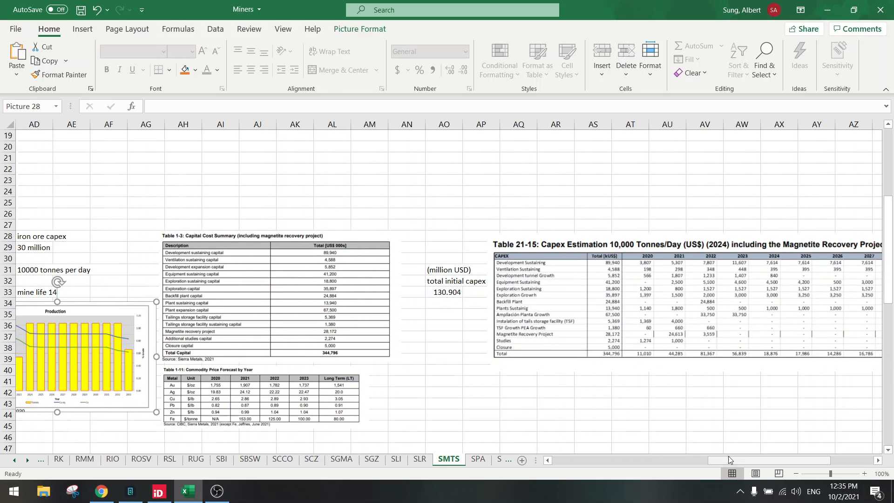
pyautogui.moveTo(486, 285)
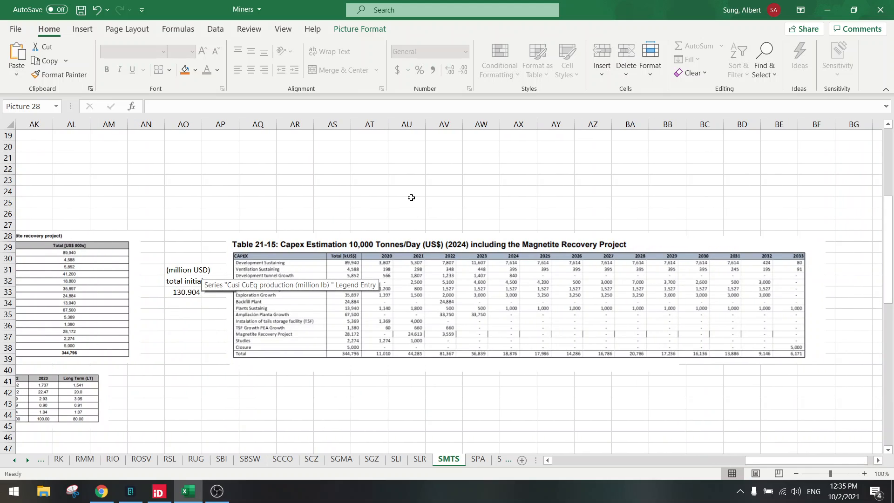
pyautogui.click(406, 191)
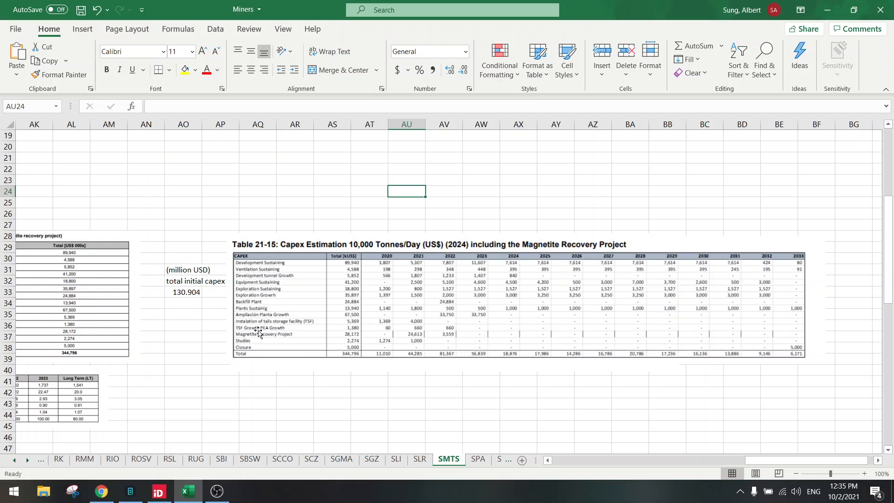
pyautogui.moveTo(420, 332)
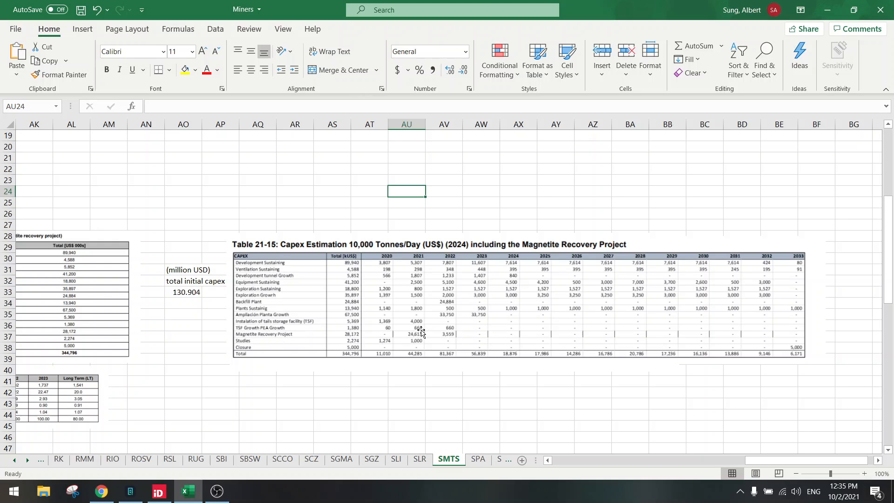
pyautogui.moveTo(423, 337)
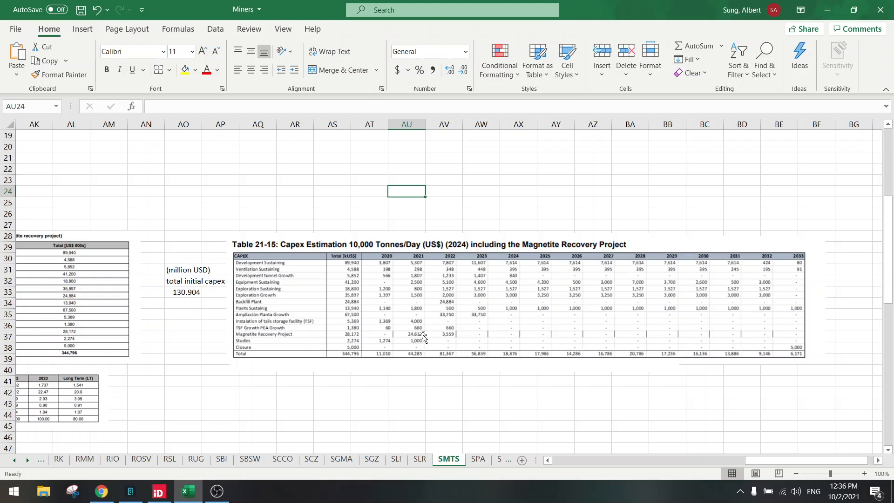
pyautogui.moveTo(403, 334)
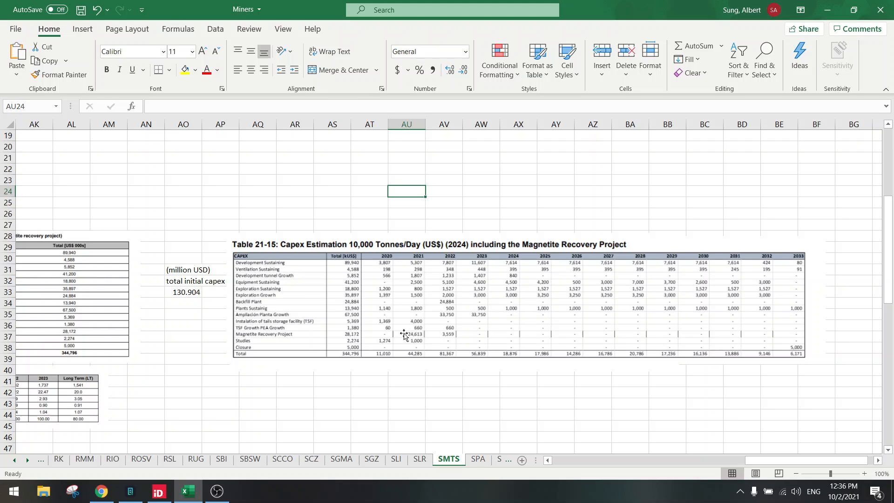
pyautogui.moveTo(411, 333)
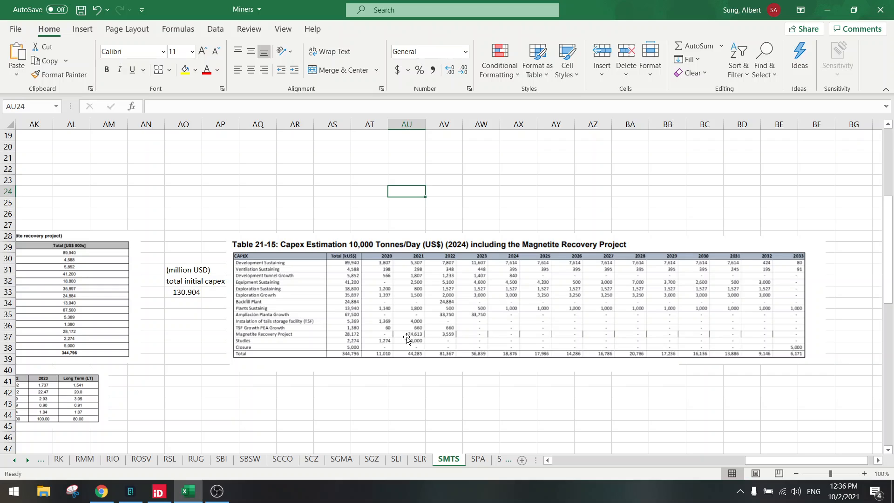
pyautogui.moveTo(412, 342)
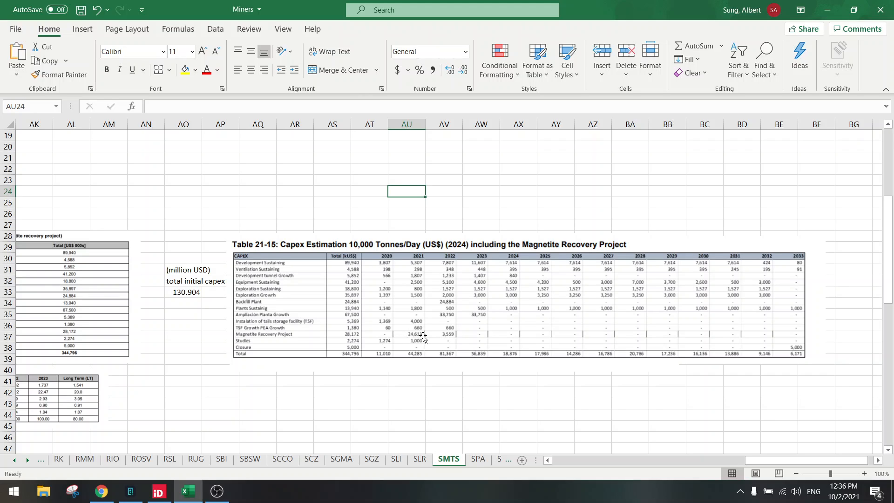
pyautogui.moveTo(237, 335)
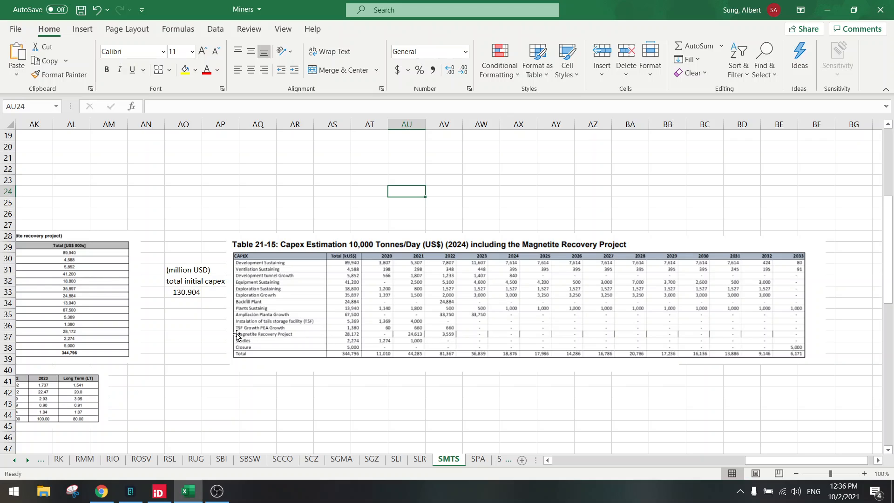
pyautogui.moveTo(289, 337)
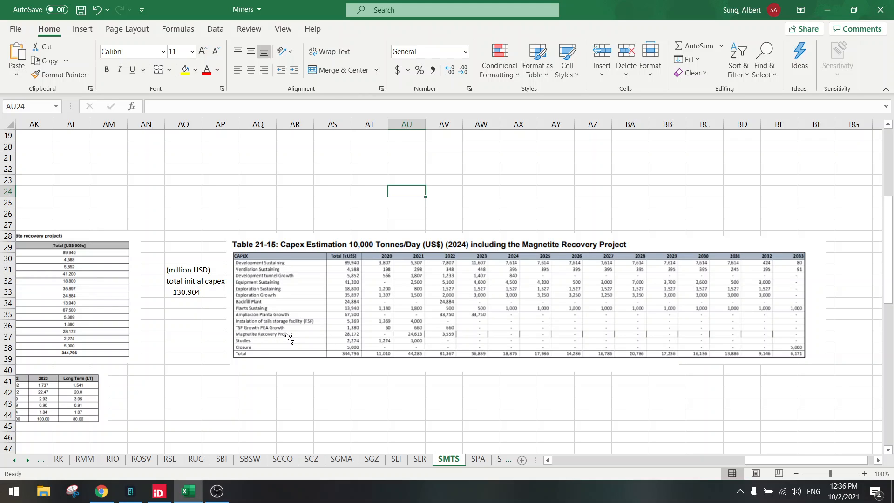
pyautogui.moveTo(195, 332)
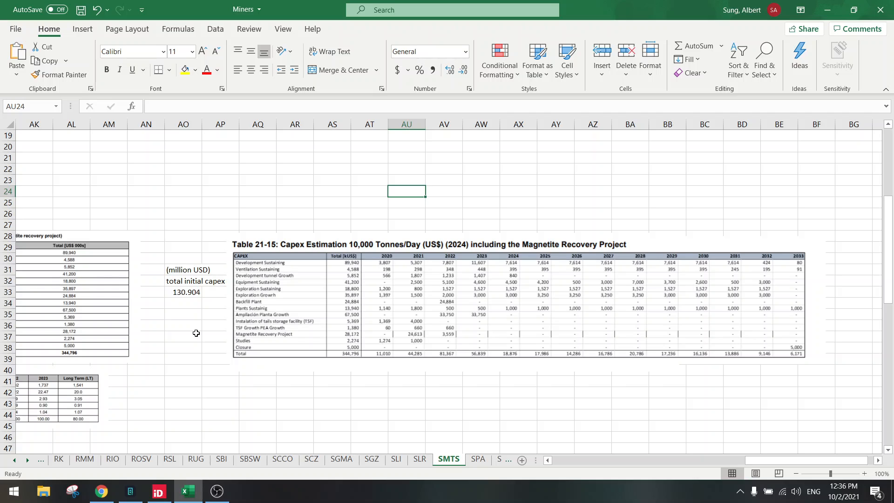
pyautogui.click(184, 292)
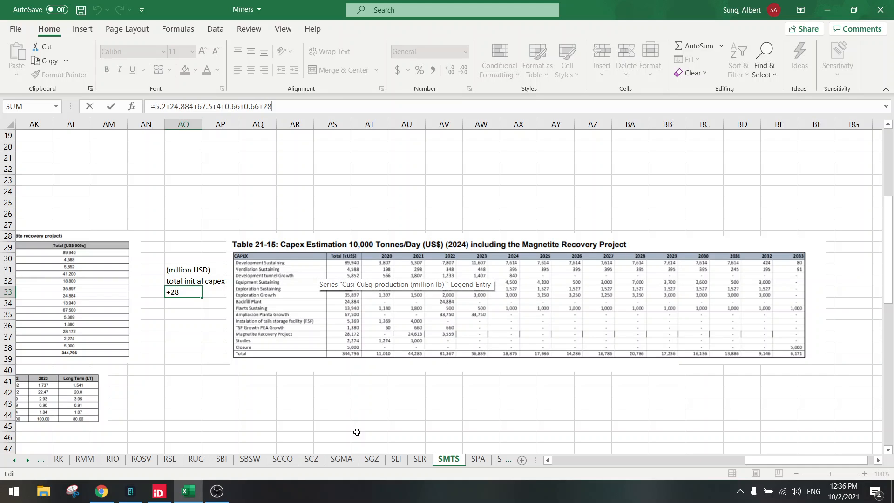
pyautogui.press('Enter')
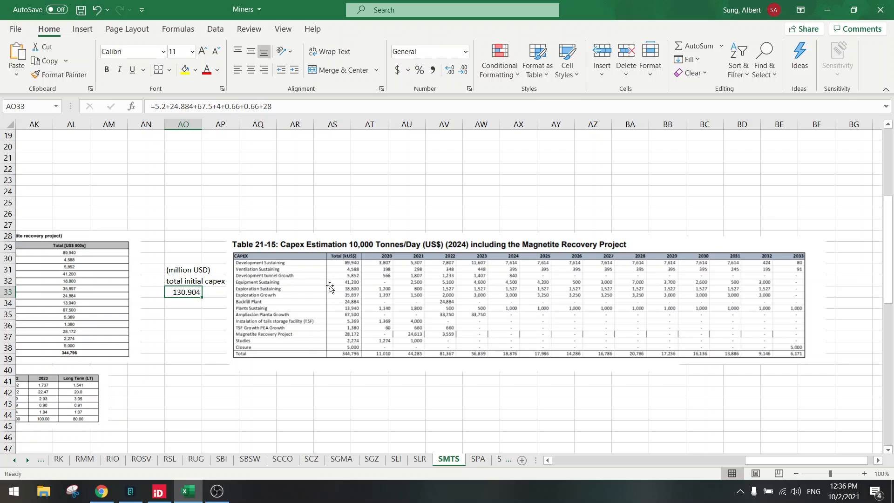
pyautogui.moveTo(348, 301)
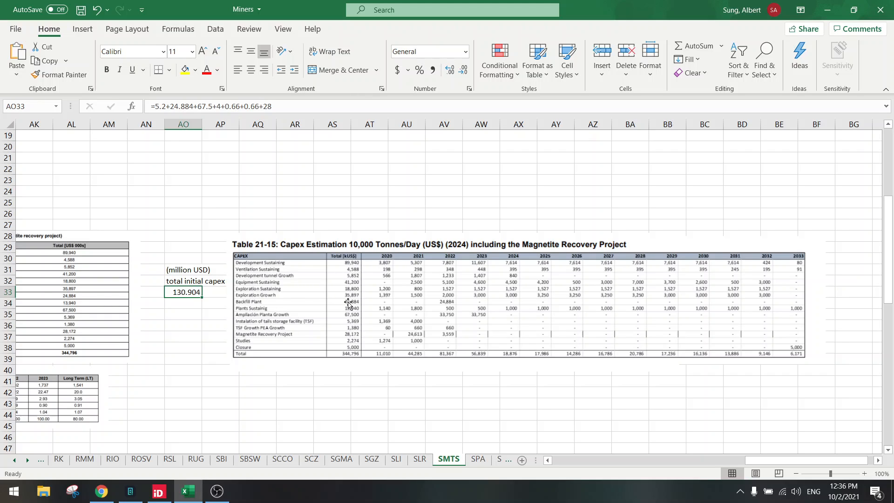
pyautogui.moveTo(236, 310)
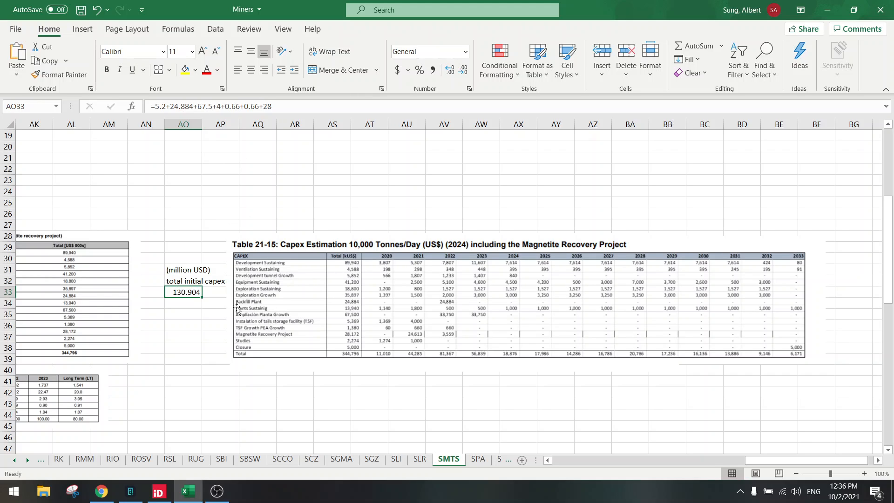
pyautogui.moveTo(342, 316)
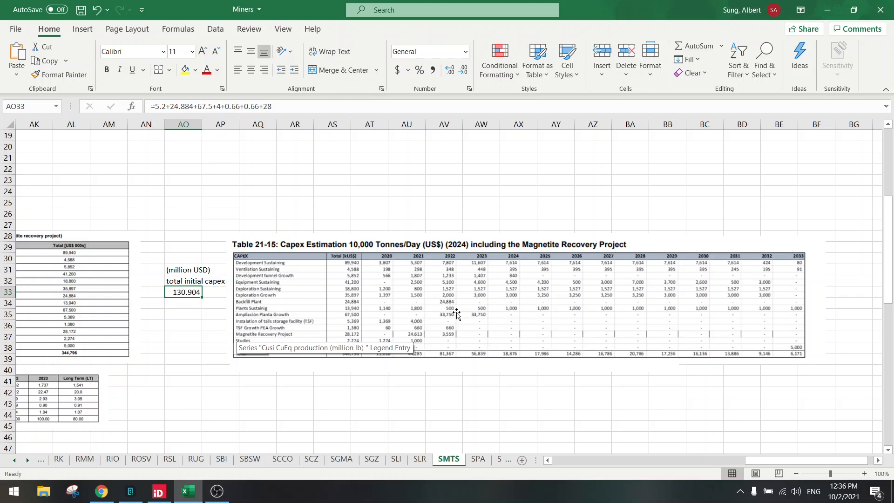
pyautogui.moveTo(440, 315)
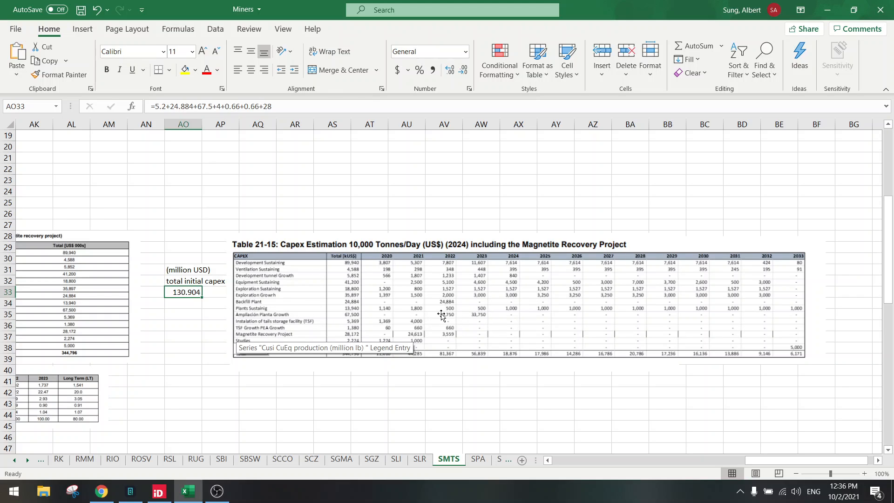
pyautogui.moveTo(242, 106)
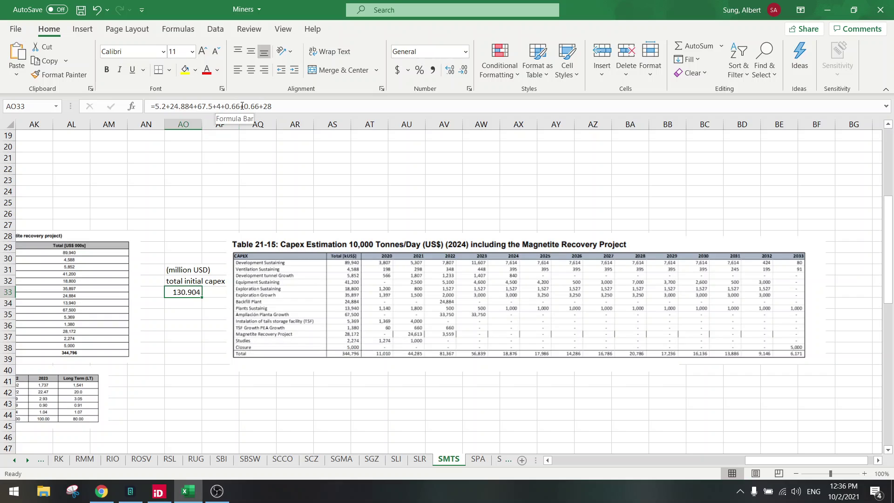
pyautogui.moveTo(299, 293)
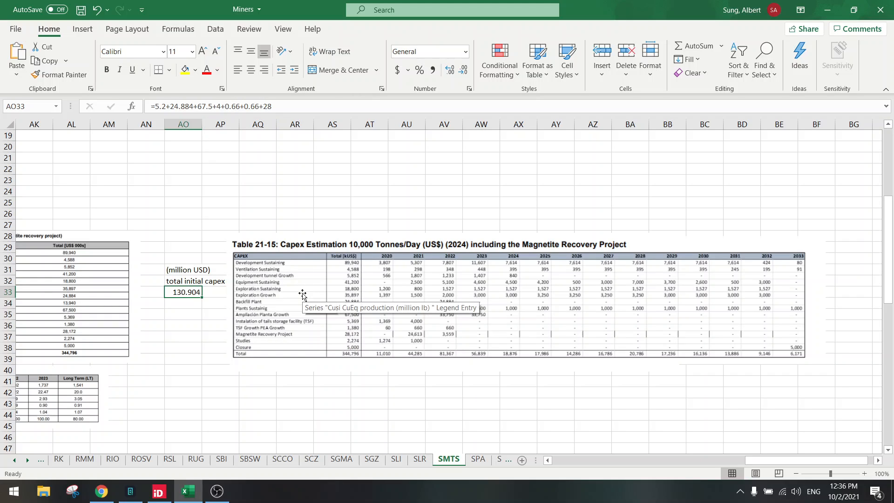
pyautogui.moveTo(352, 329)
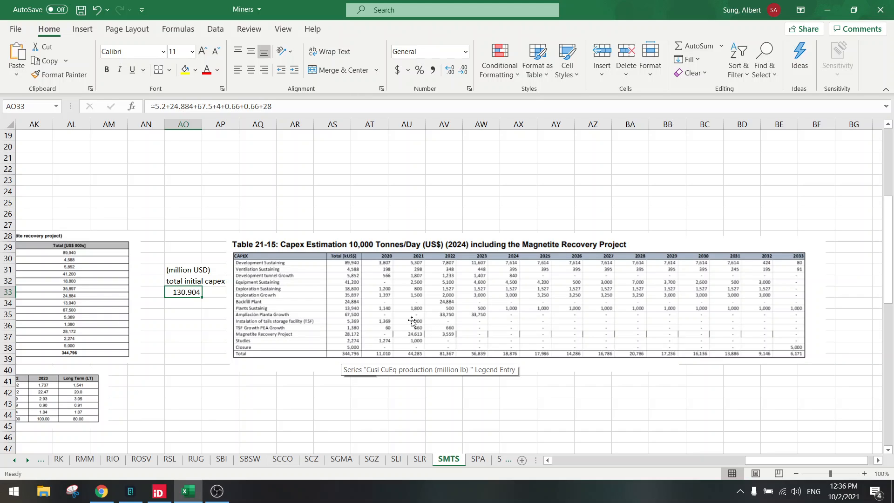
pyautogui.moveTo(414, 344)
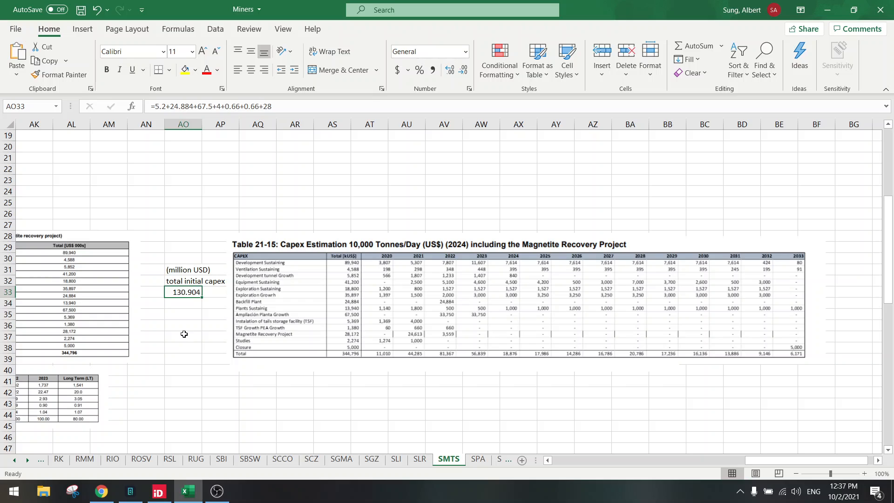
pyautogui.moveTo(417, 257)
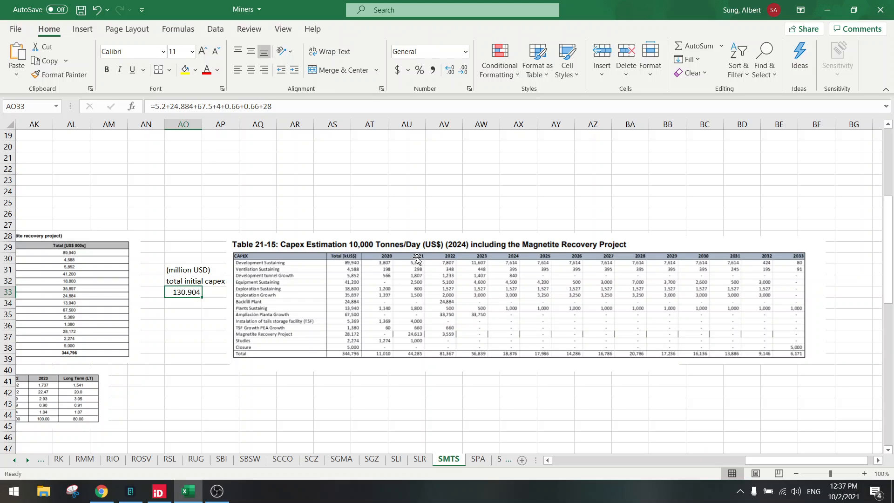
pyautogui.moveTo(767, 277)
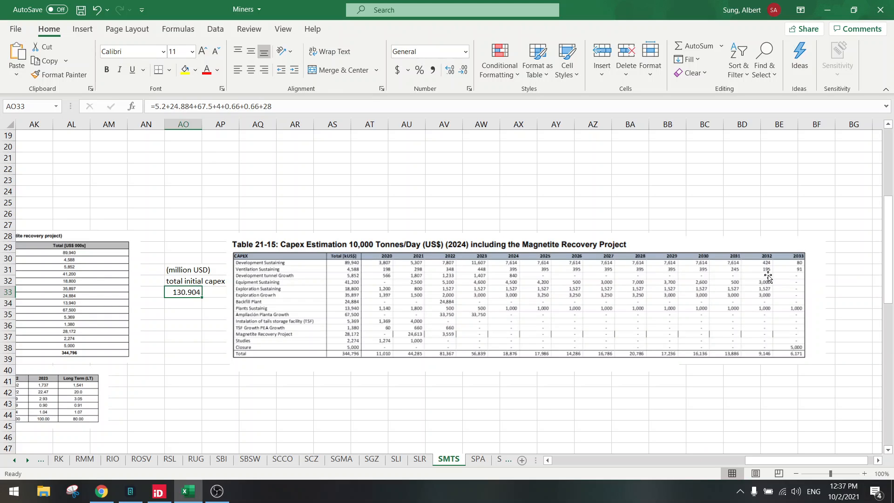
pyautogui.moveTo(544, 318)
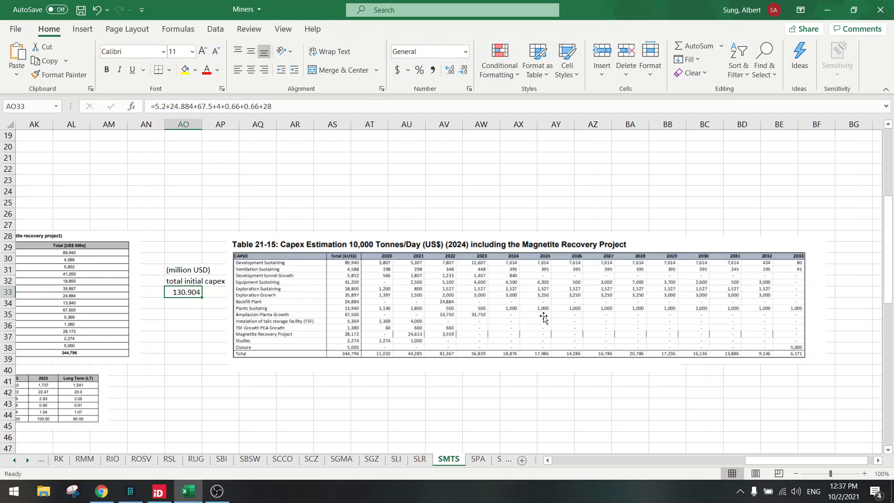
pyautogui.moveTo(568, 294)
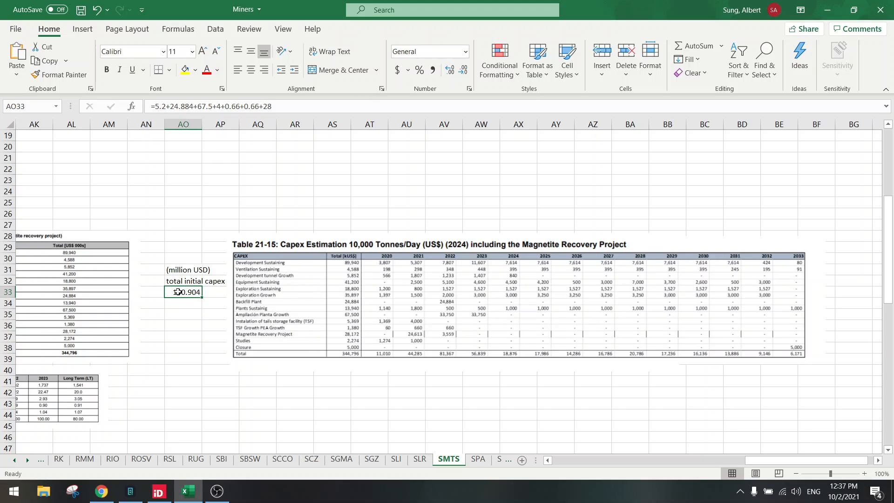
pyautogui.moveTo(168, 371)
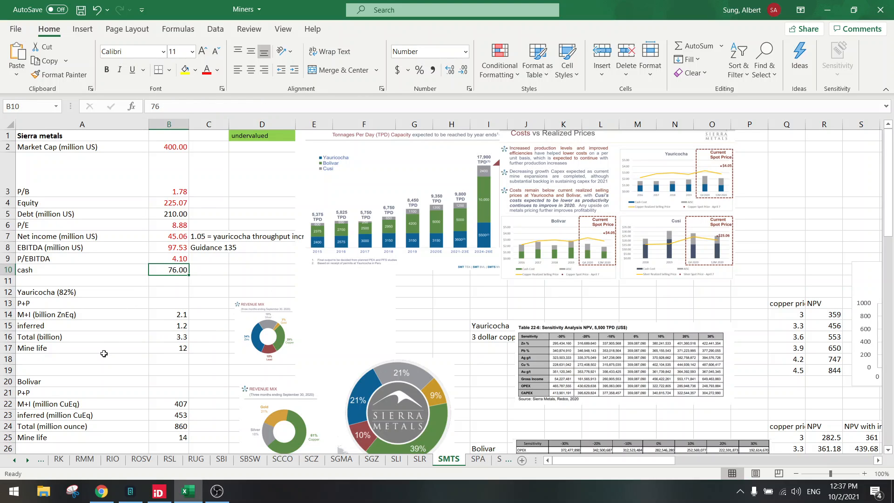
pyautogui.moveTo(126, 333)
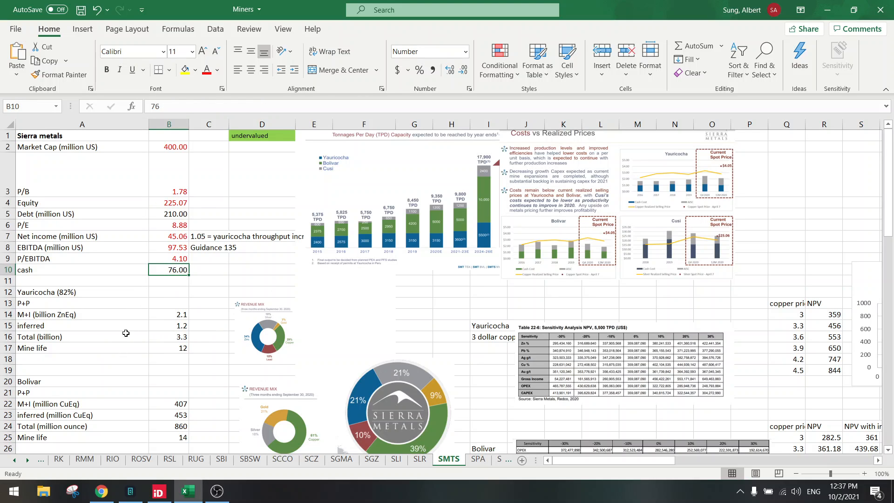
# - Inspect the net income formula in B7, then scroll to the production and AISC figures
pyautogui.click(168, 236)
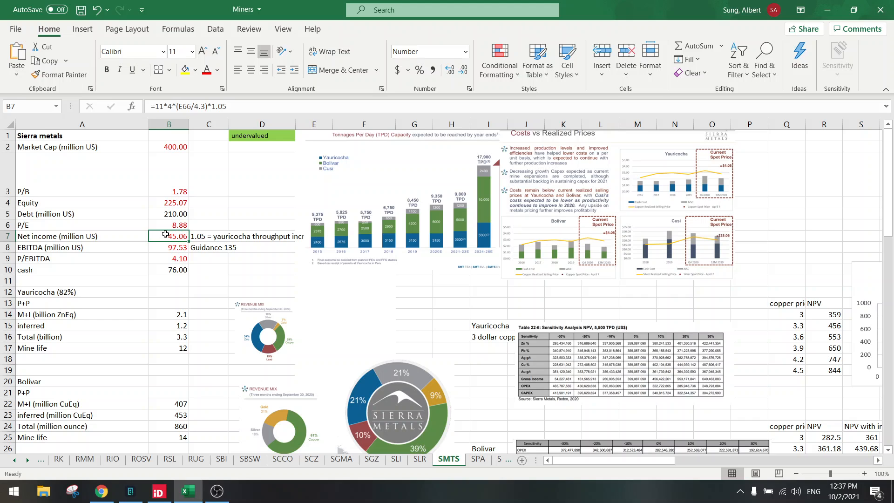
pyautogui.scroll(-3)
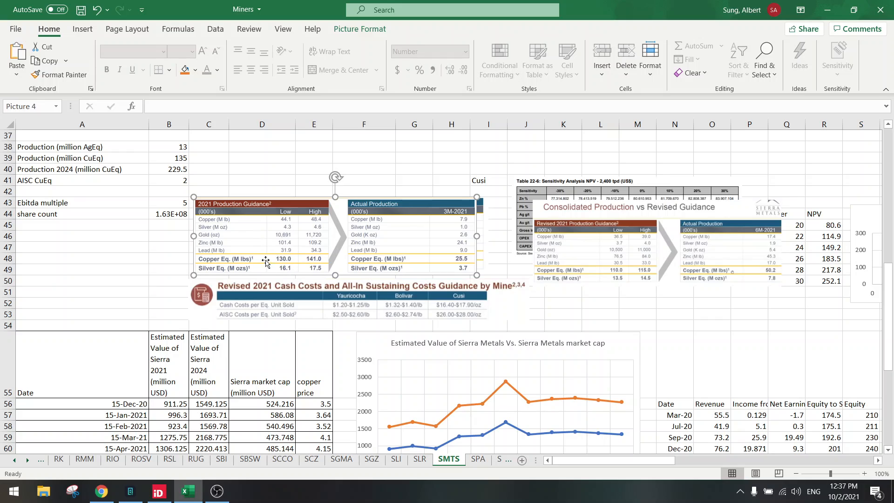
pyautogui.moveTo(286, 255)
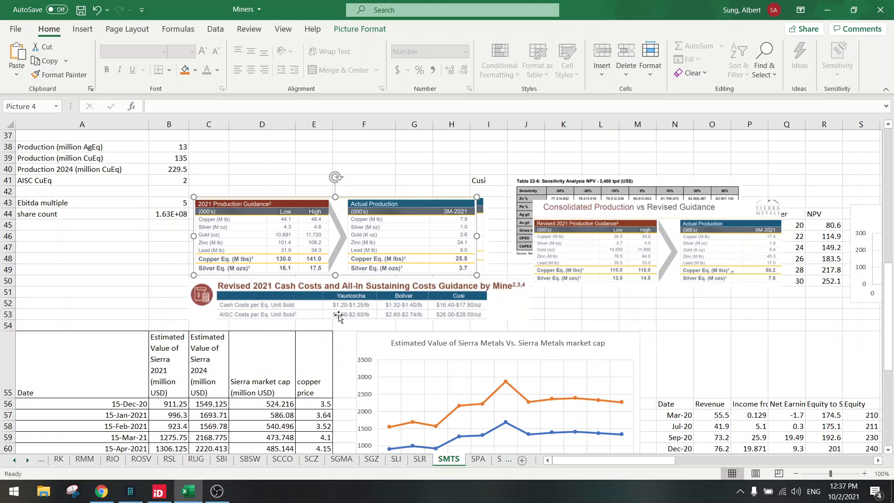
pyautogui.click(169, 180)
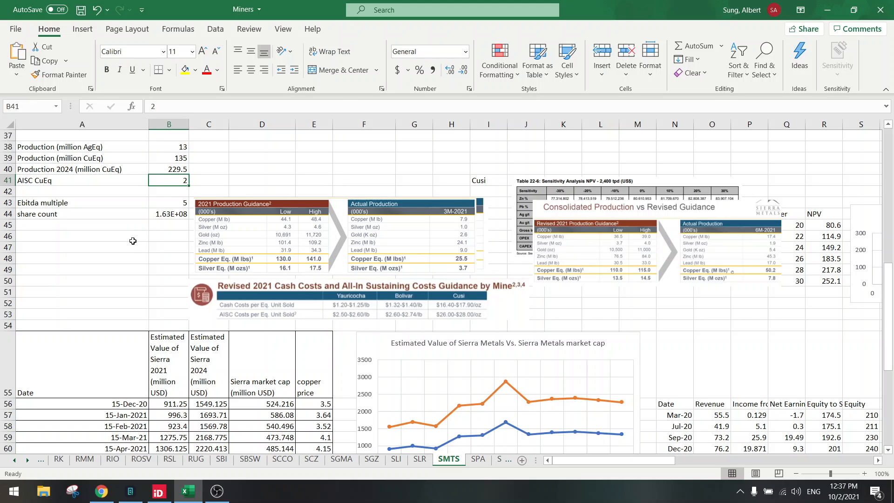
pyautogui.scroll(-3)
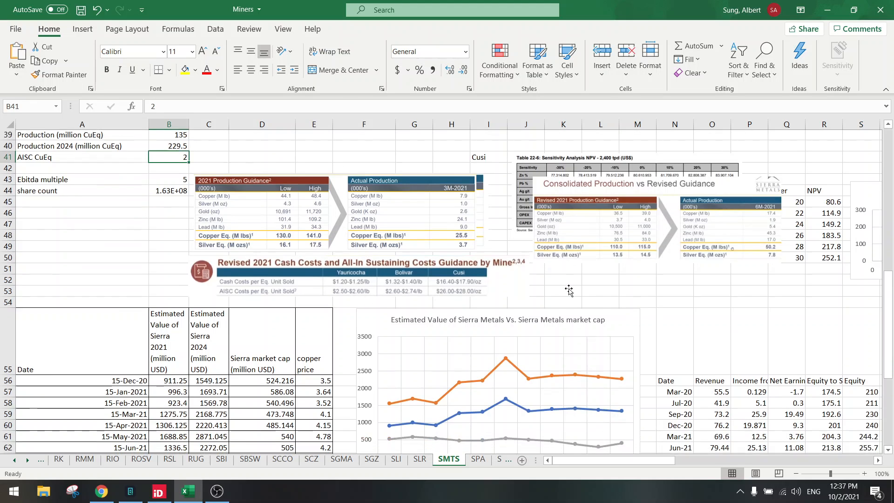
pyautogui.scroll(-3)
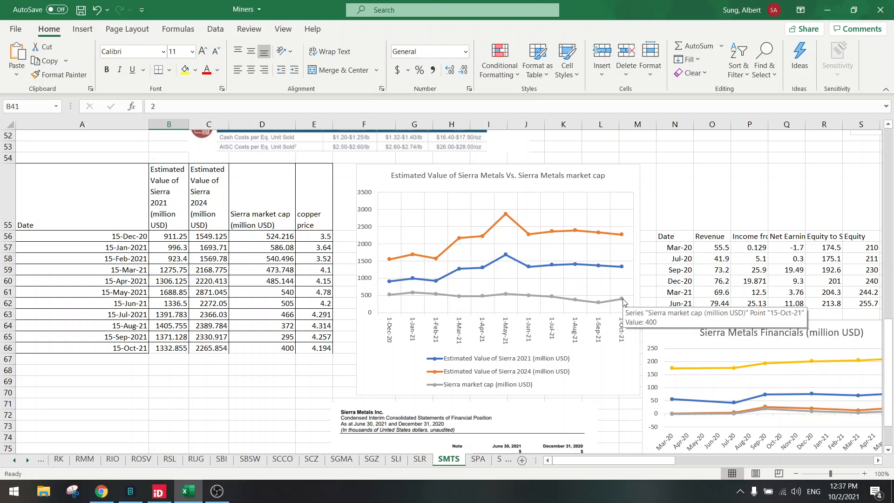
pyautogui.moveTo(400, 308)
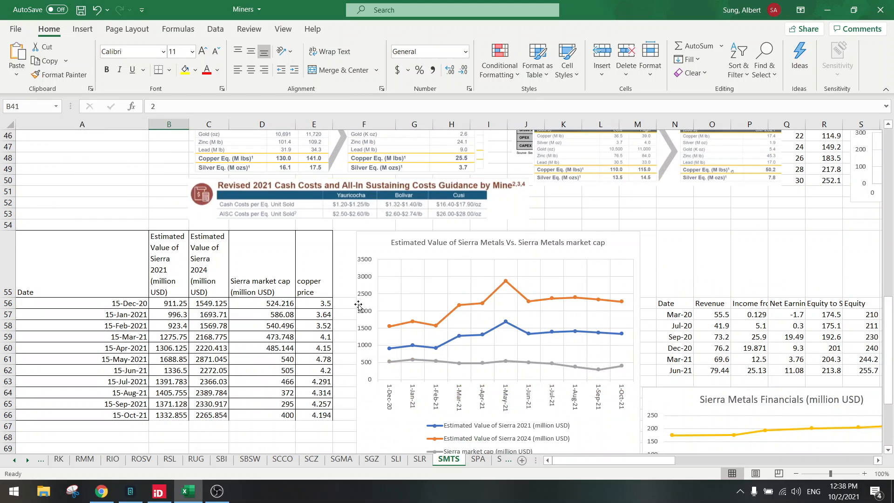
pyautogui.moveTo(622, 372)
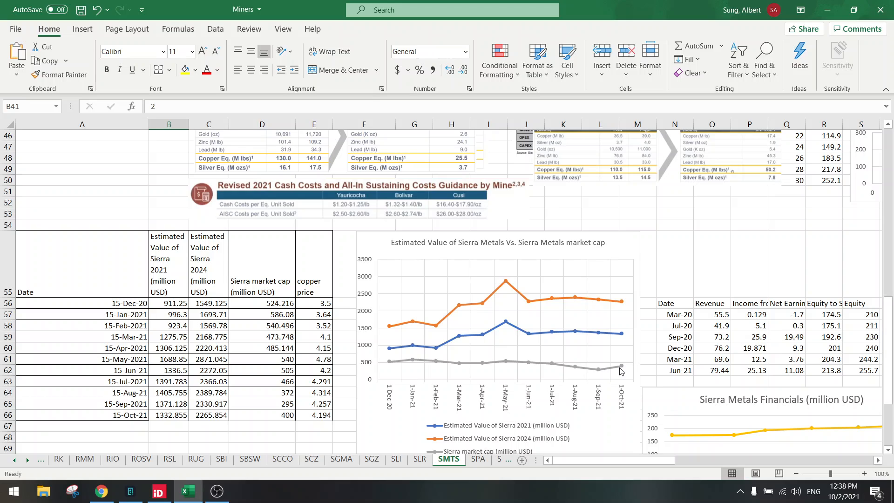
pyautogui.moveTo(622, 351)
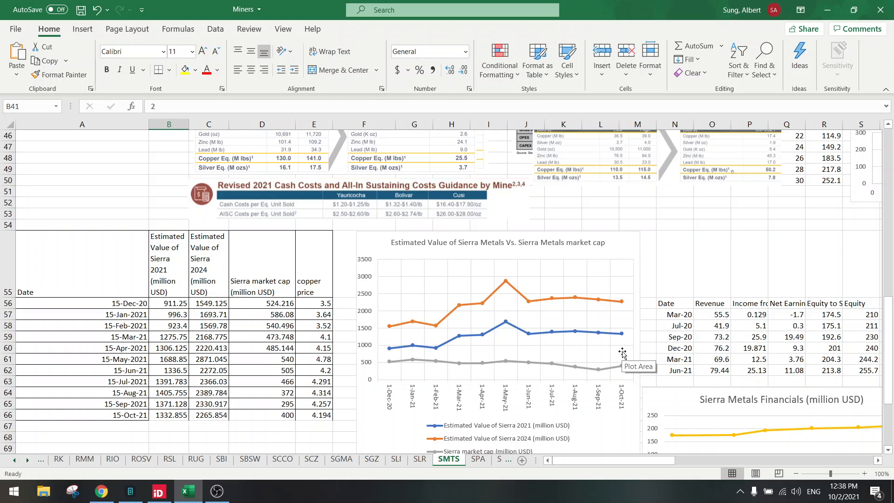
pyautogui.moveTo(534, 353)
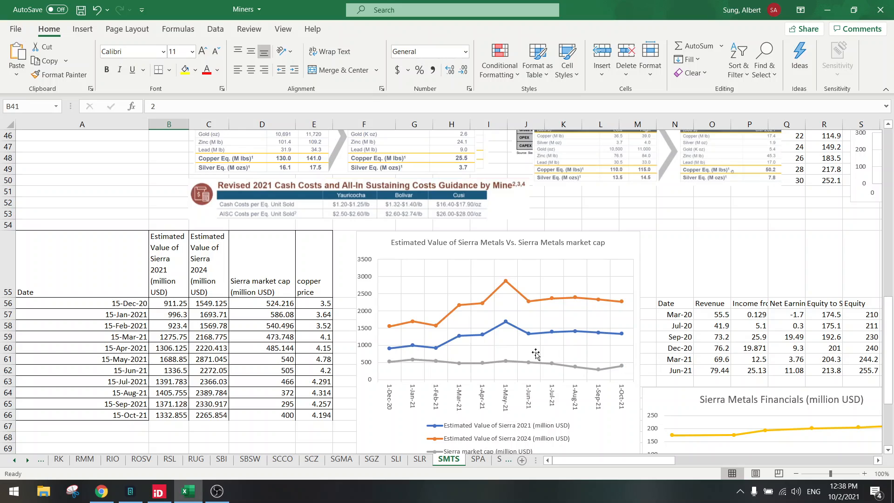
pyautogui.moveTo(624, 354)
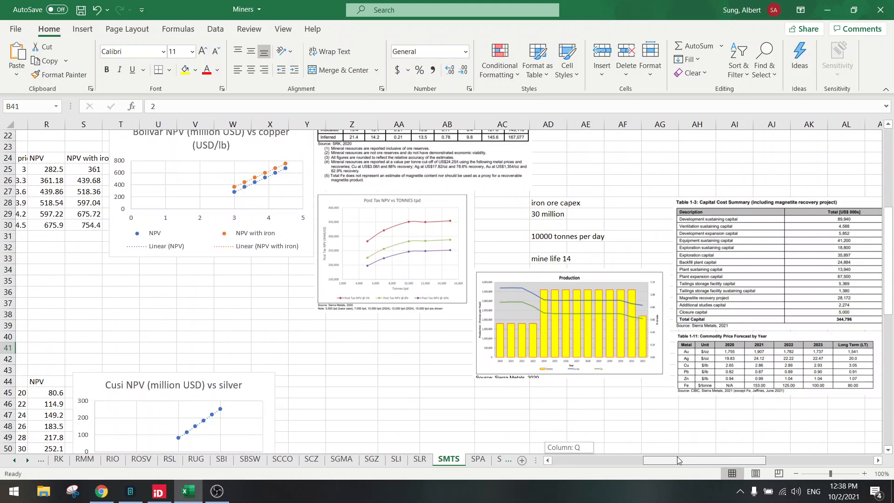
# - Scroll across the SMTS sheet to view Table 1-3 Capital Cost Summary and Table 21-15 Capex Estimation
pyautogui.hscroll(3)
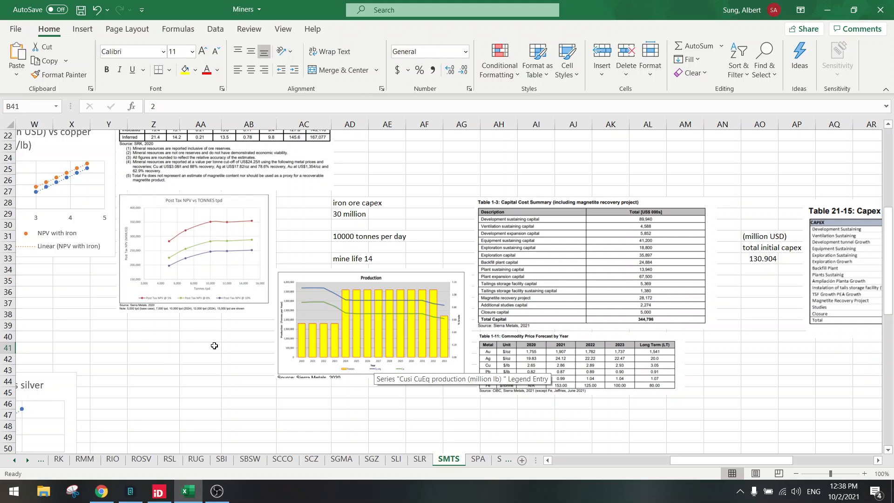
pyautogui.moveTo(702, 473)
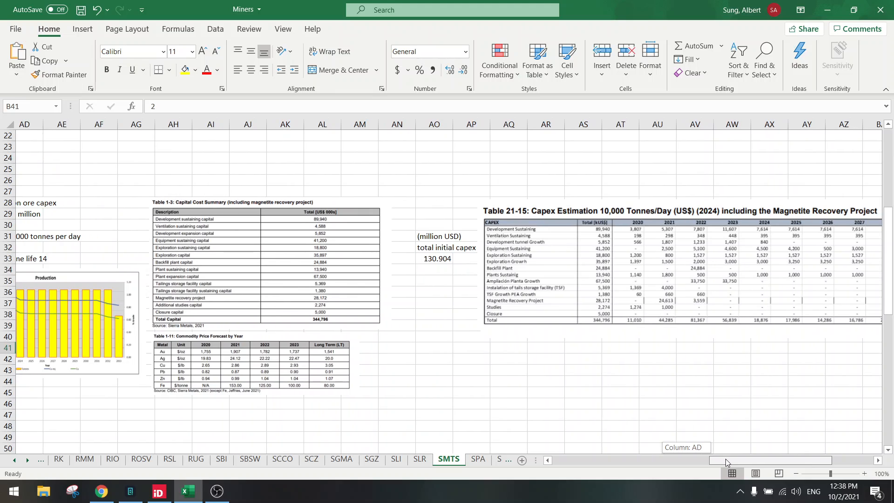
pyautogui.hscroll(-3)
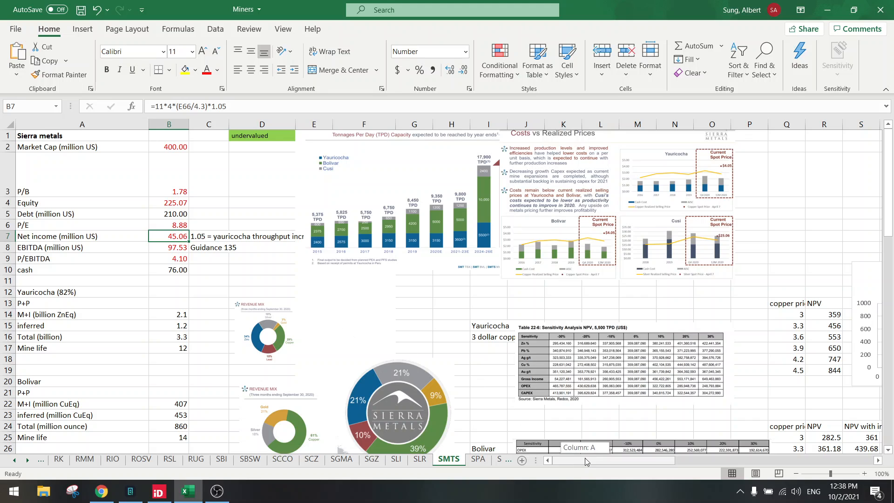
# - Scroll through the Bolivar NPV charts down to the Yauricocha NPV versus copper chart and sensitivity table
pyautogui.hscroll(3)
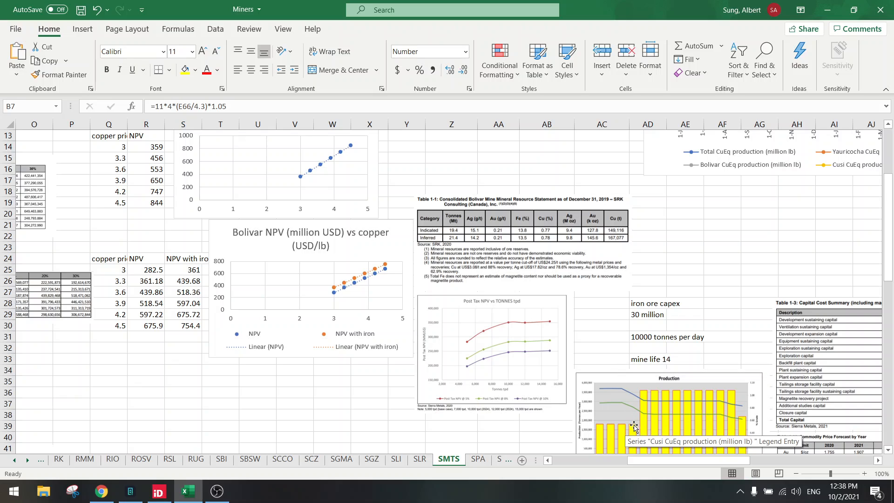
pyautogui.scroll(-3)
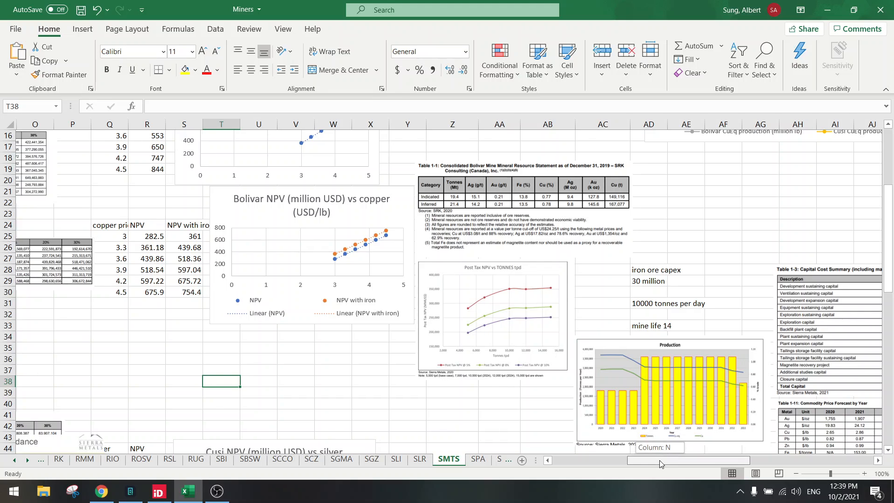
pyautogui.hscroll(-3)
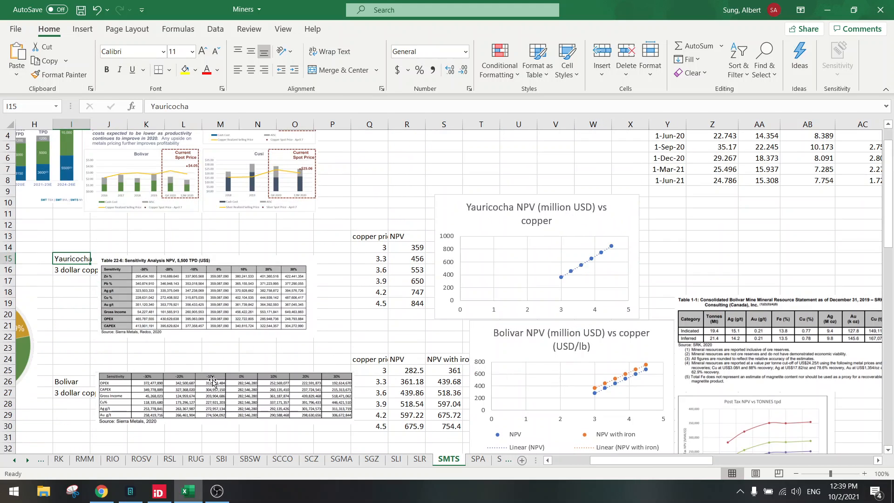
pyautogui.scroll(-3)
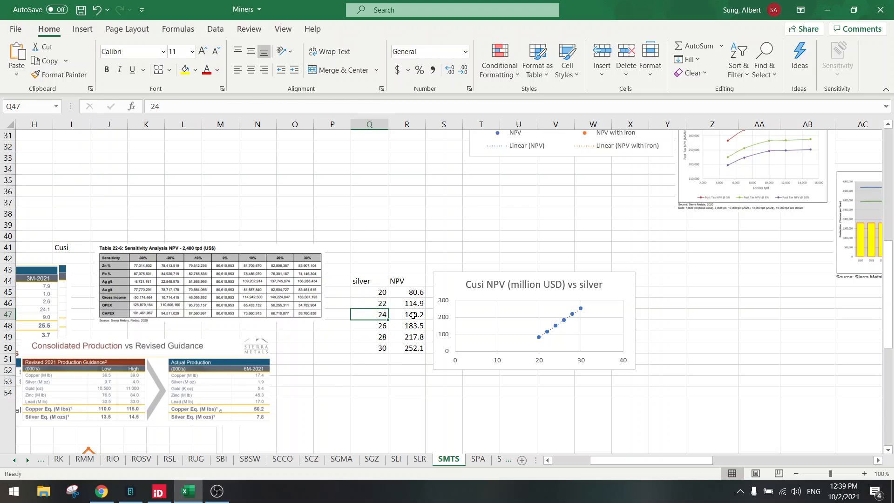
# - Check the Cusi NPV of 149.2 at a silver price of 24 in cell R47
pyautogui.click(412, 315)
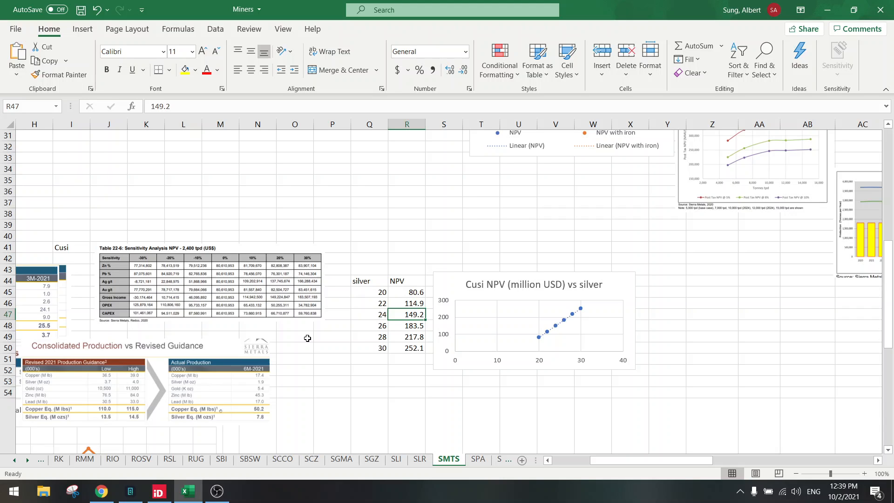
pyautogui.scroll(-3)
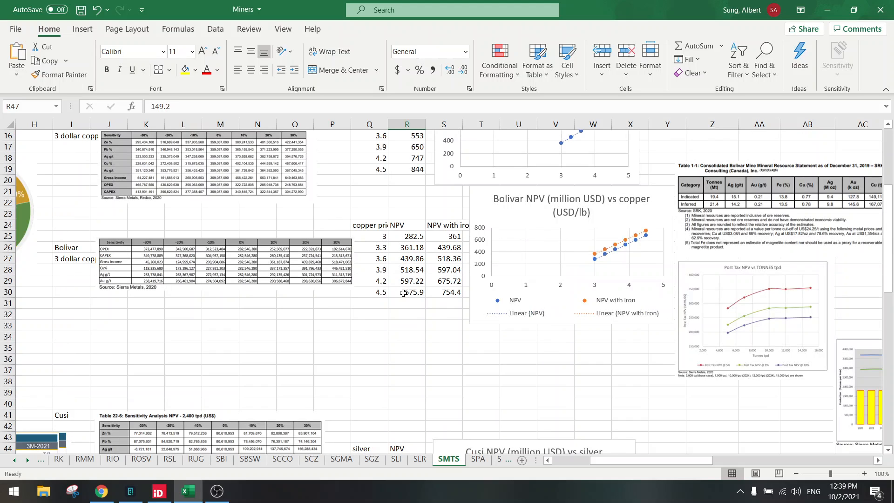
pyautogui.moveTo(373, 259)
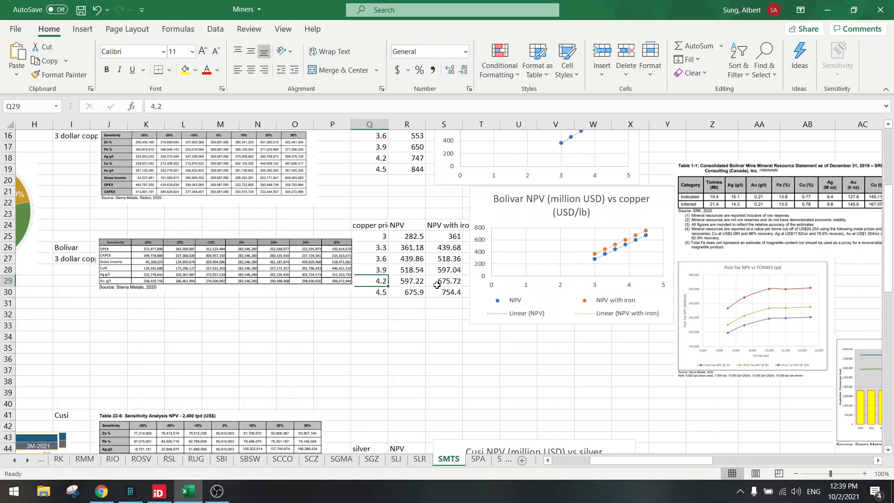
# - Read the Bolivar NPV-with-iron =R+($S$25-$R$25) formulas, then the Yauricocha copper price of 4.2
pyautogui.click(443, 281)
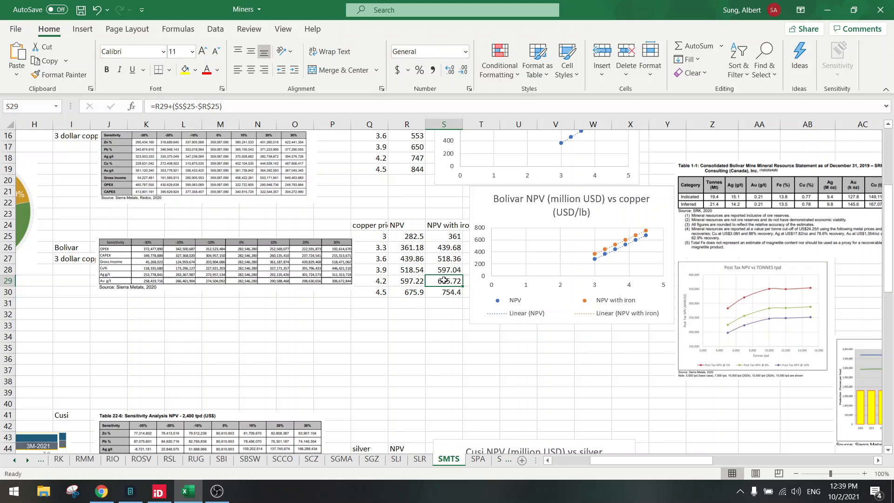
pyautogui.scroll(-3)
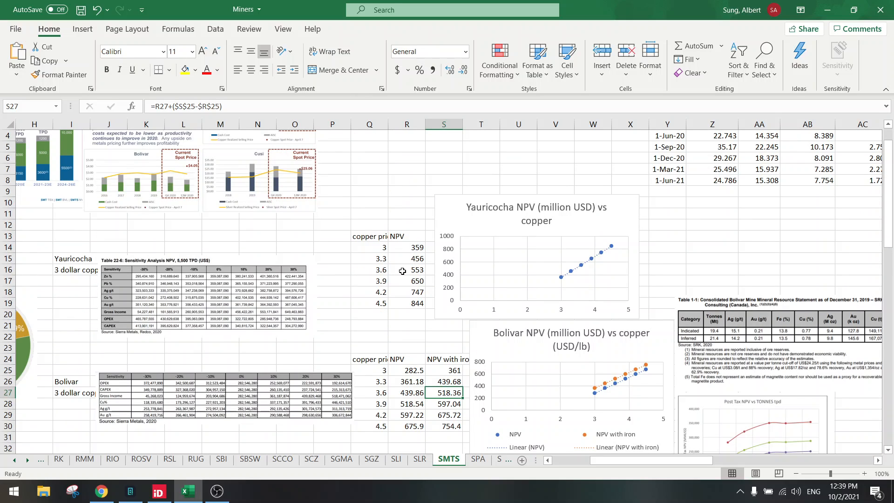
pyautogui.click(369, 291)
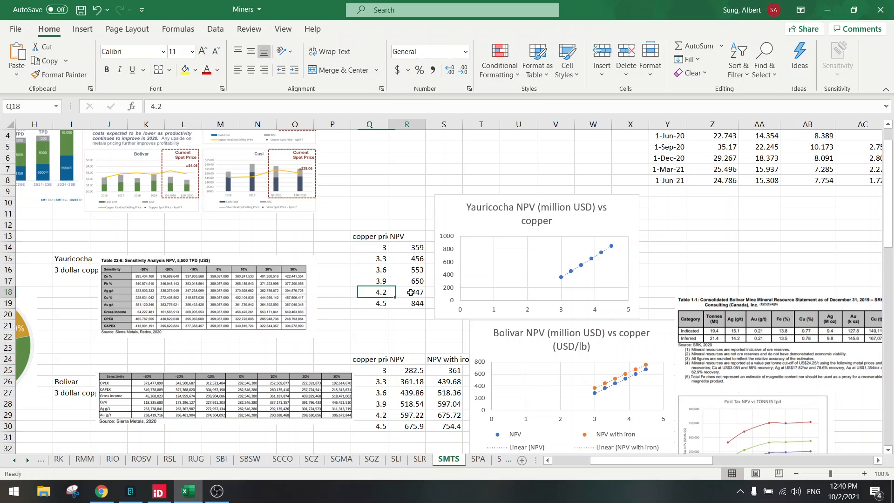
pyautogui.click(407, 291)
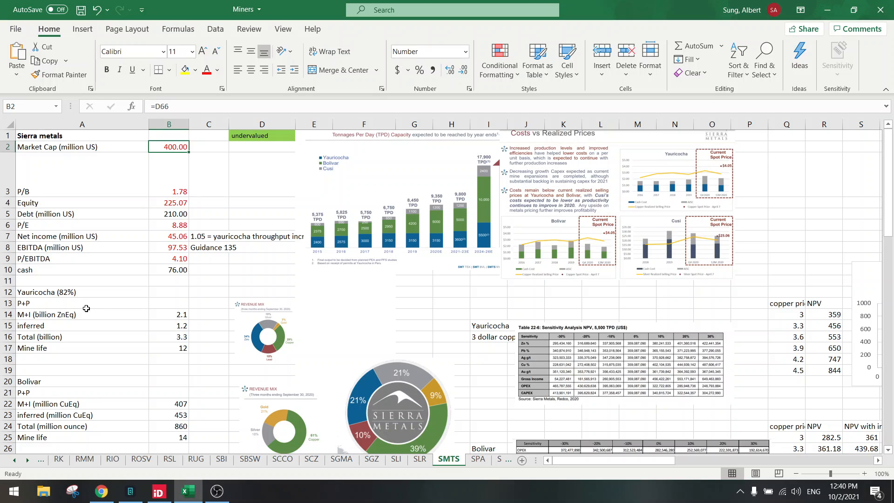
pyautogui.moveTo(676, 366)
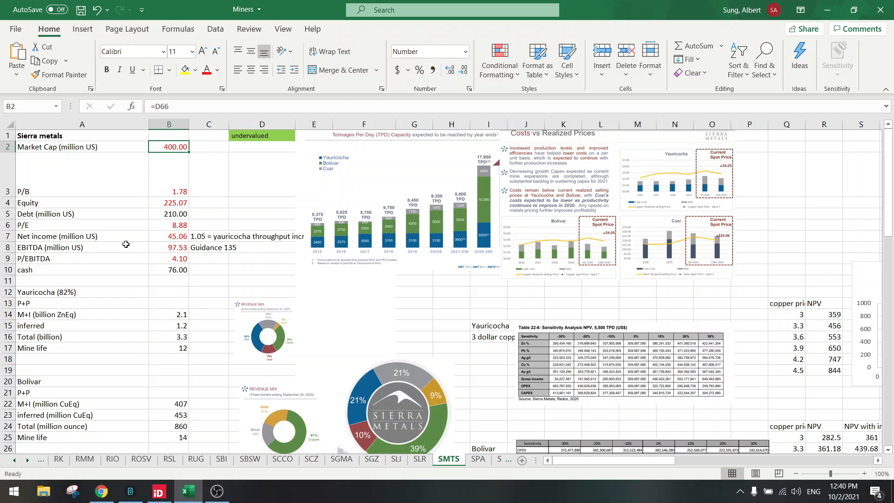
pyautogui.moveTo(632, 458)
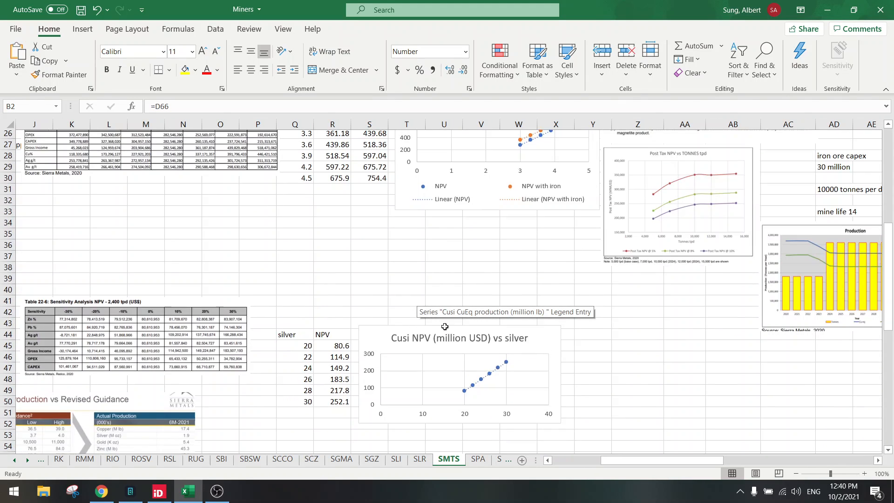
# - Scroll past the Cusi NPV chart to the estimated 2021 and 2024 value versus market cap table and chart
pyautogui.scroll(3)
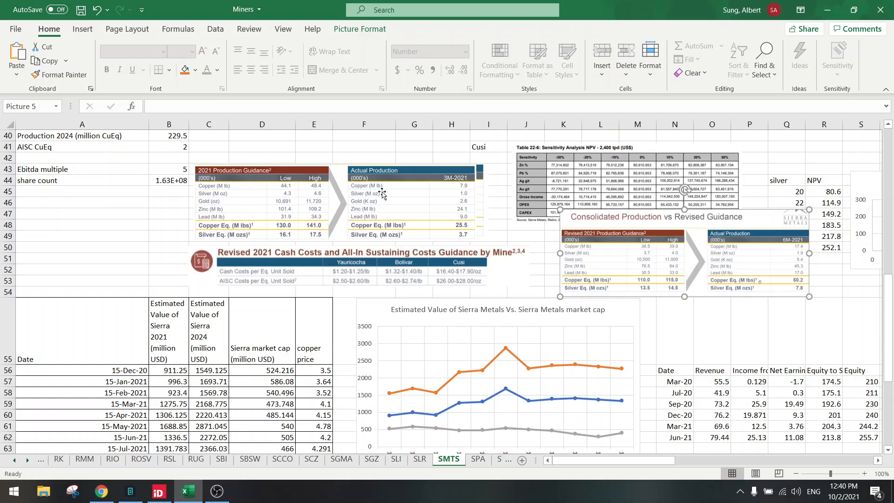
pyautogui.moveTo(335, 255)
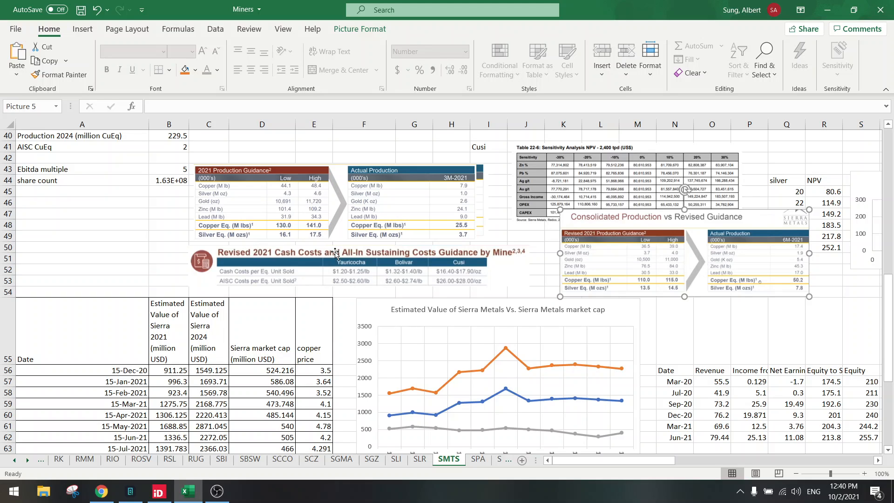
pyautogui.scroll(-3)
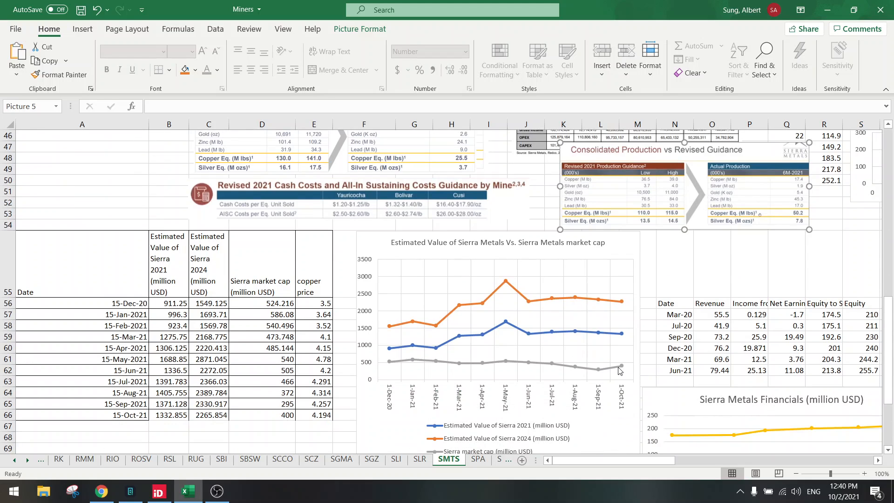
pyautogui.moveTo(622, 344)
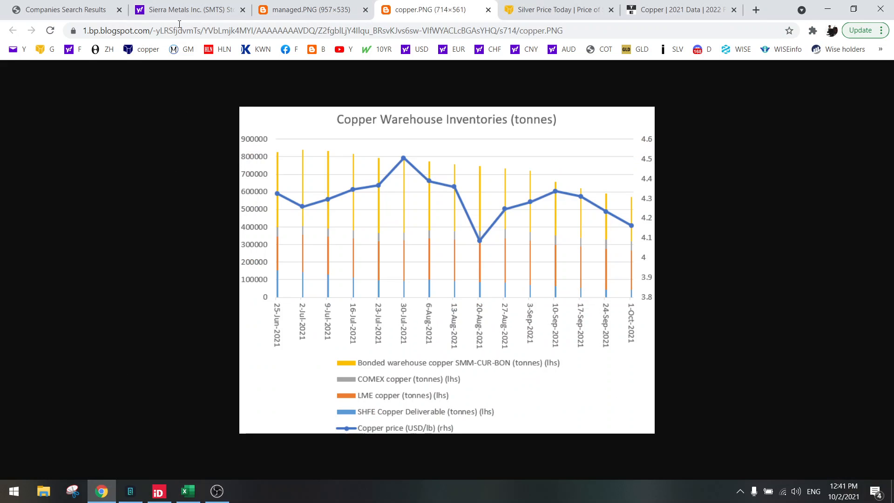
# - Switch to the Sierra Metals (SMTS) Yahoo Finance quote and set the price chart to a one-year range
pyautogui.click(184, 9)
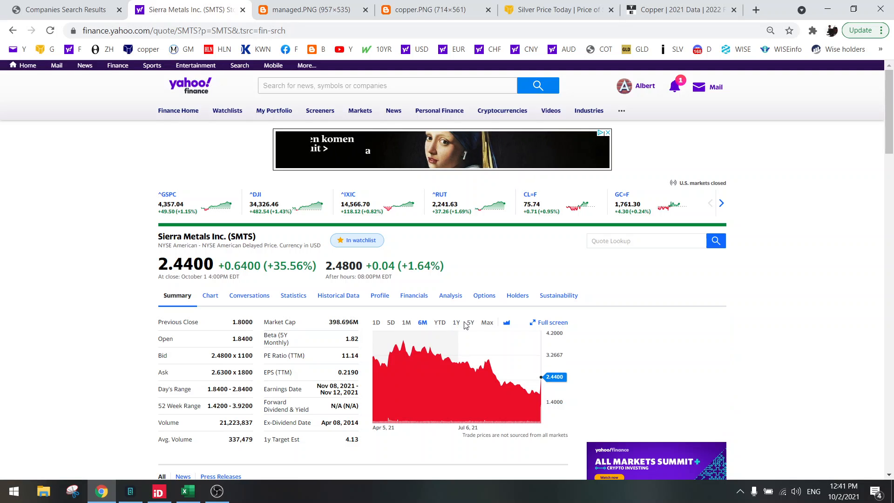
pyautogui.click(456, 322)
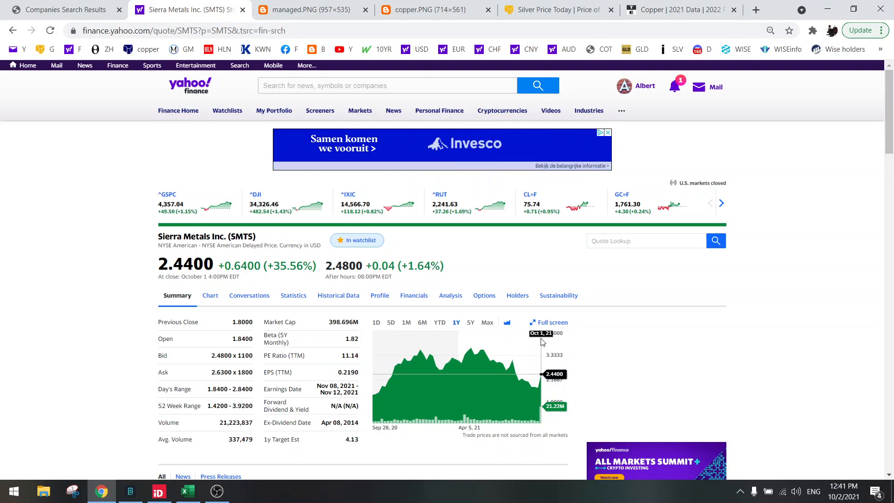
pyautogui.moveTo(542, 306)
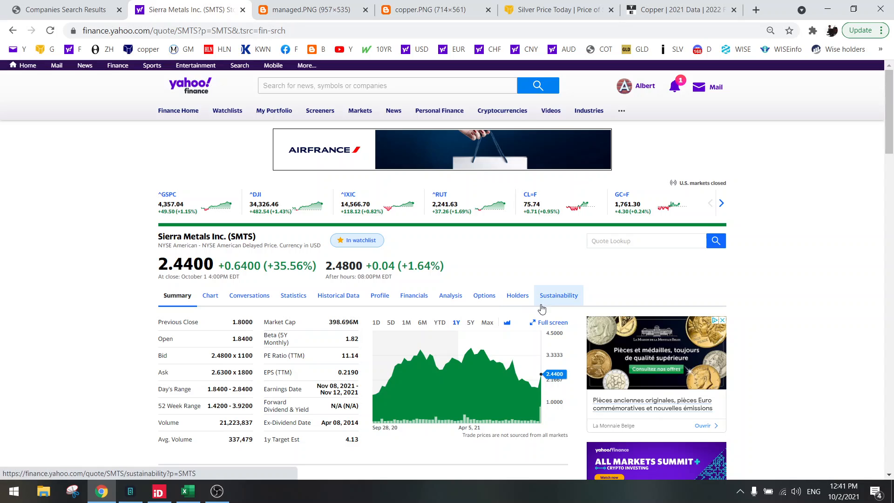